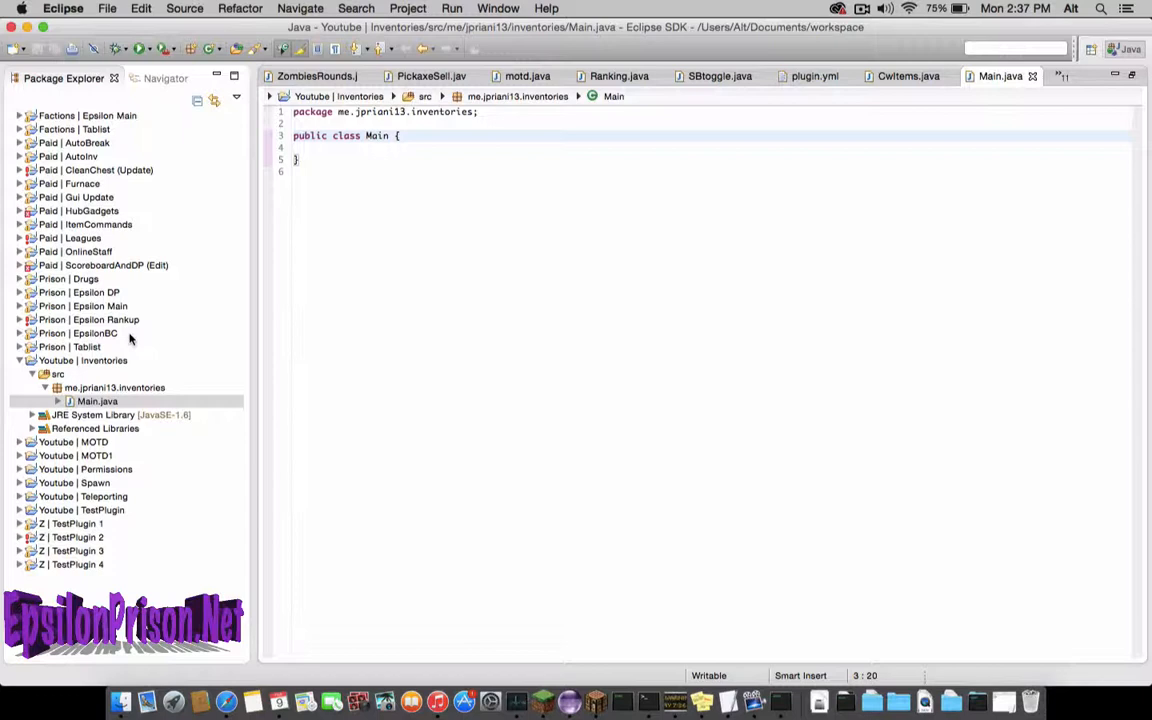
mouse_move(165, 350)
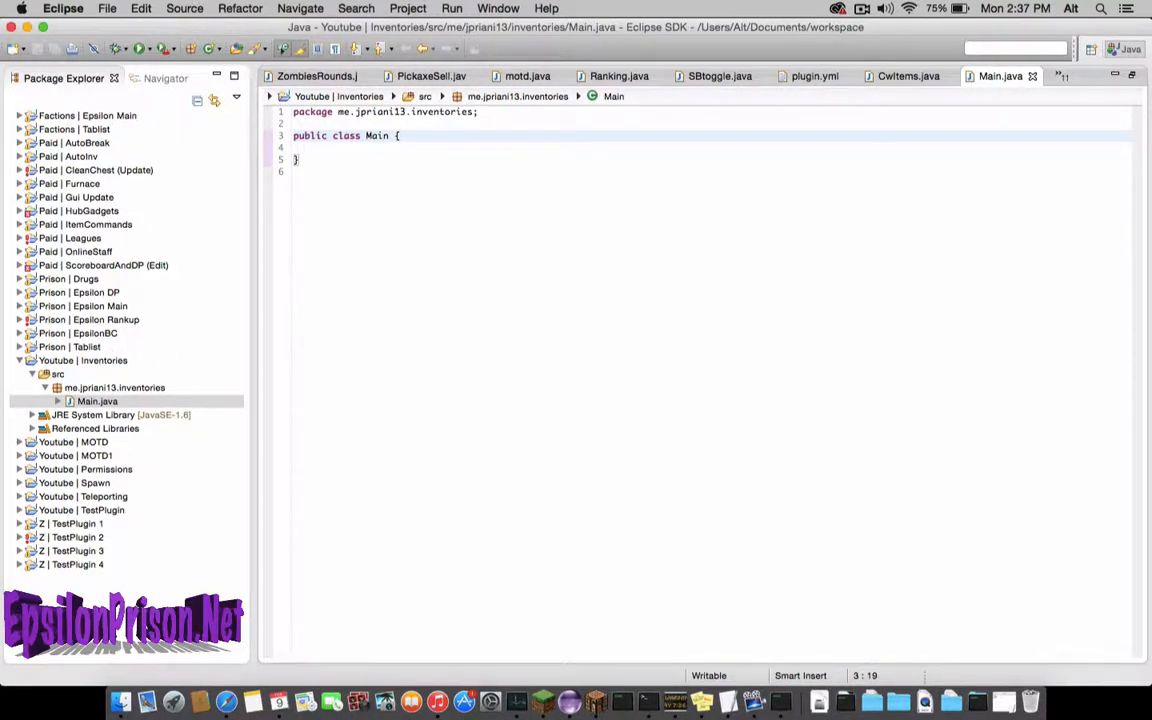
Type 'extends JavaPlugin {' after the Main class name, pulling in the Bukkit import.
type("extends JavaPl")
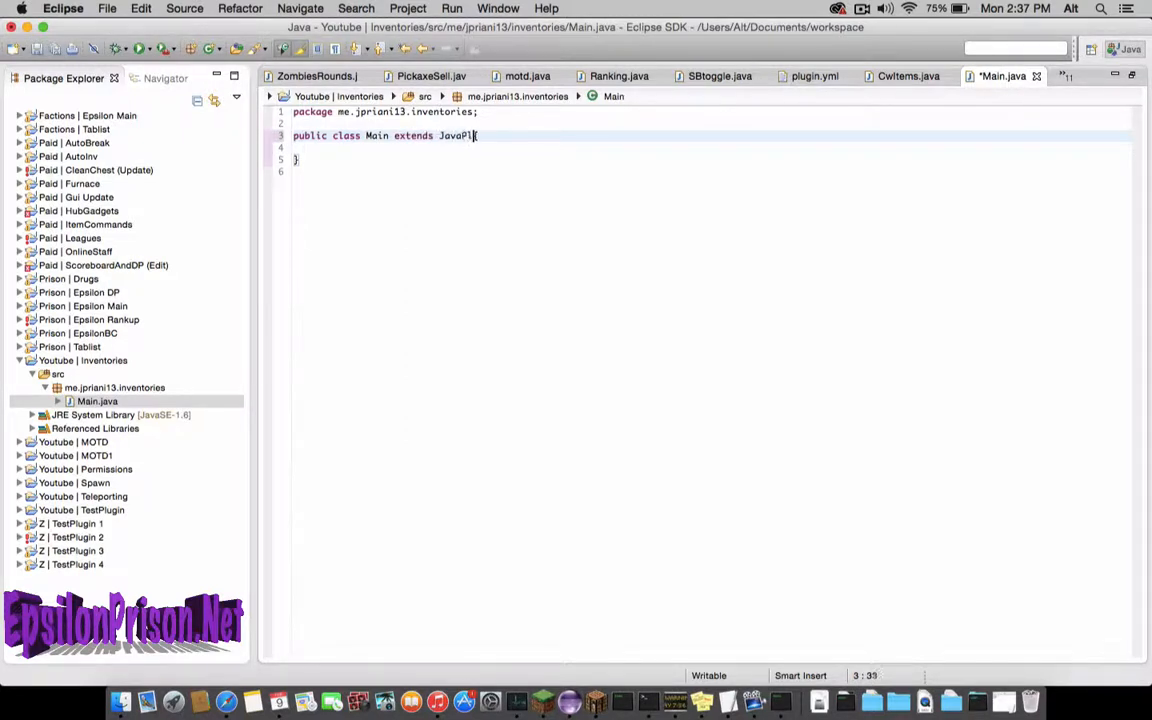
type("ugin {")
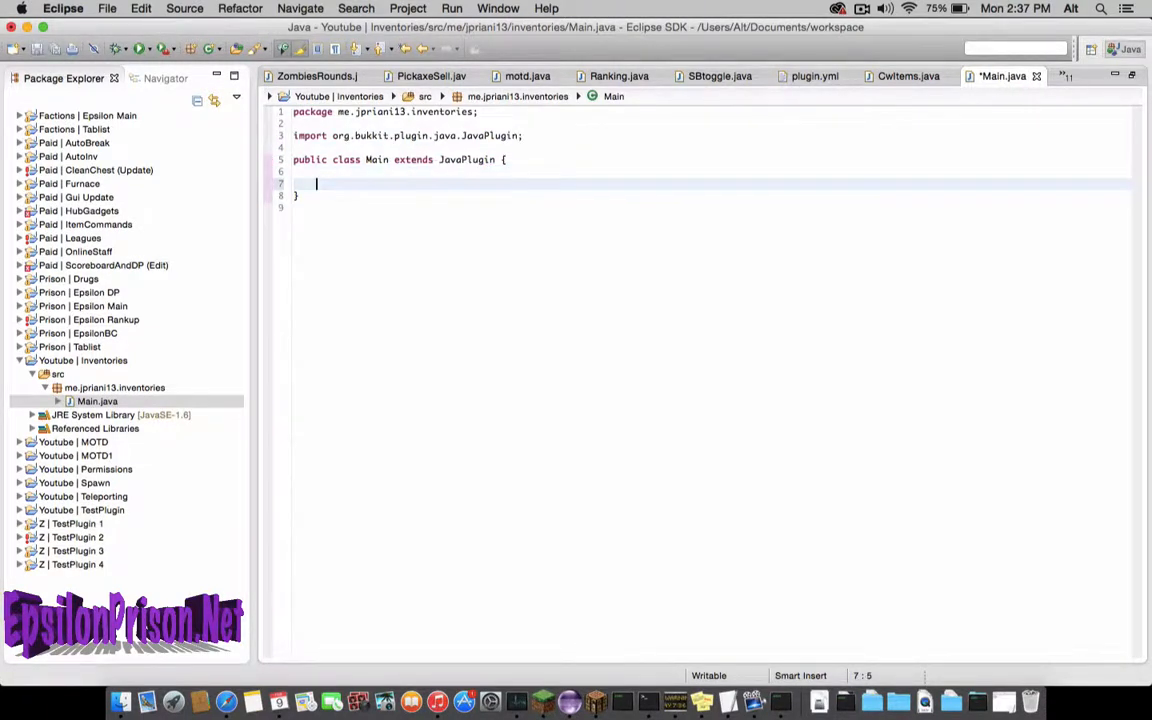
Write onEnable() calling Bukkit.getServer().getLogger().info("Inventories is enabled").
type("public void o")
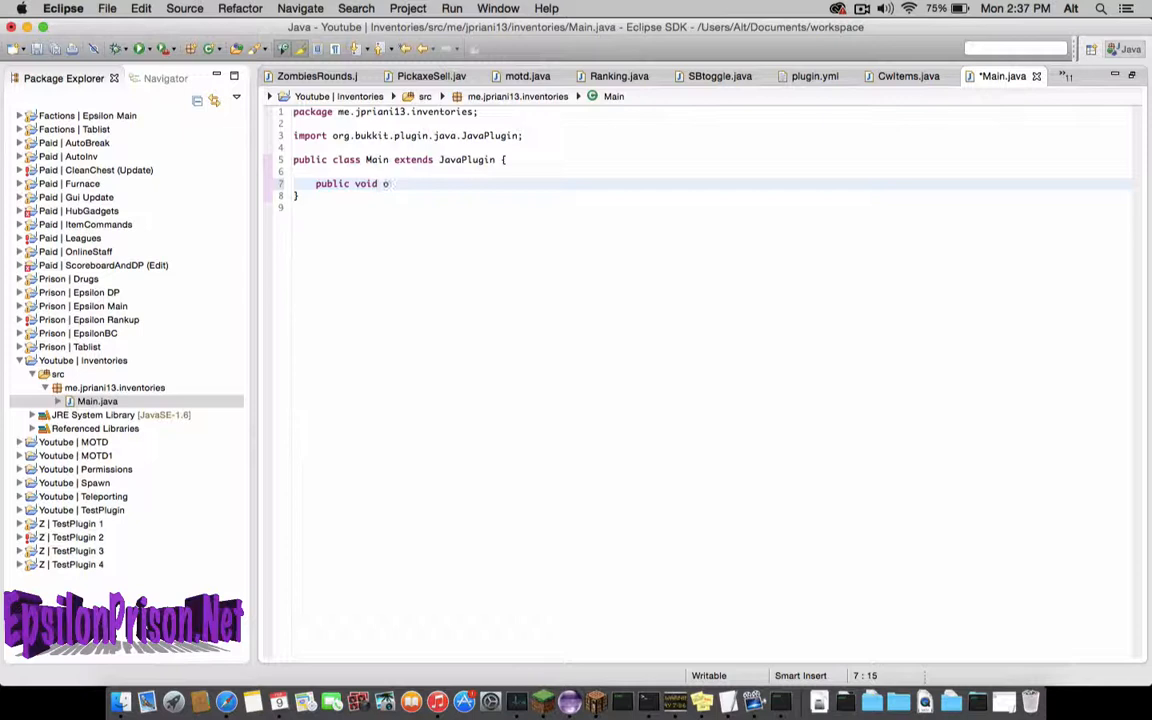
type("nEnable()")
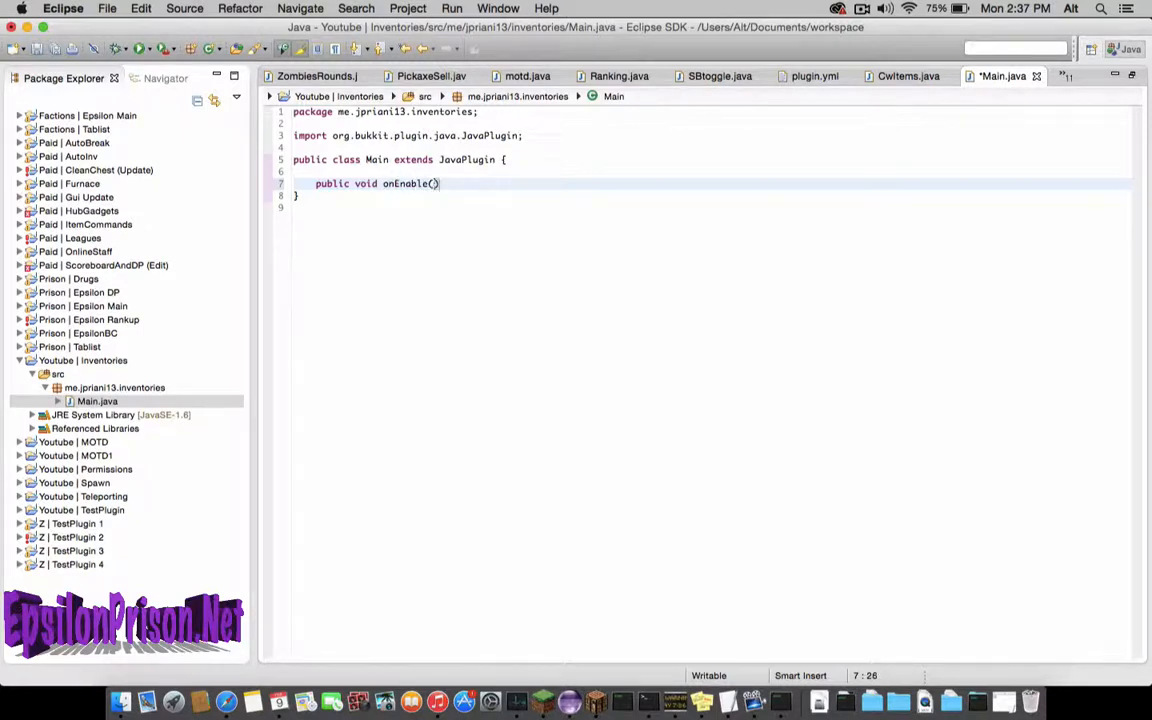
type("bukkit.getServer().")
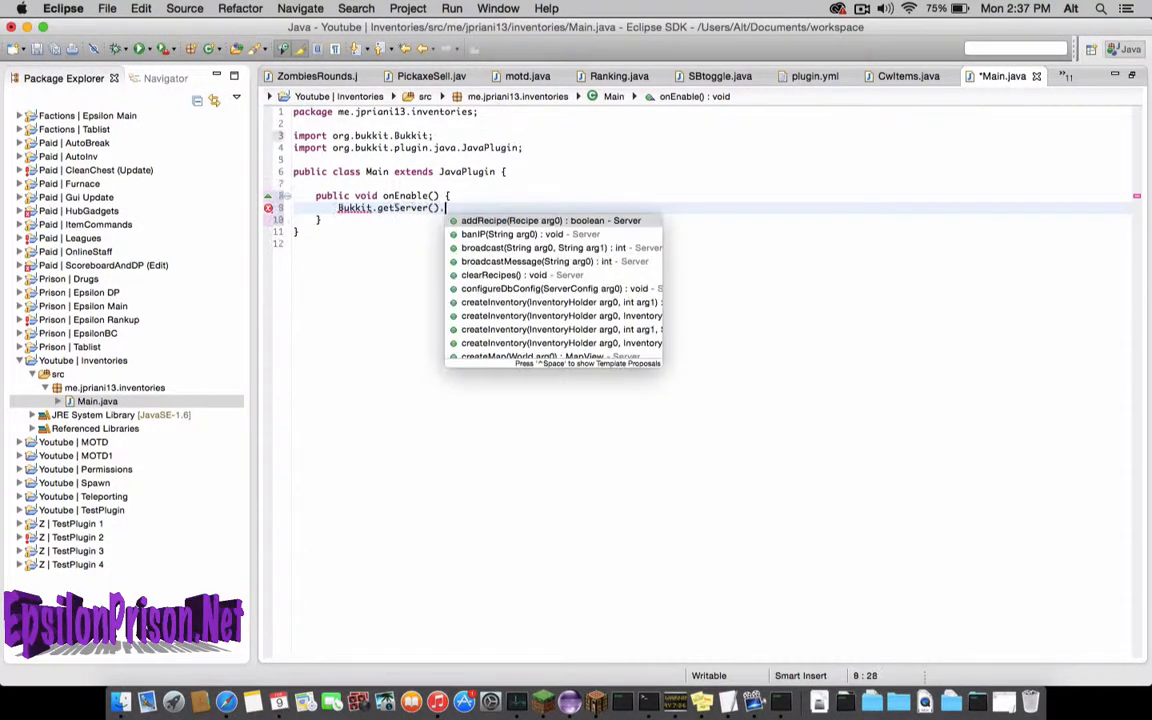
type("getLogger()")
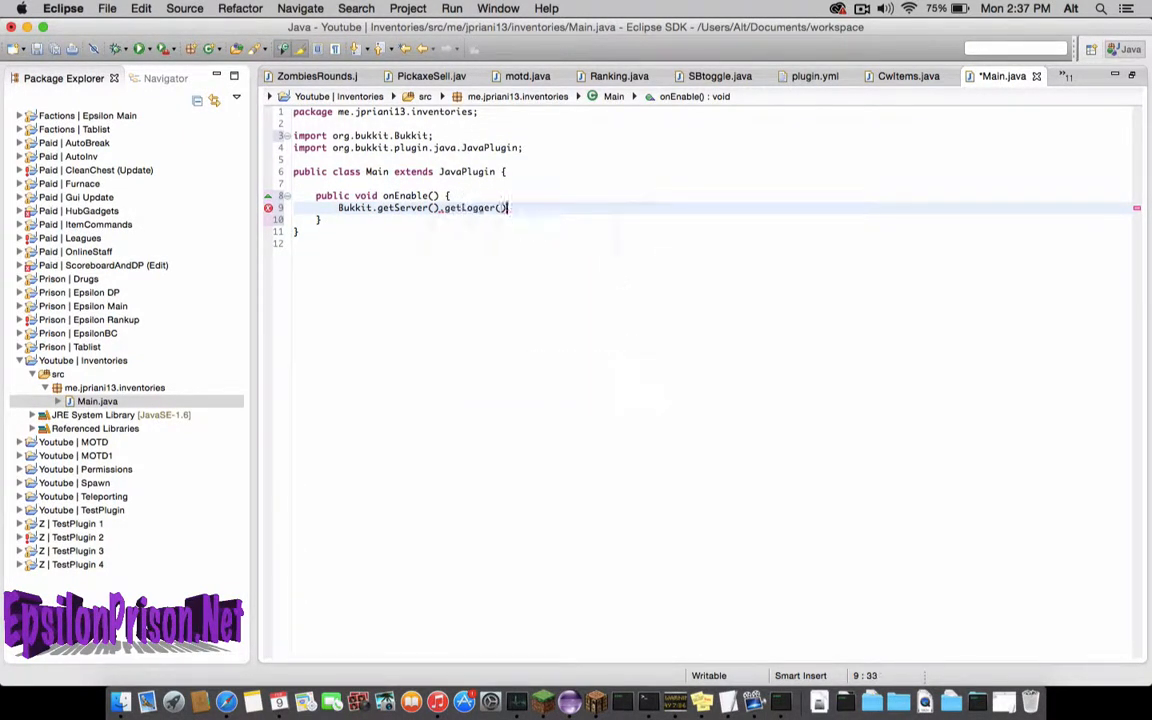
type(".info(\"Inventories is enabled\");")
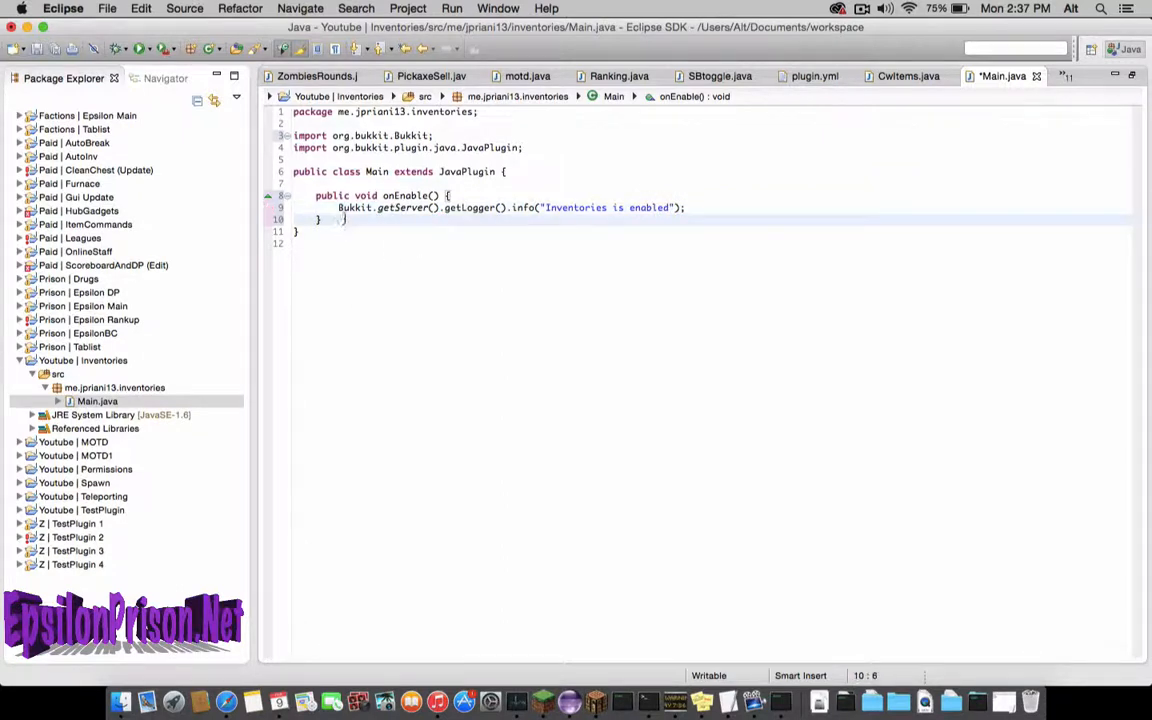
key("Return")
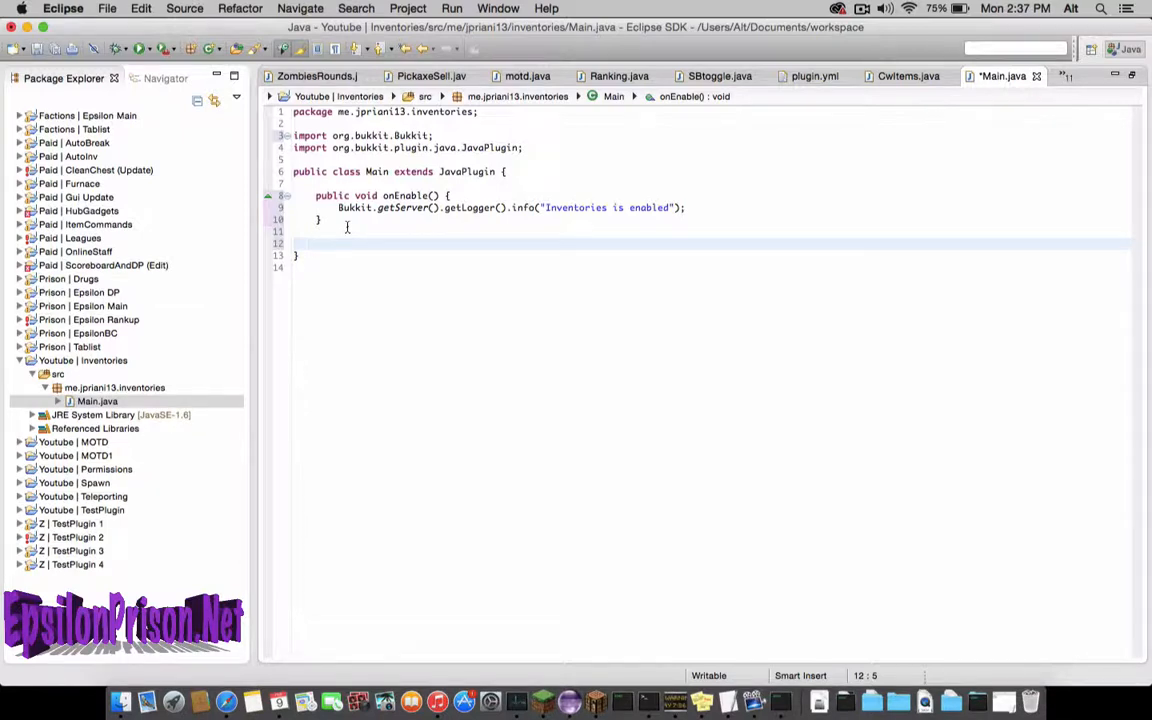
Write onCommand(CommandSender sender, Command cmd, String commandLabel, String[] args) returning false, with imports.
type("public boole")
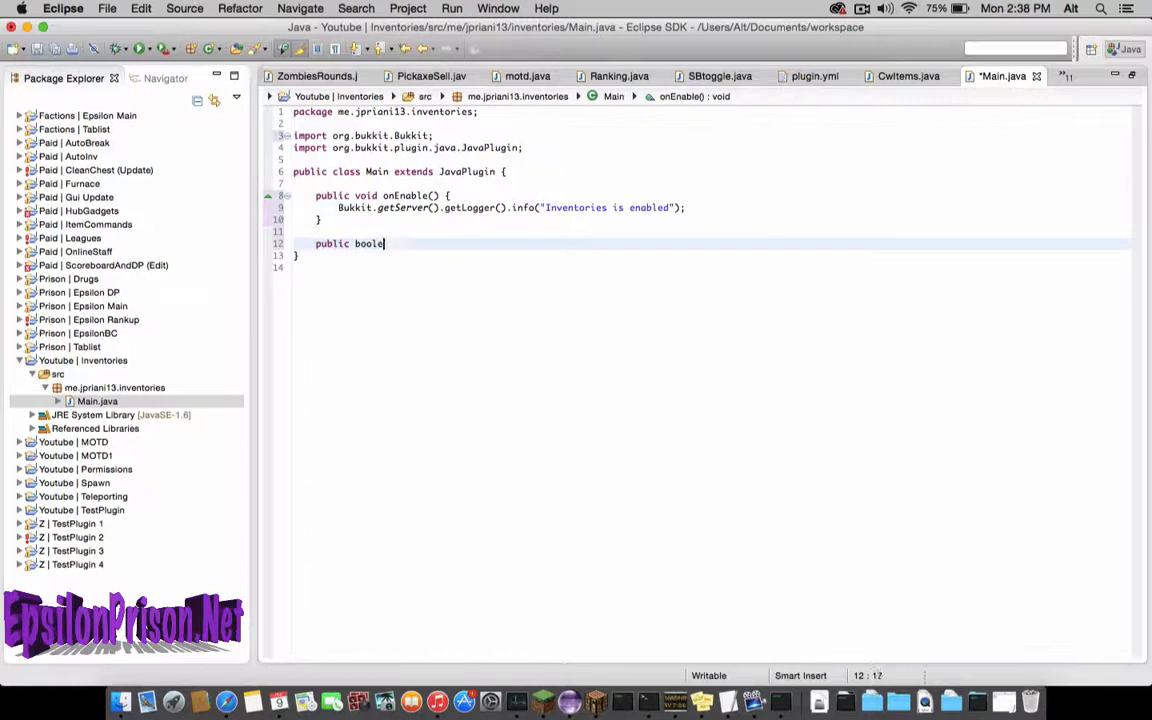
type("an onCommand(")
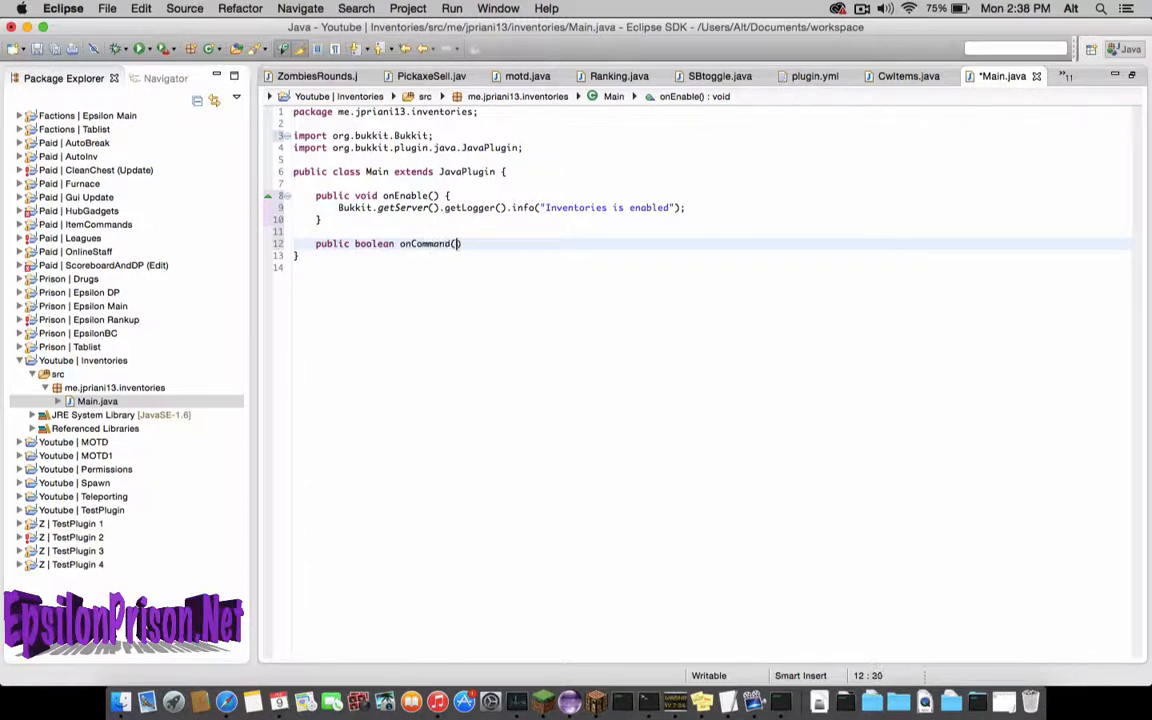
type("CommandSender sender, Command")
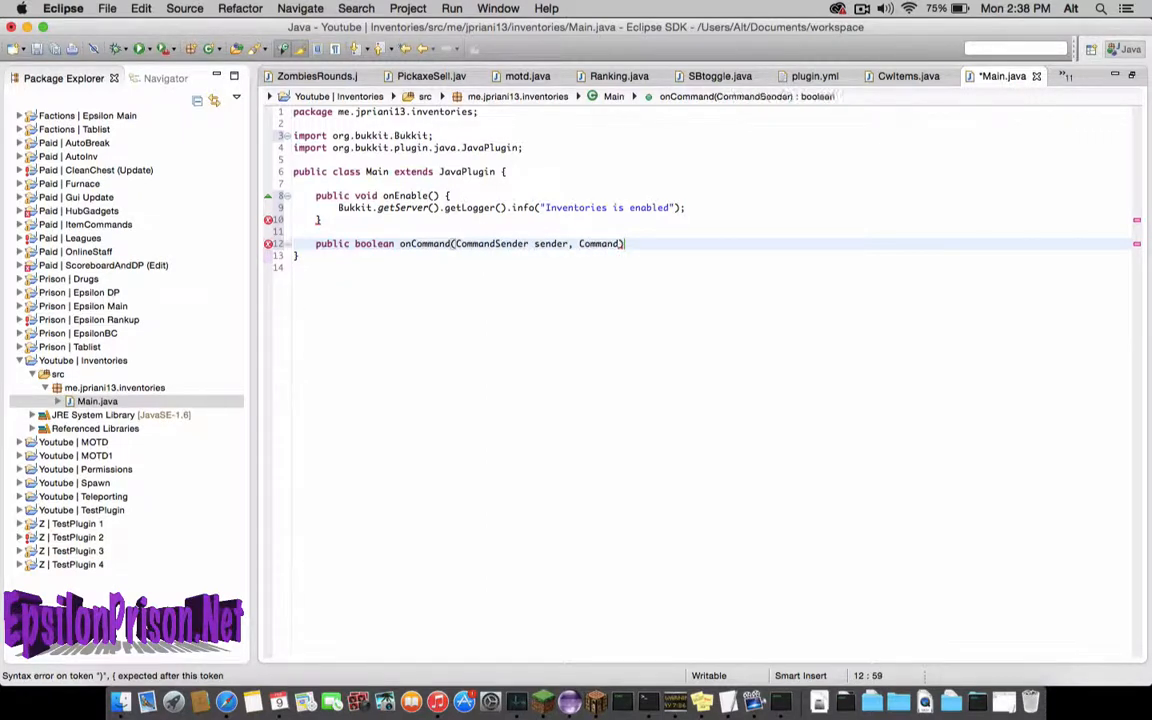
type("cmd, String commandLabel, String[] args")
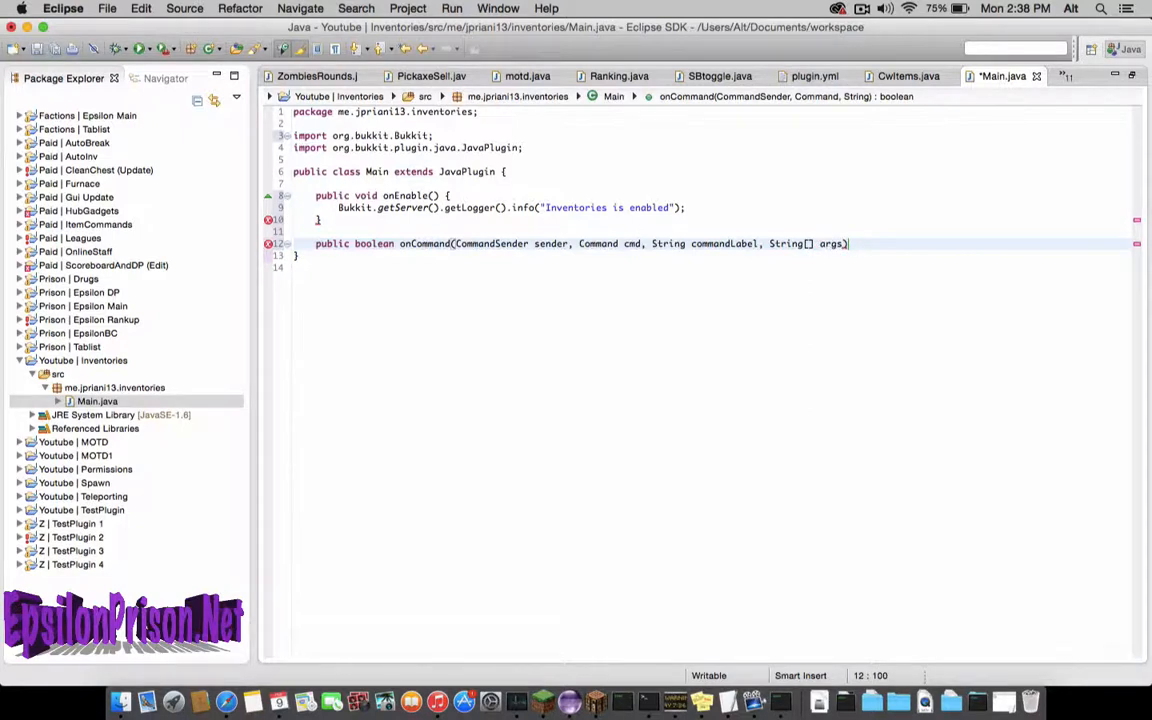
type("{")
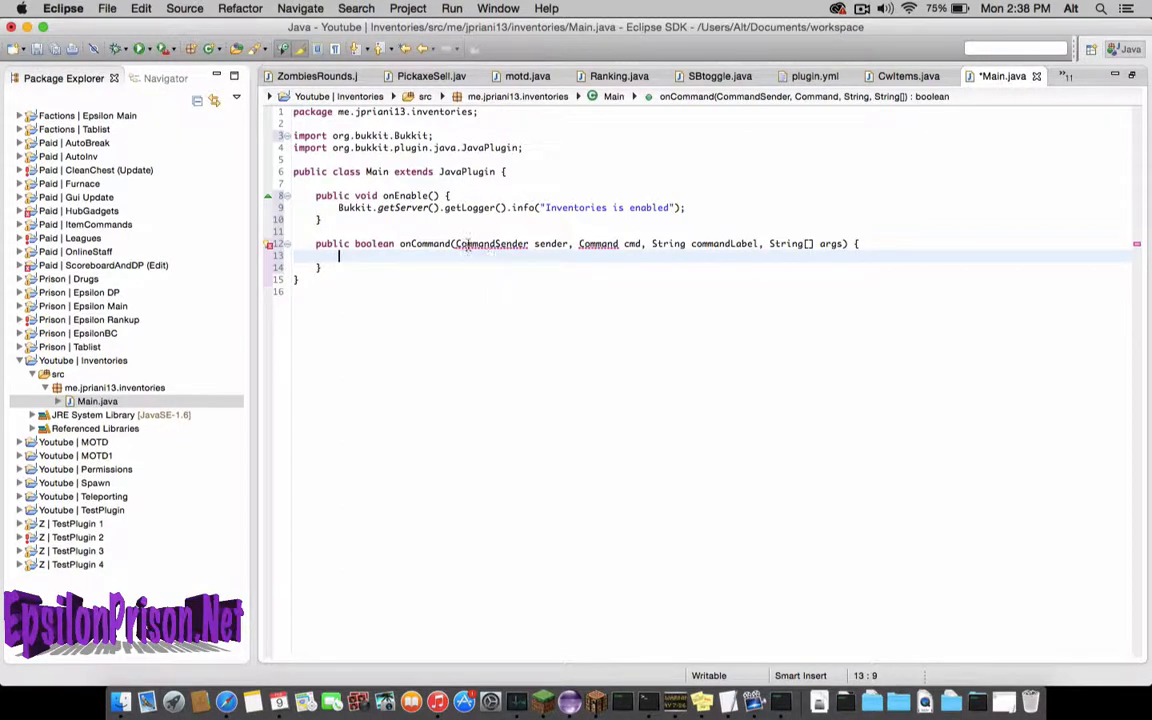
mouse_move(450, 273)
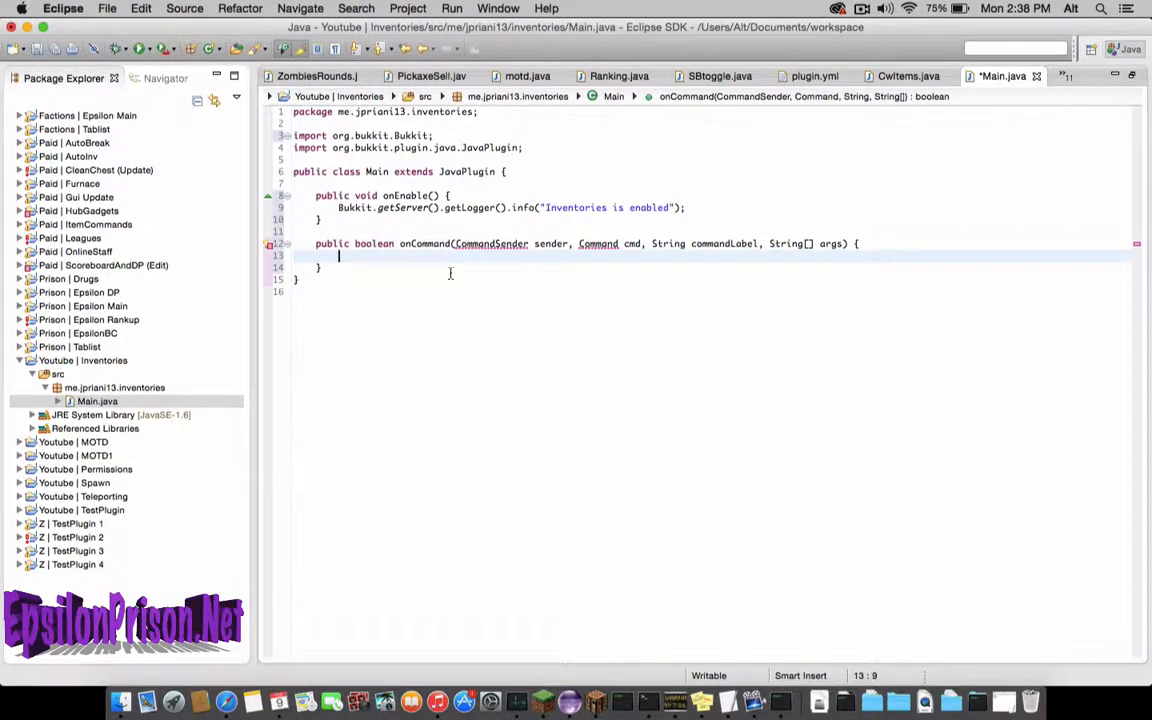
type("return")
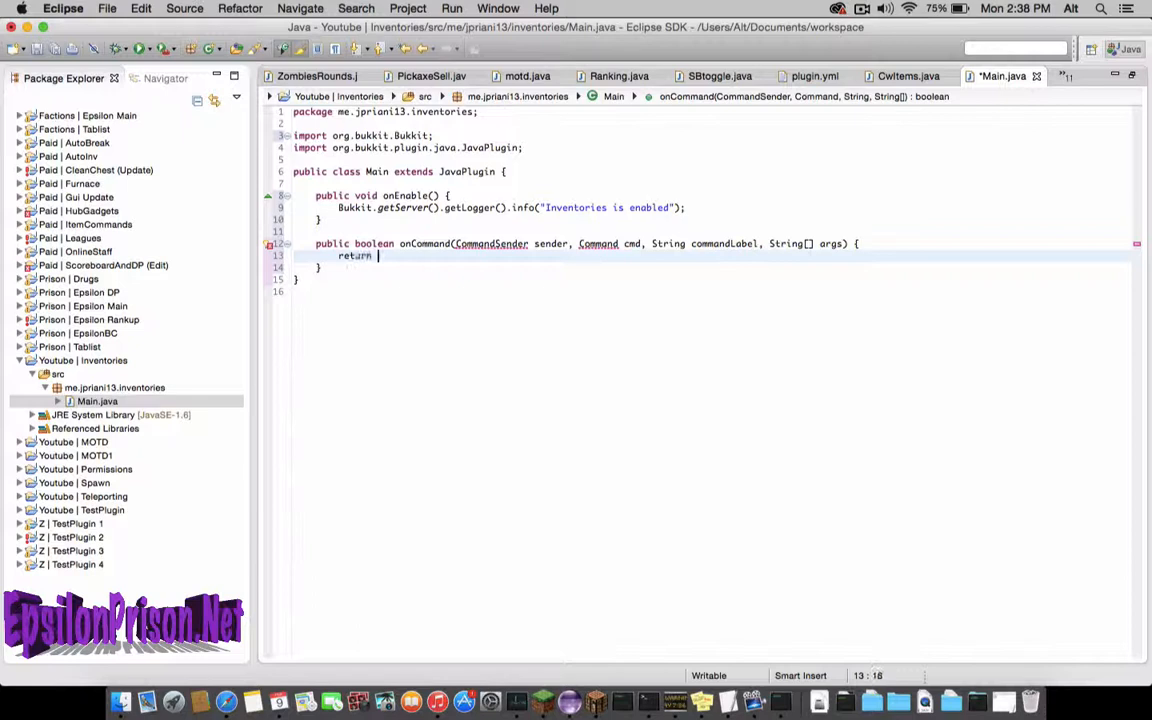
type("false;")
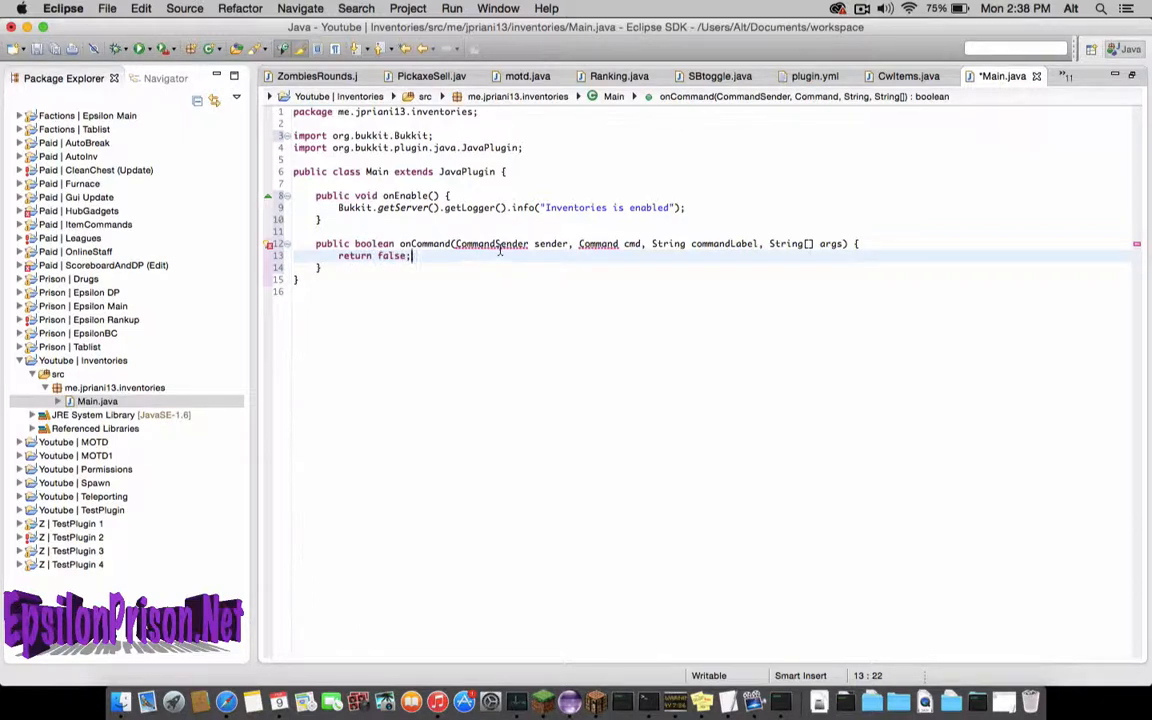
key("cmd+shift+o")
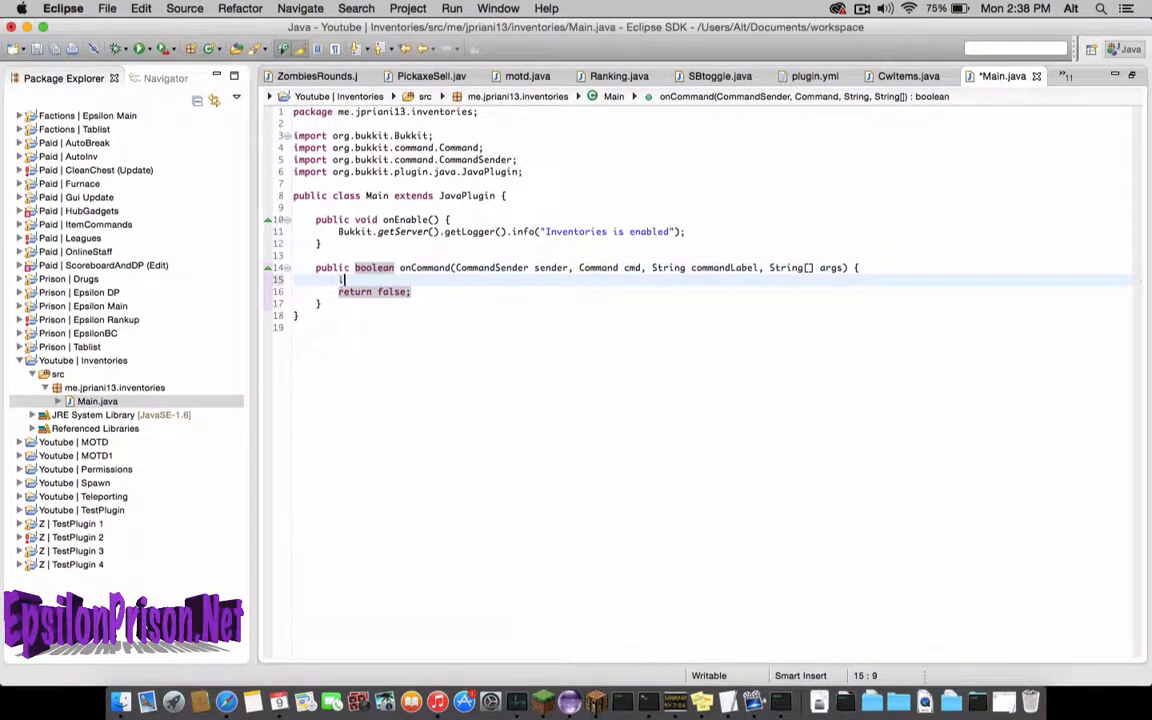
Add an empty if (cmd.getName().equalsIgnoreCase("Kit")) block, discarding a started args check.
type("if (cmd.g")
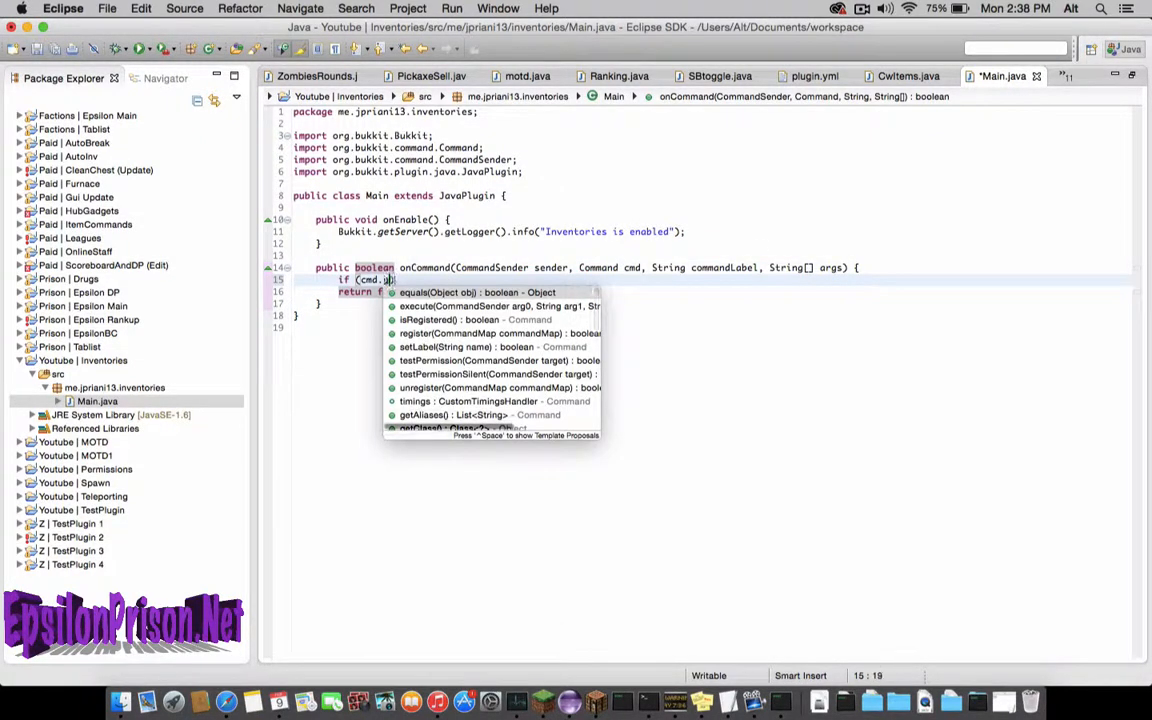
type("etName().r")
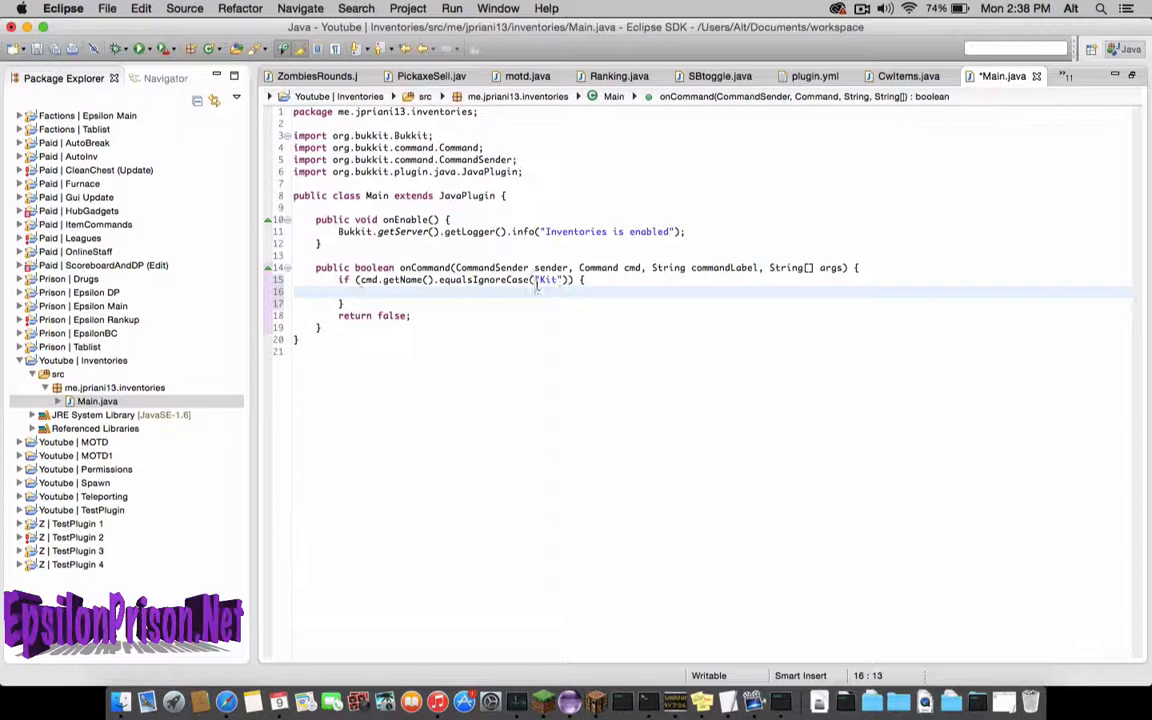
type("if (p")
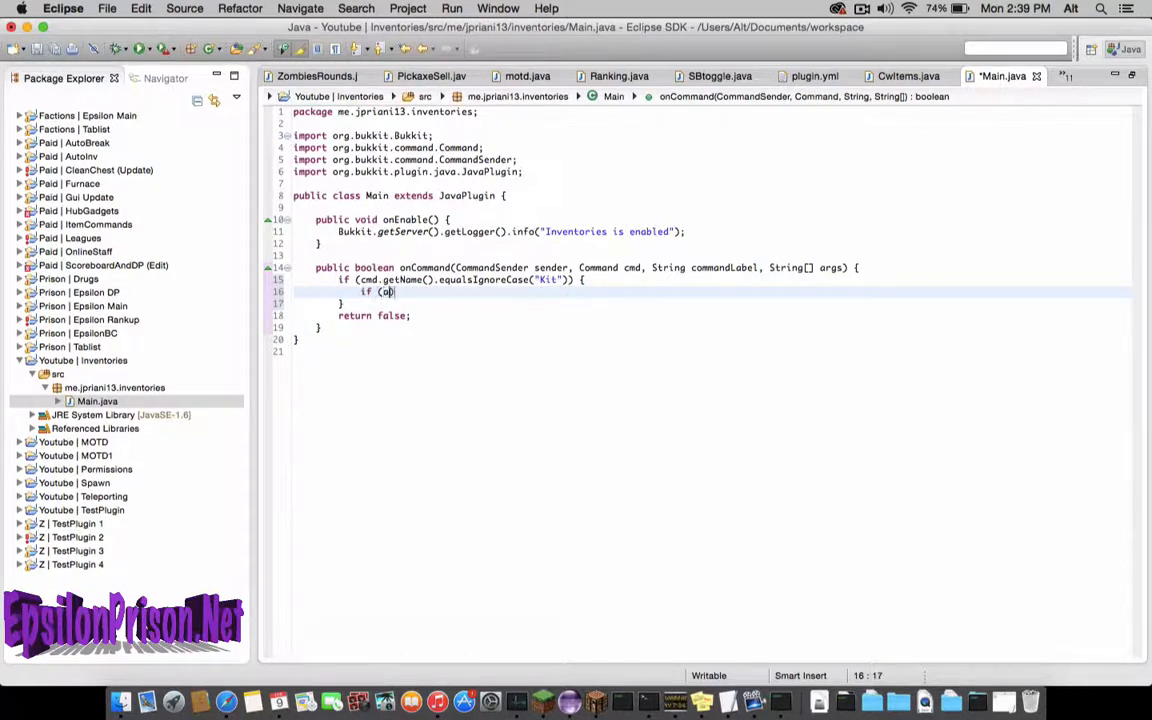
type("rgs[]")
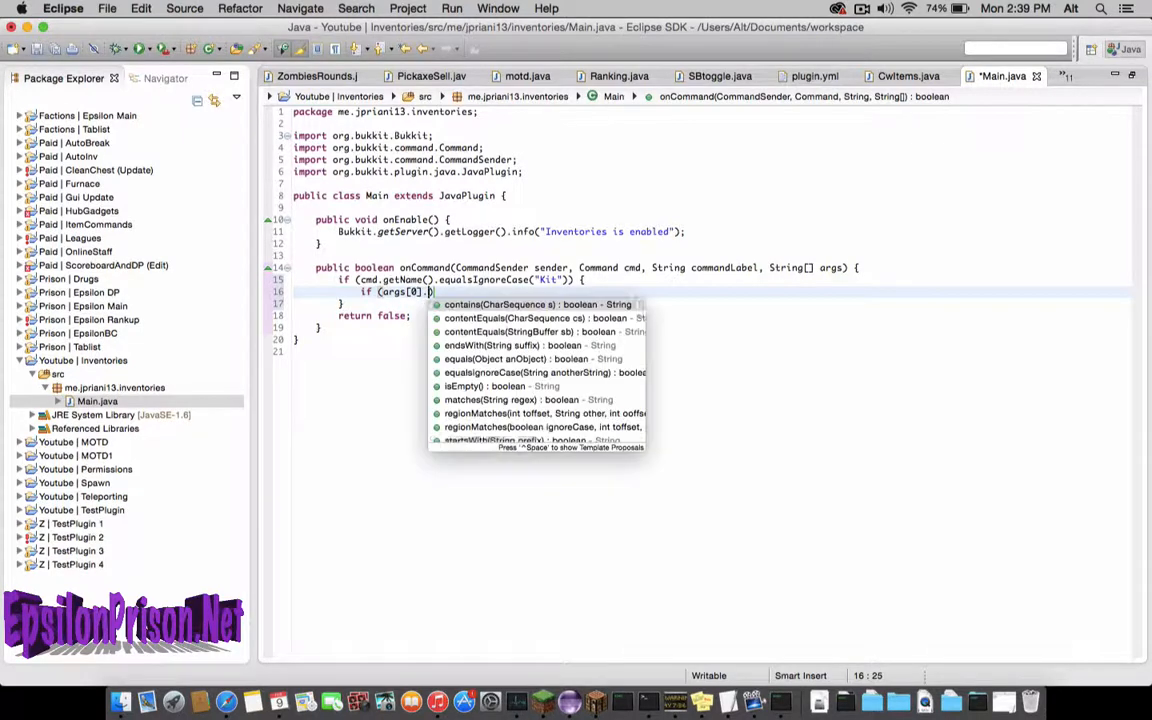
type("equ")
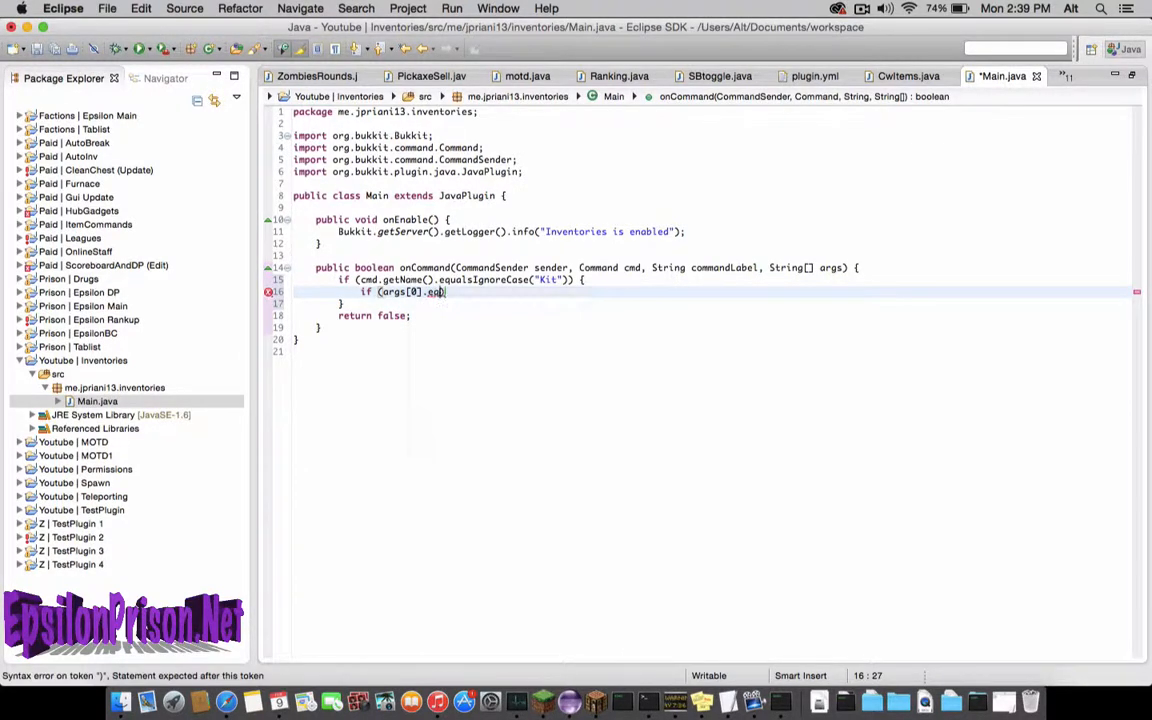
key("Backspace")
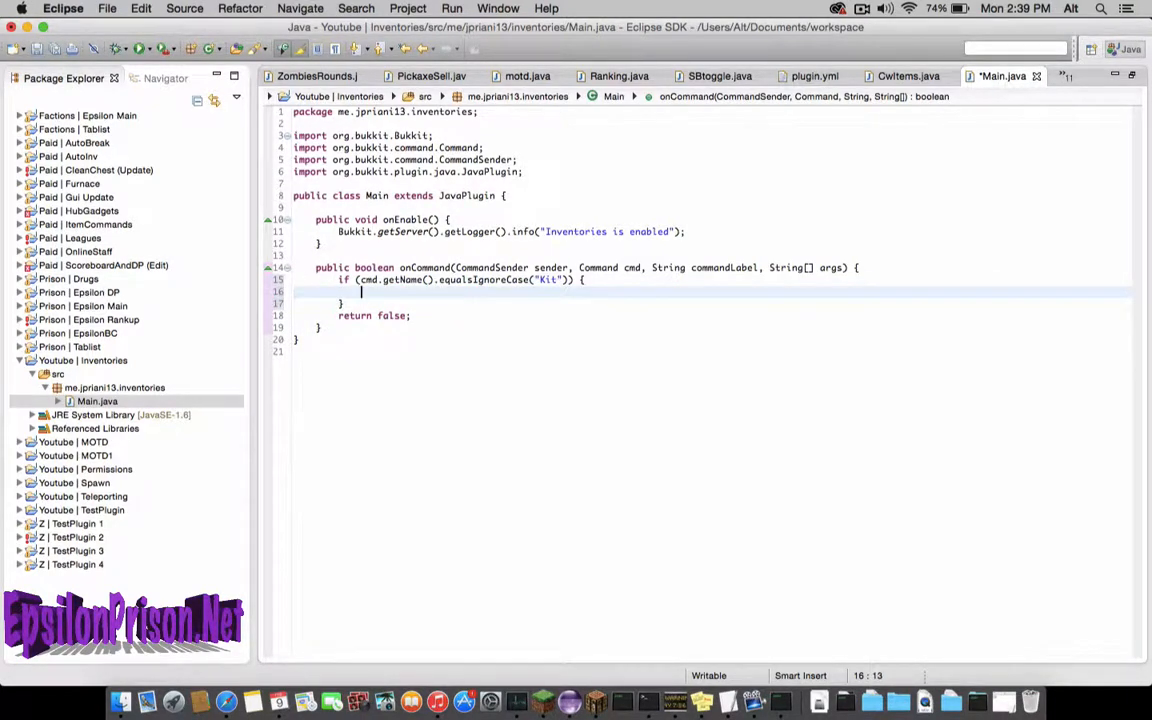
mouse_move(592, 267)
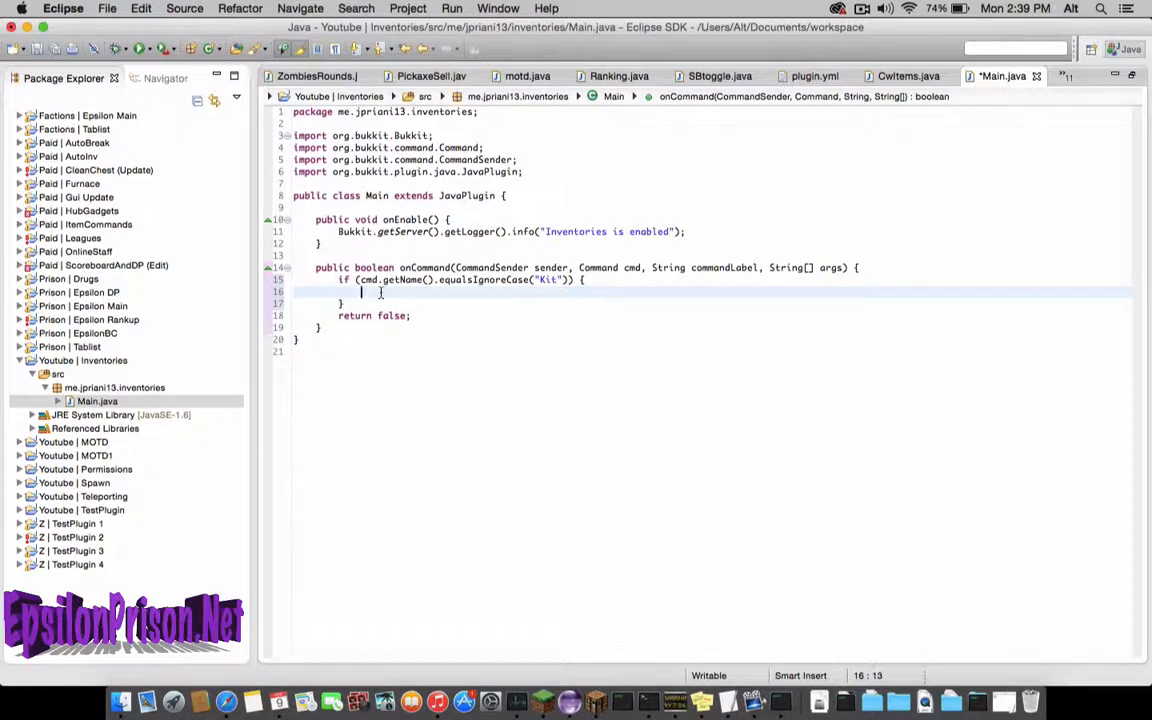
Write ItemStack dsword = new ItemStack(Material.DIAMOND_SWORD, 1) with ItemStack and Material imported.
type("ItemStack")
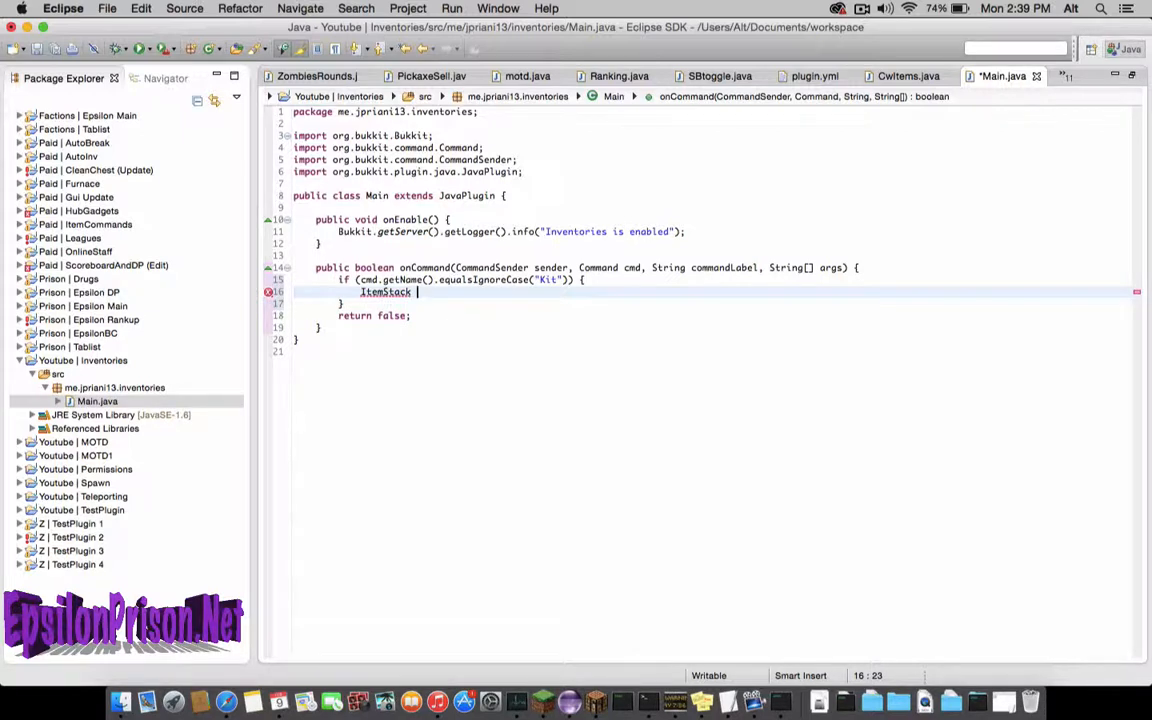
type("dsword")
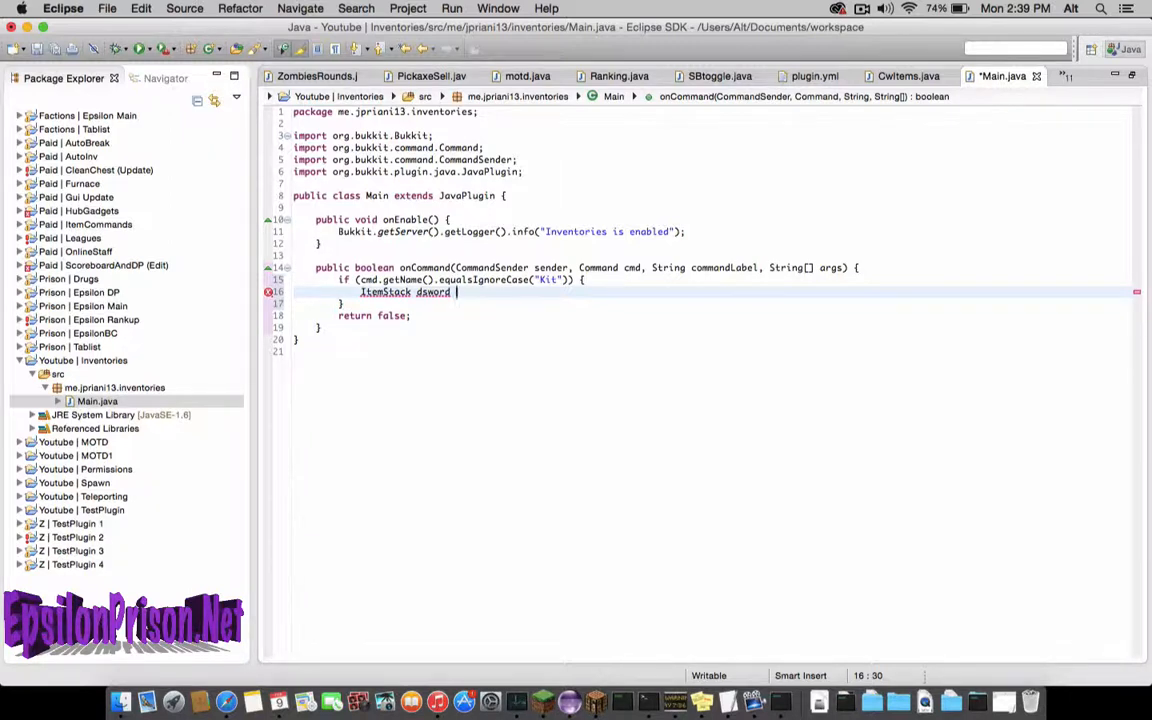
type("= new")
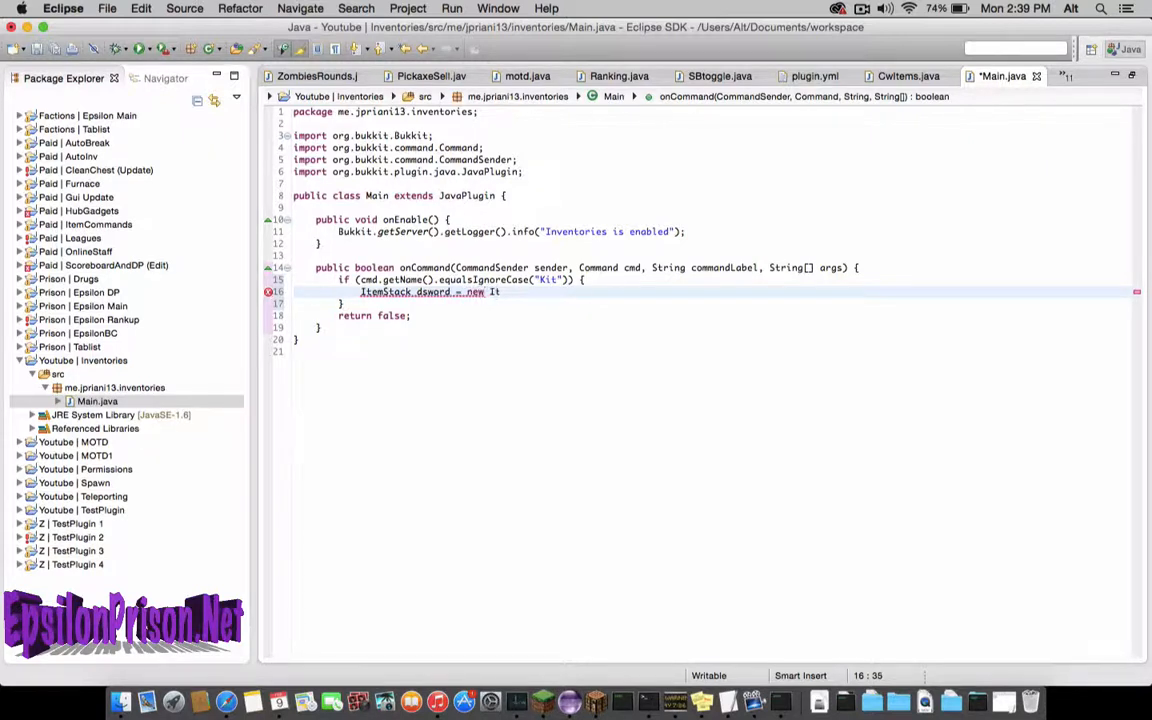
type("ItemStack(")
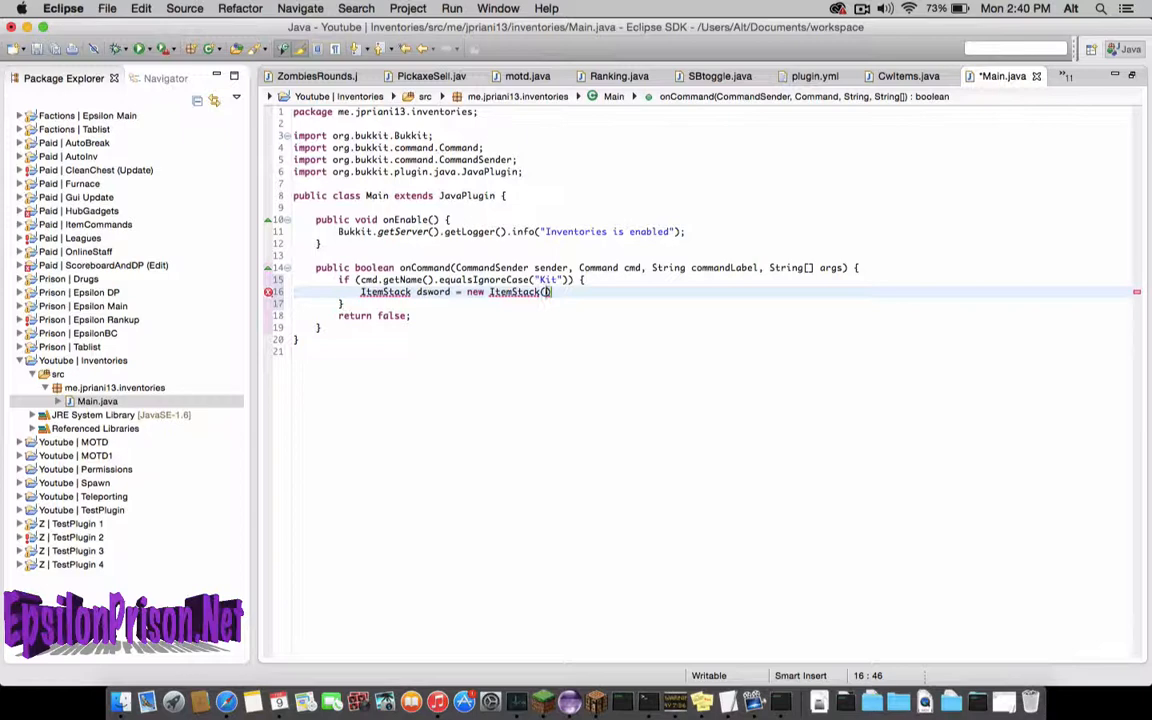
type("Material.")
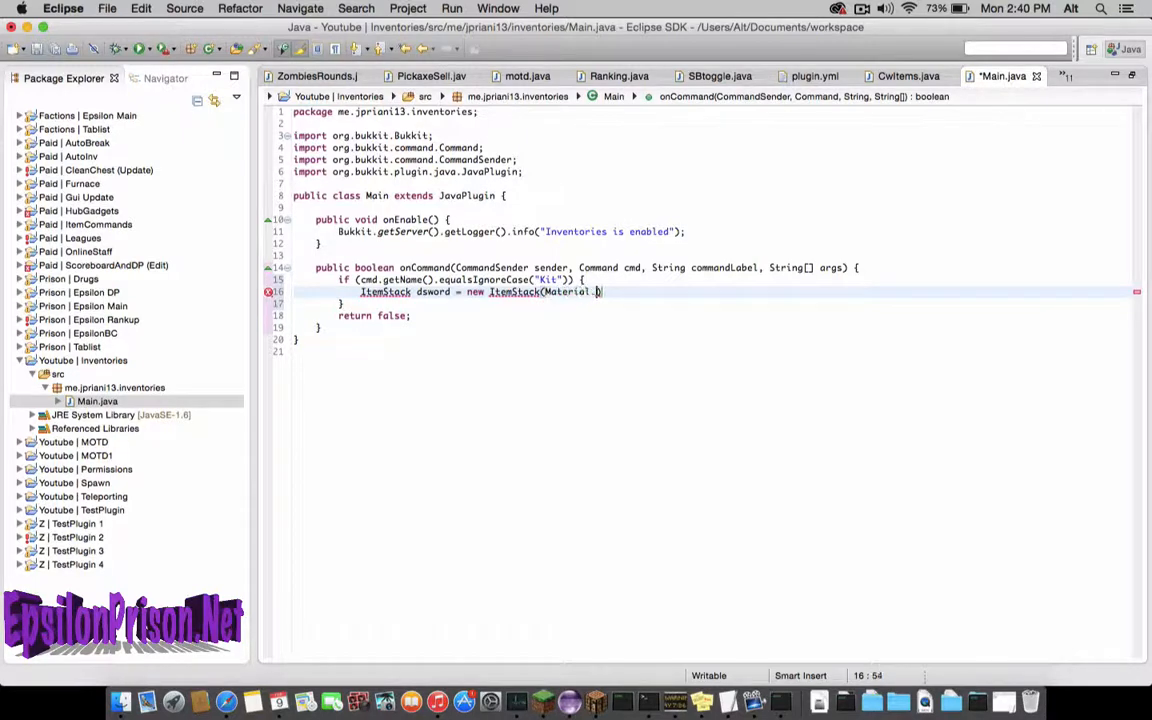
type(".")
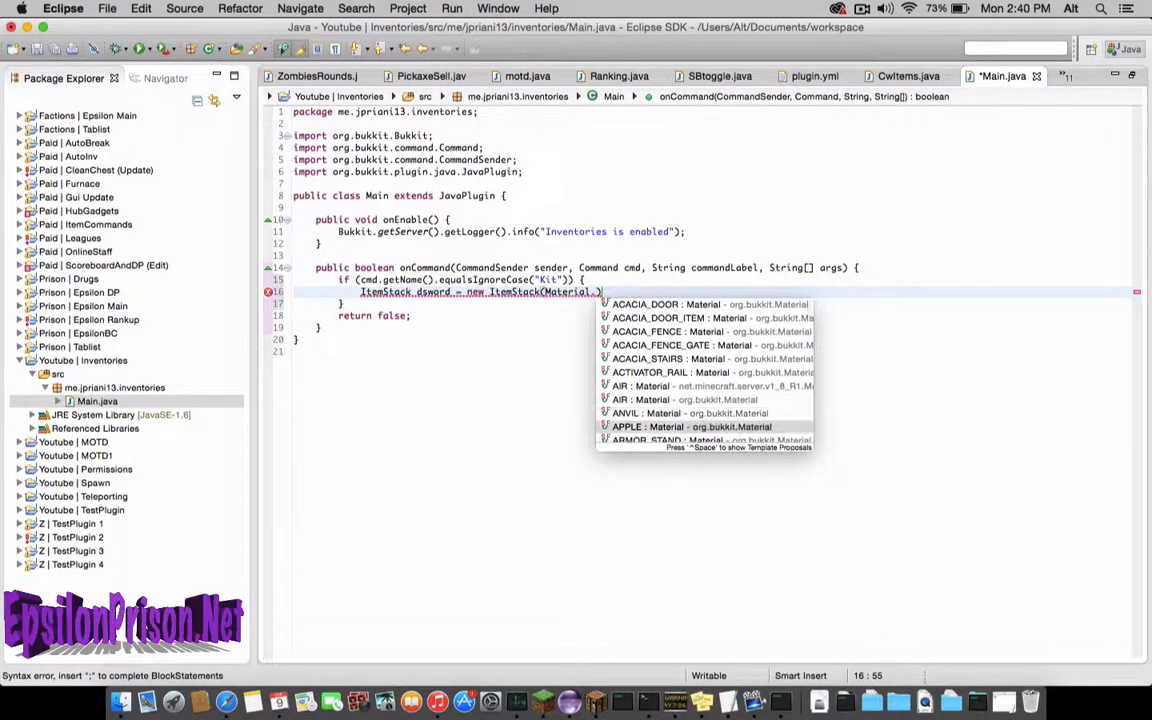
type("Dia")
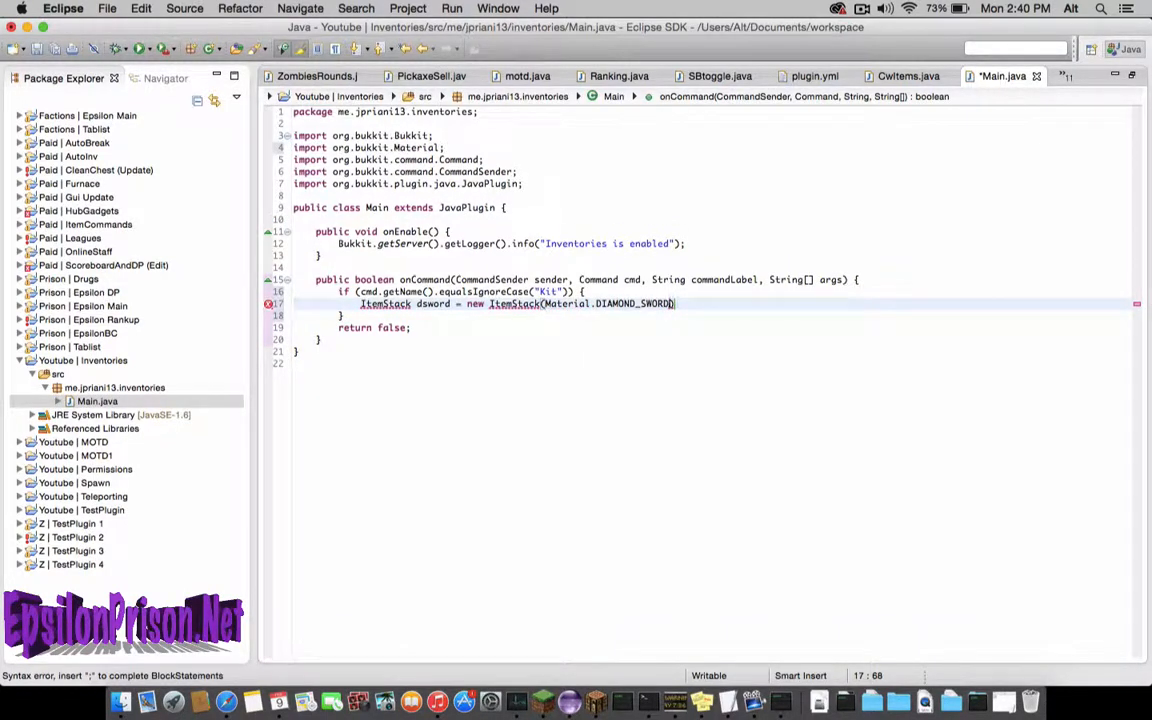
key("cmd+s")
type(", ")
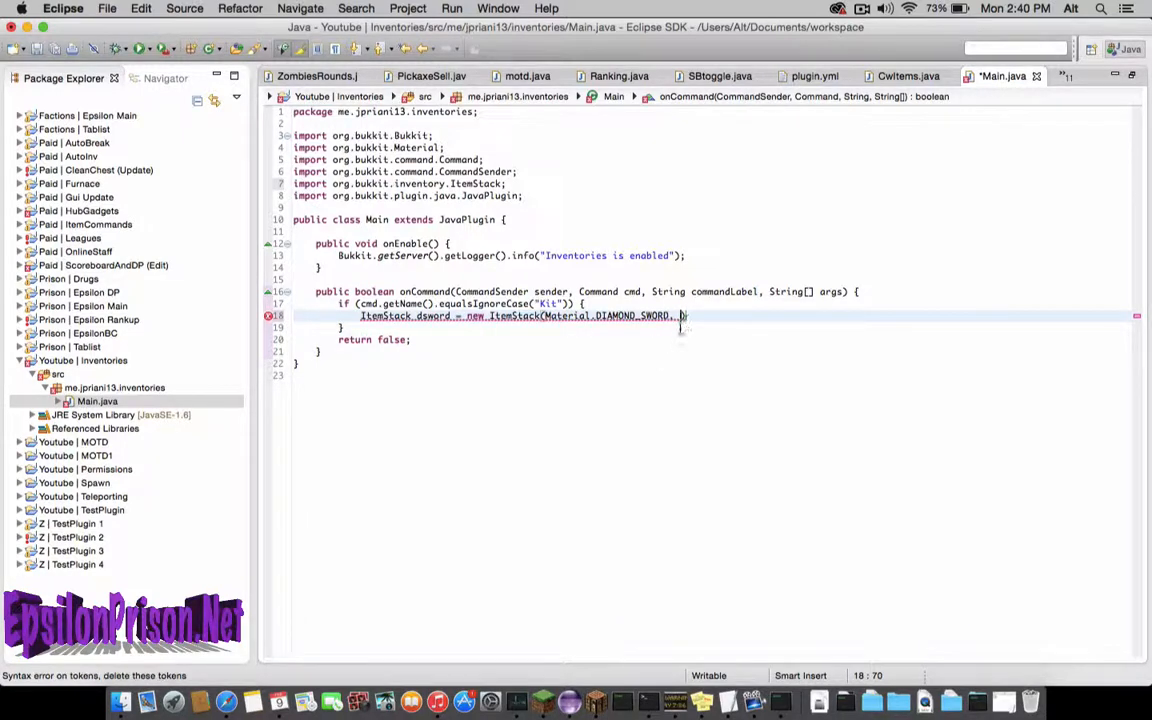
type("1")
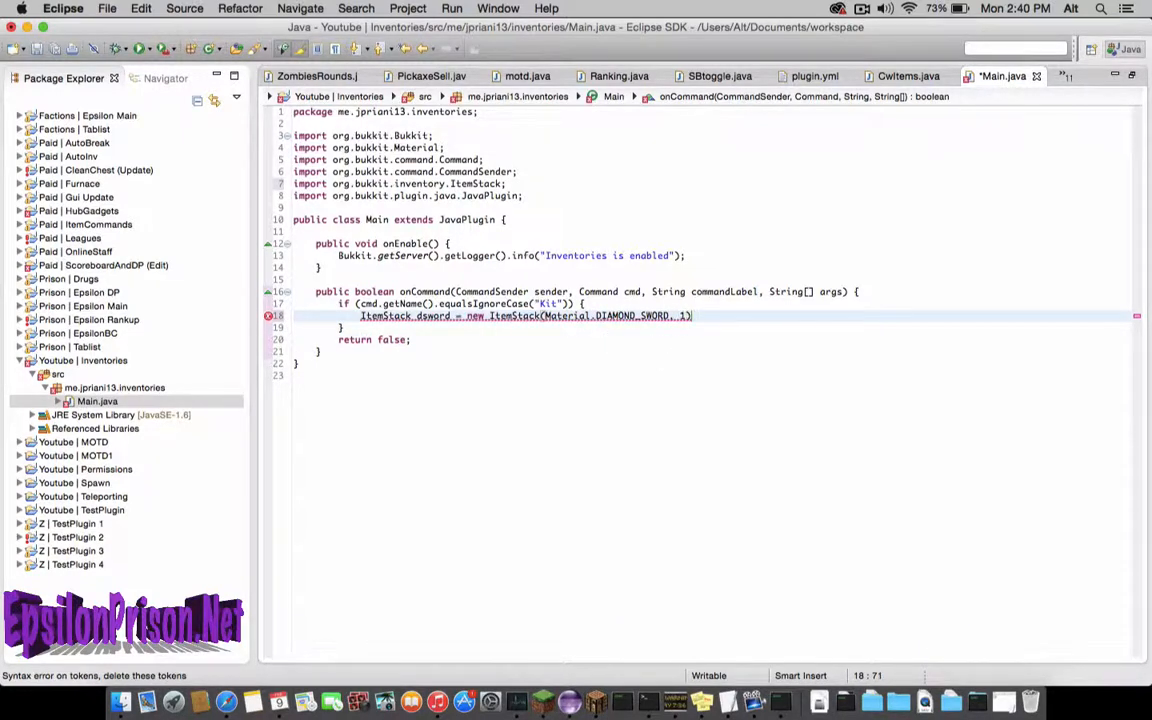
type(")")
type("dsword.")
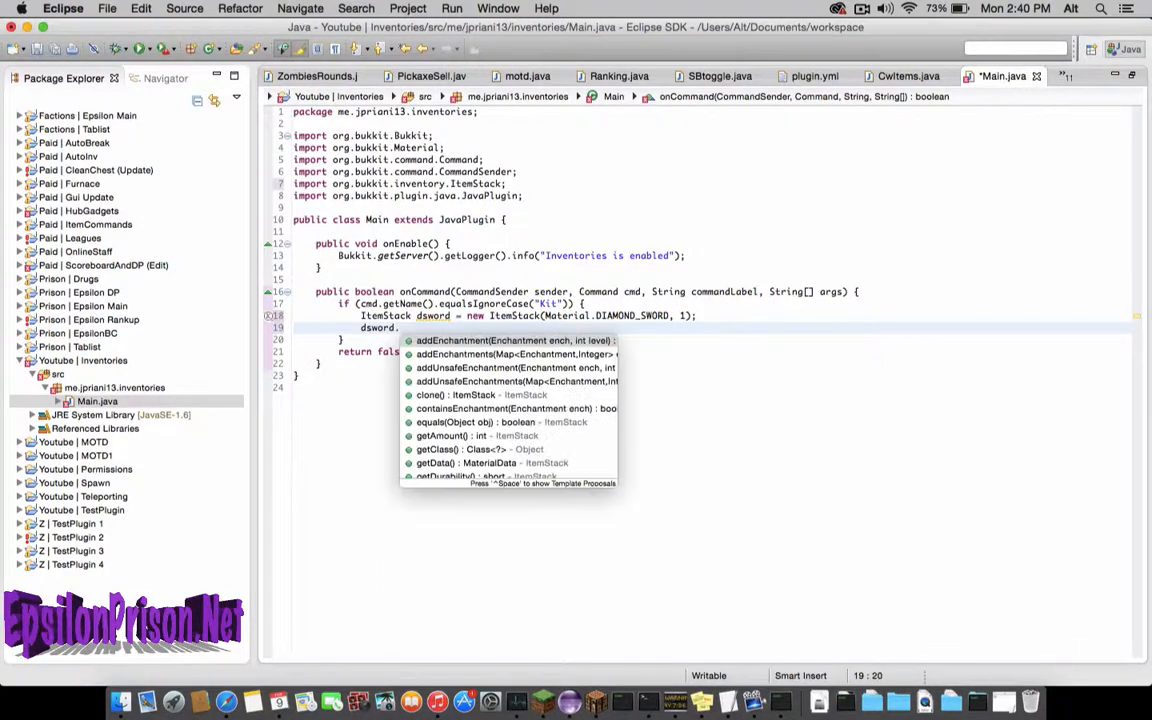
Add dsword.addEnchantment(Enchantment.DAMAGE_ALL, 5) with the Enchantment import, and save.
type("addEnchantment()")
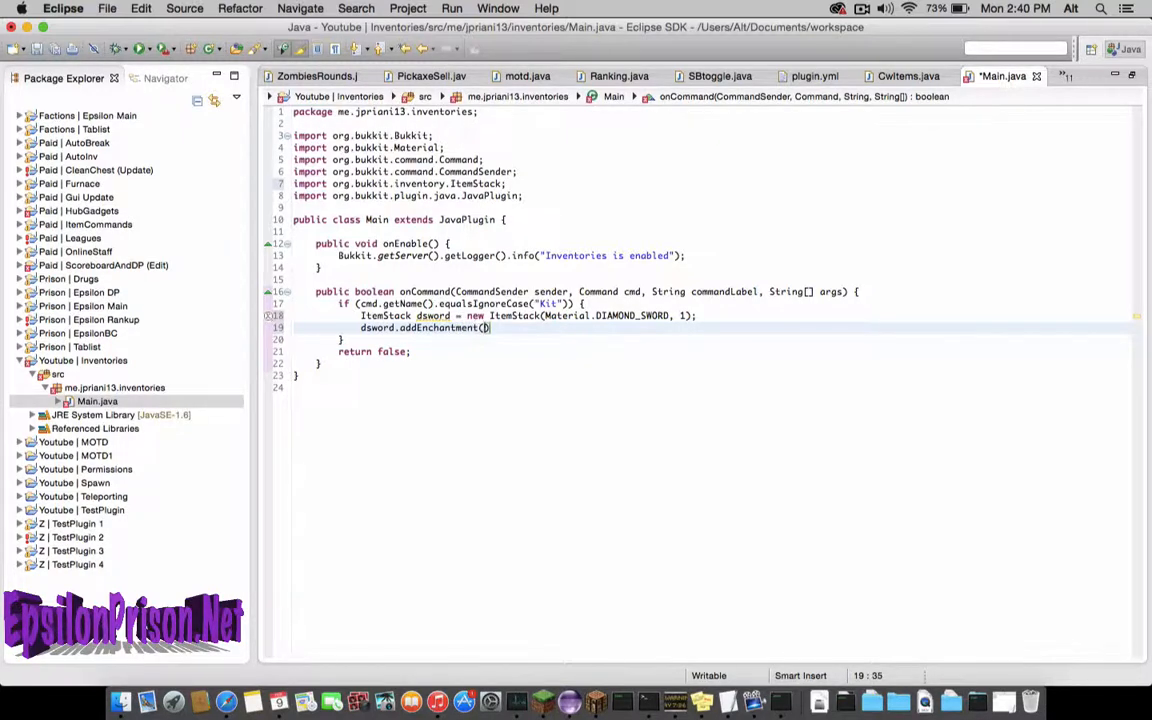
type("Enchantment.")
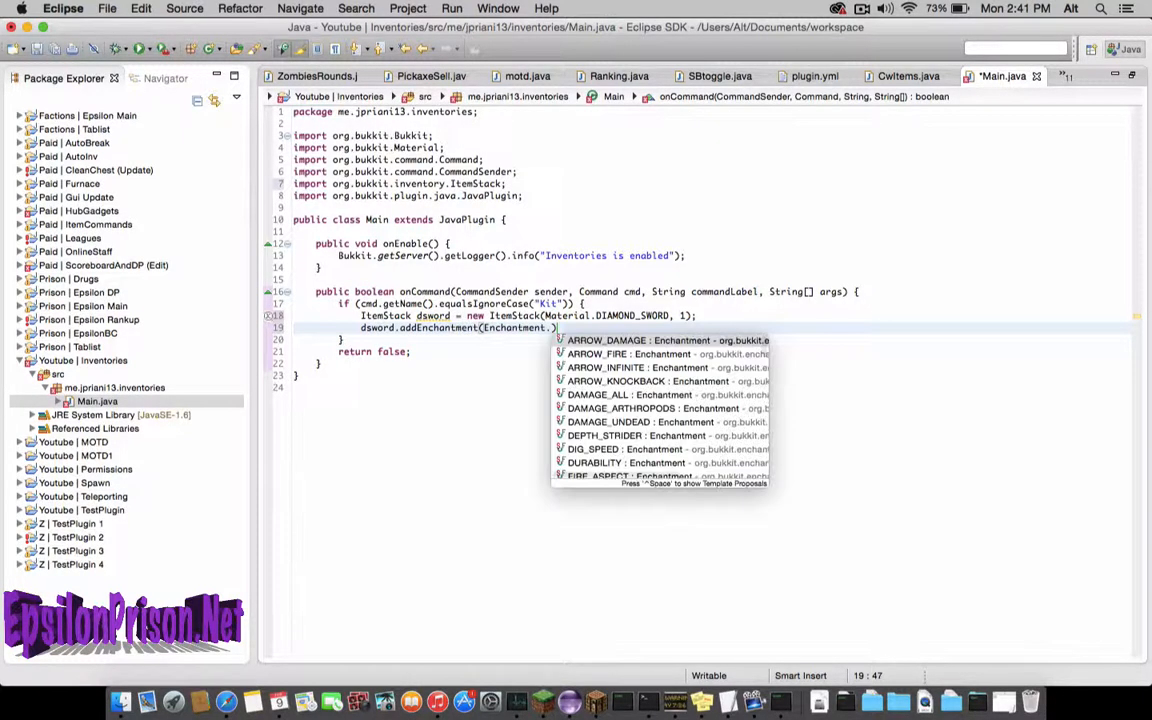
type("sha")
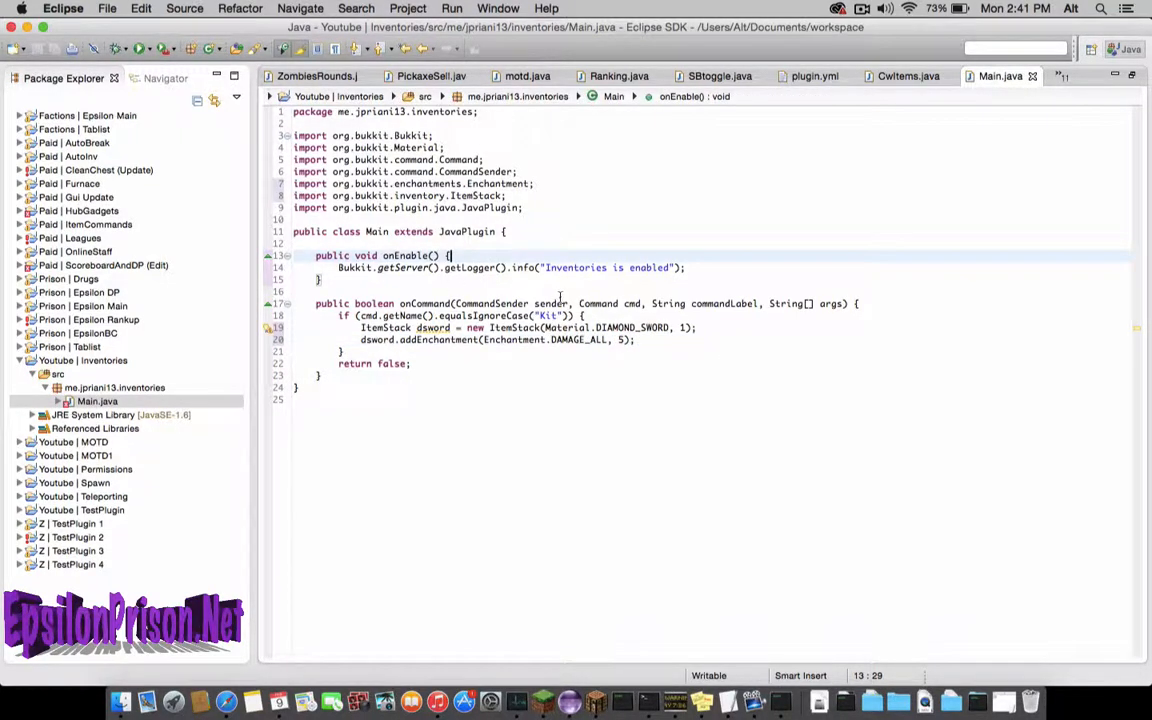
left_click(654, 340)
type("ItemMeta")
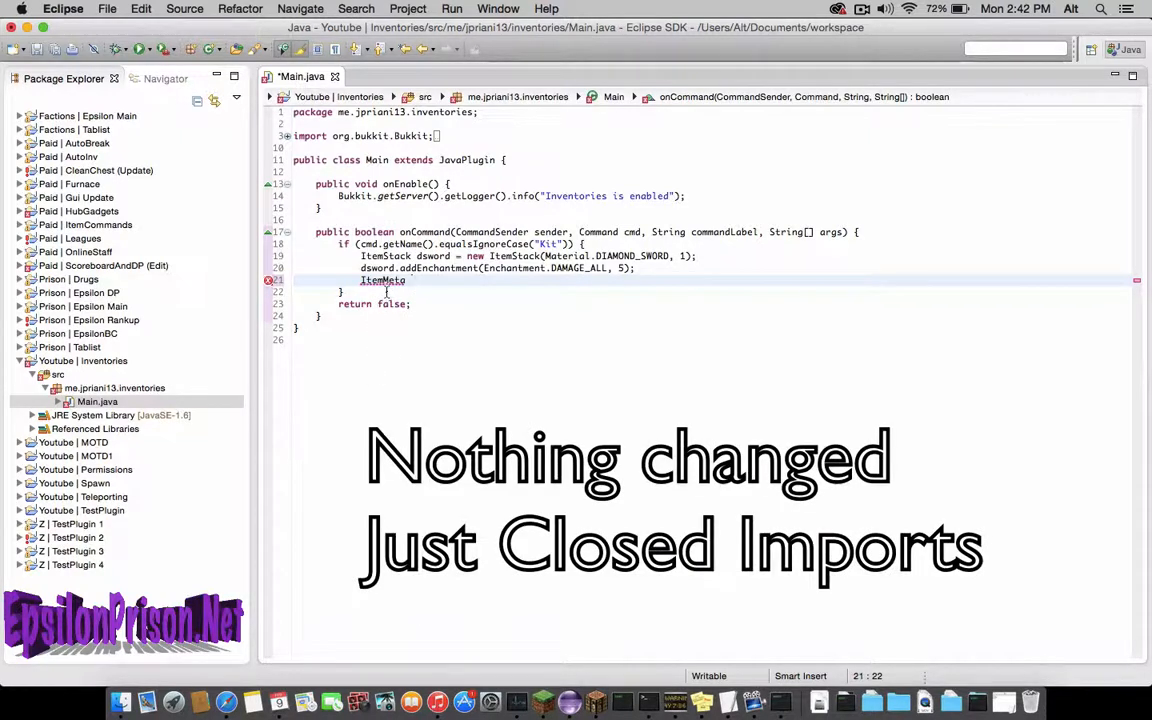
Declare ItemMeta dswordmeta = dsword.getItemMeta().
type("swordmeta")
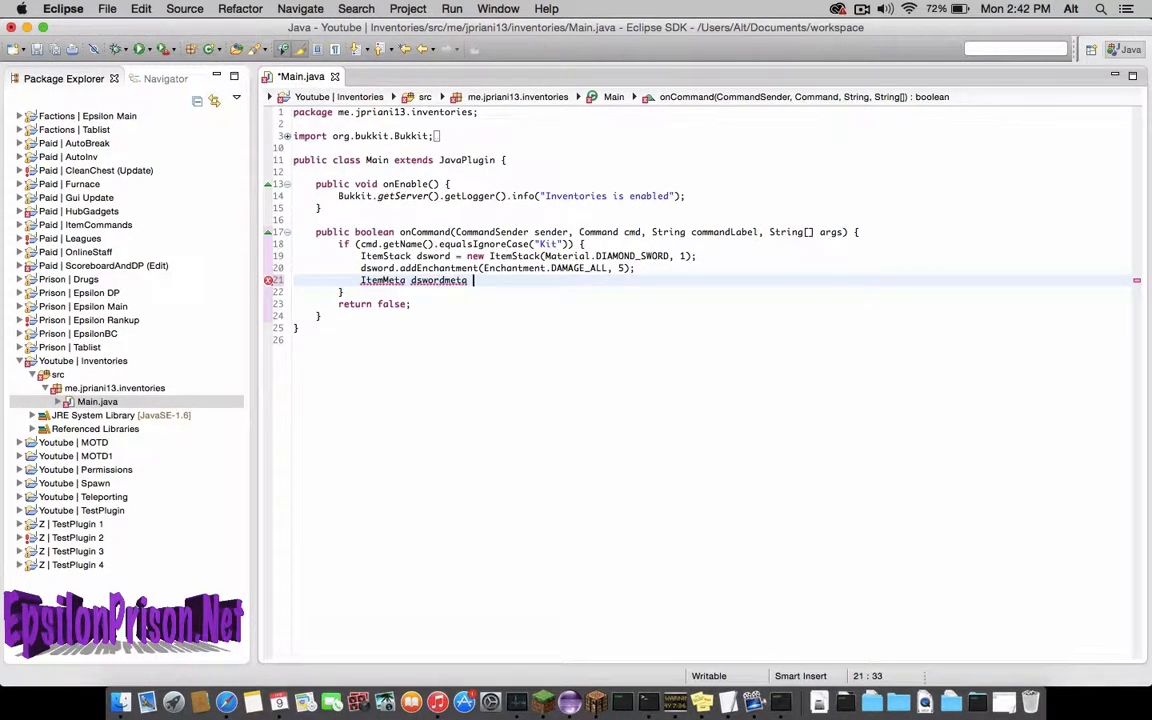
type("=")
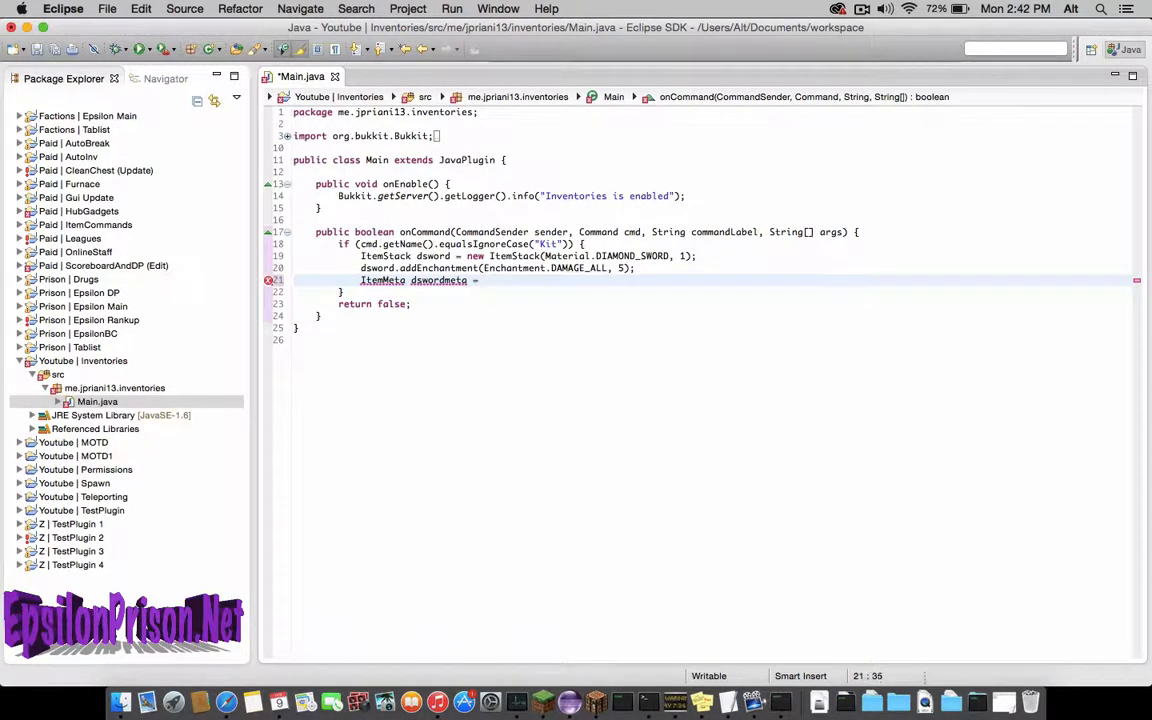
type("dsword.")
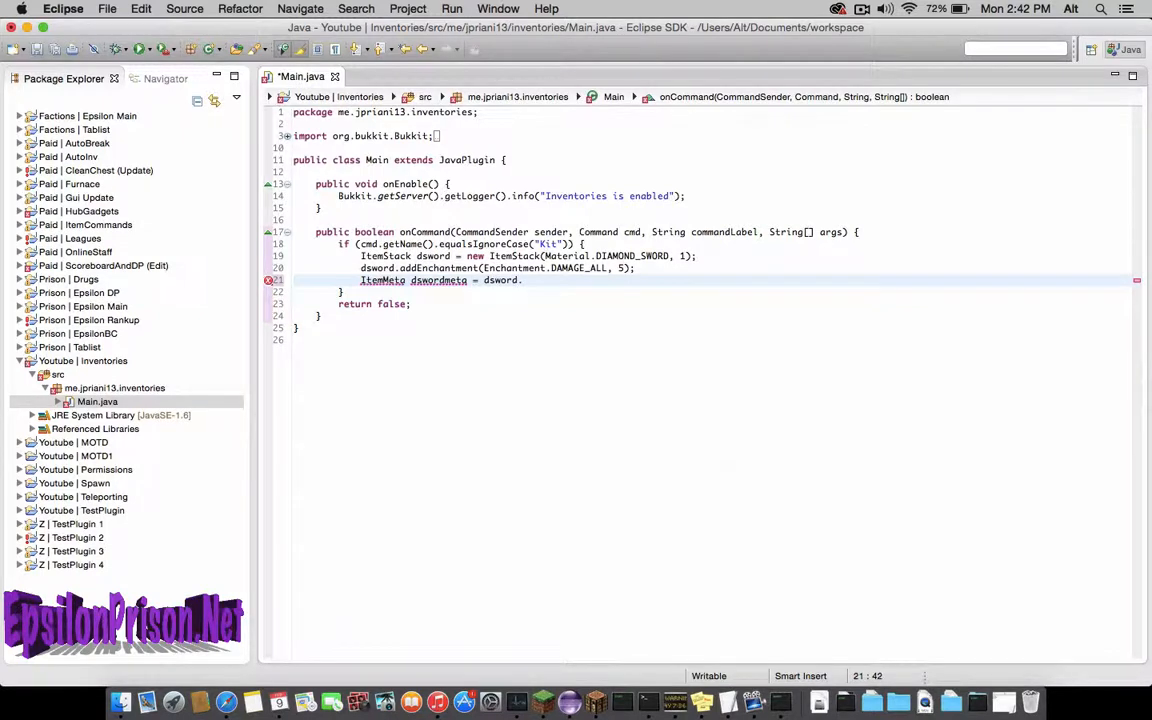
type(".getItemMeta();")
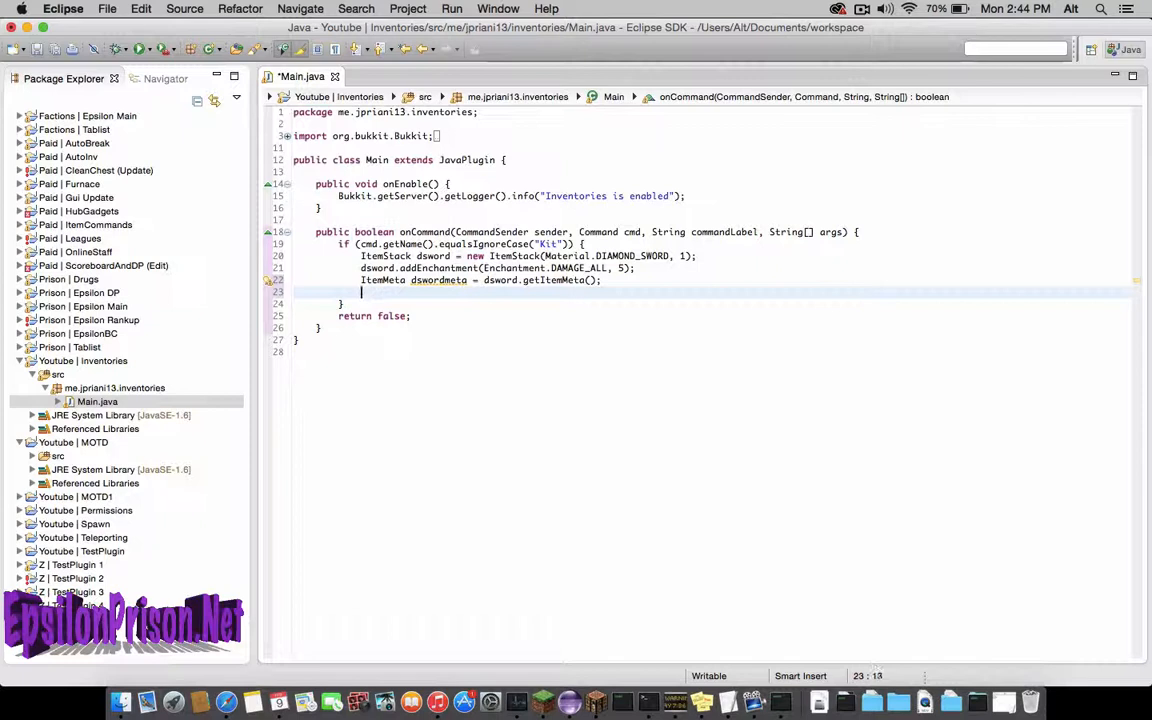
Set dswordmeta's display name to ChatColor.RED + "Youtube".
type("dswordmeta")
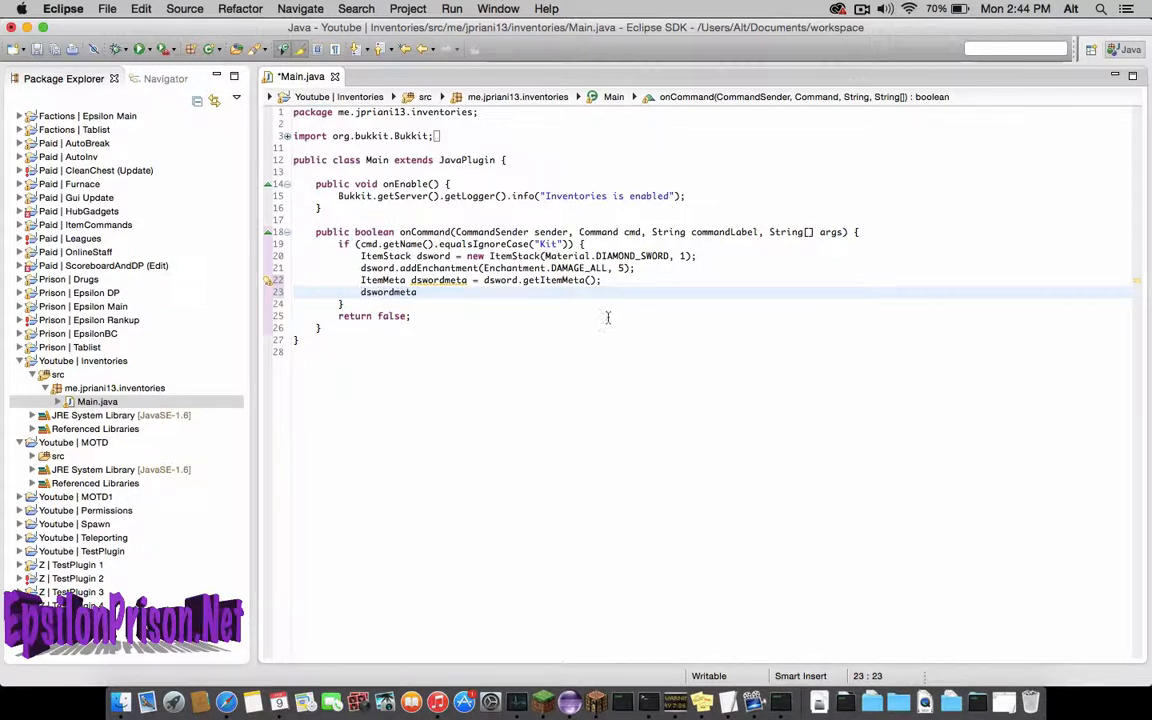
type(".")
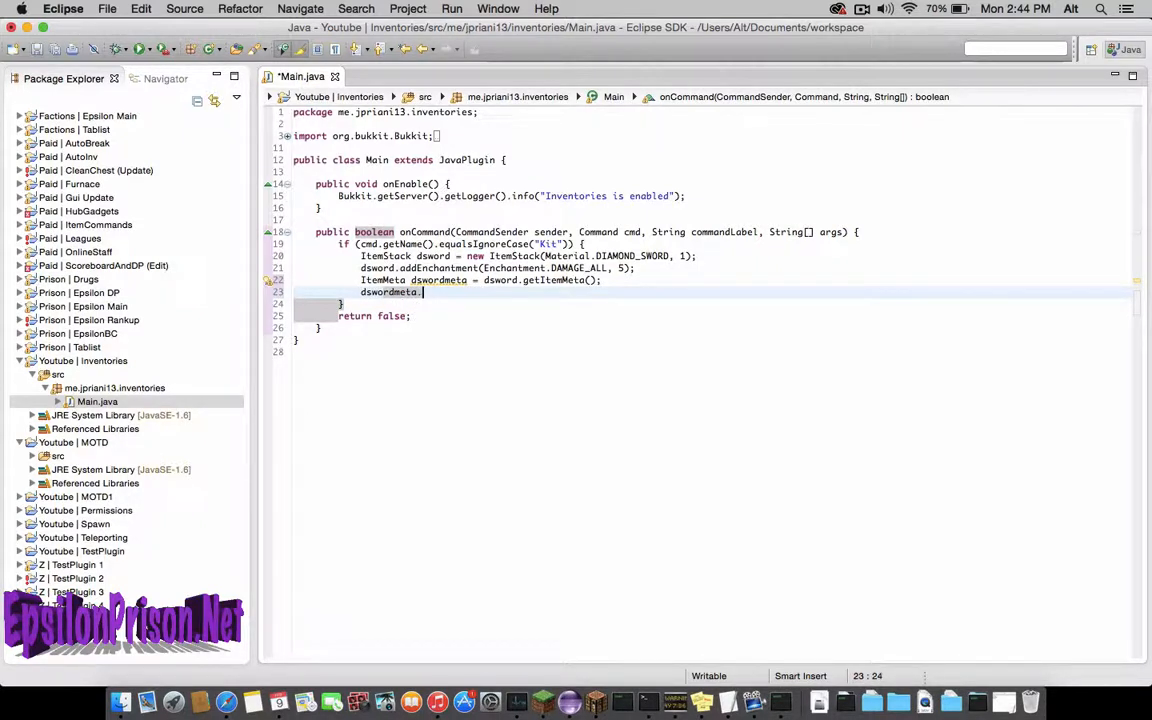
type("set")
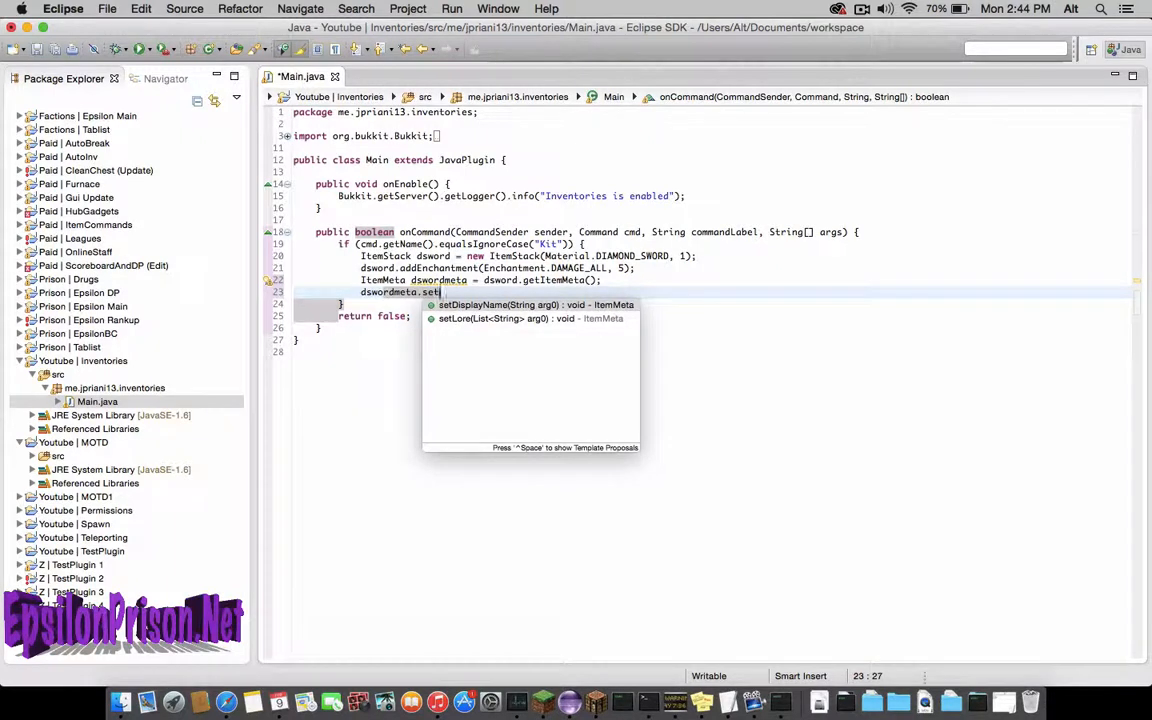
type("DisplayName(\"")
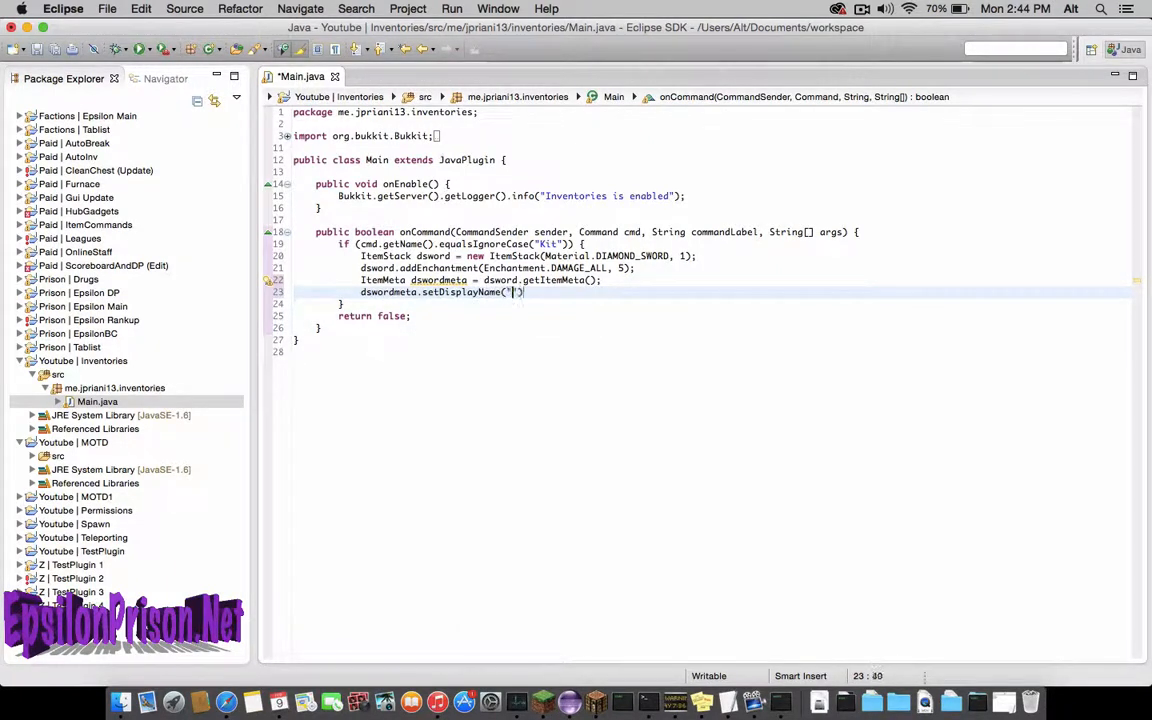
type("ChatColor.RED +")
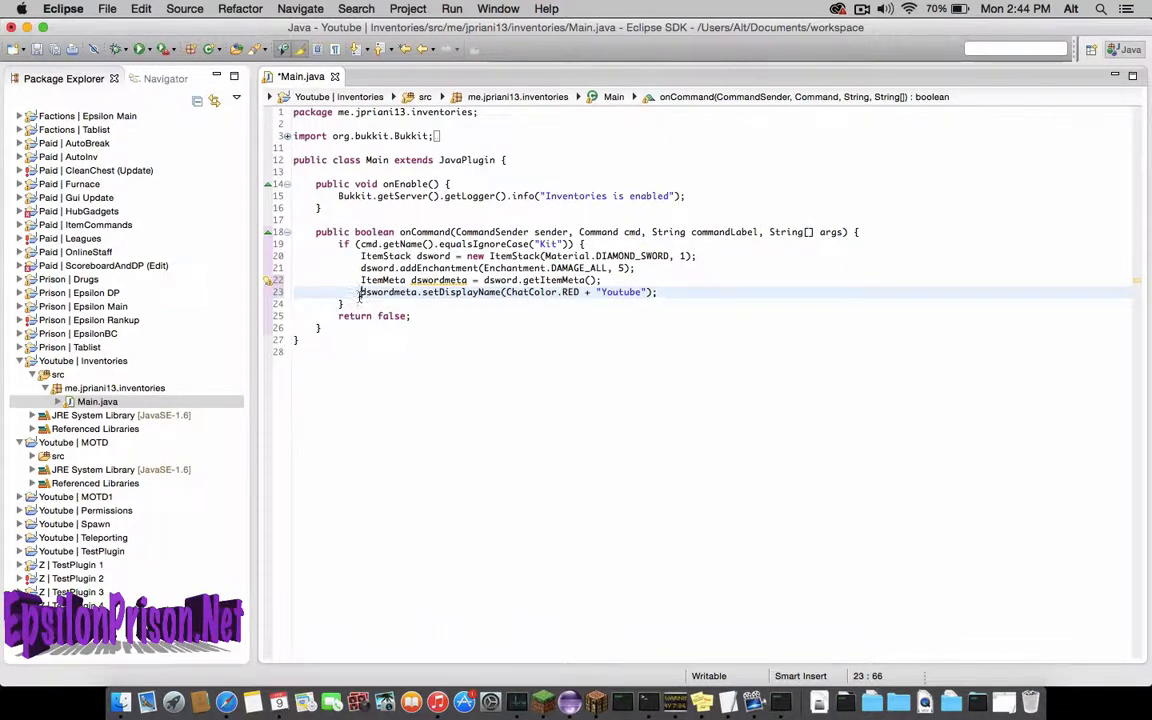
double_click(387, 292)
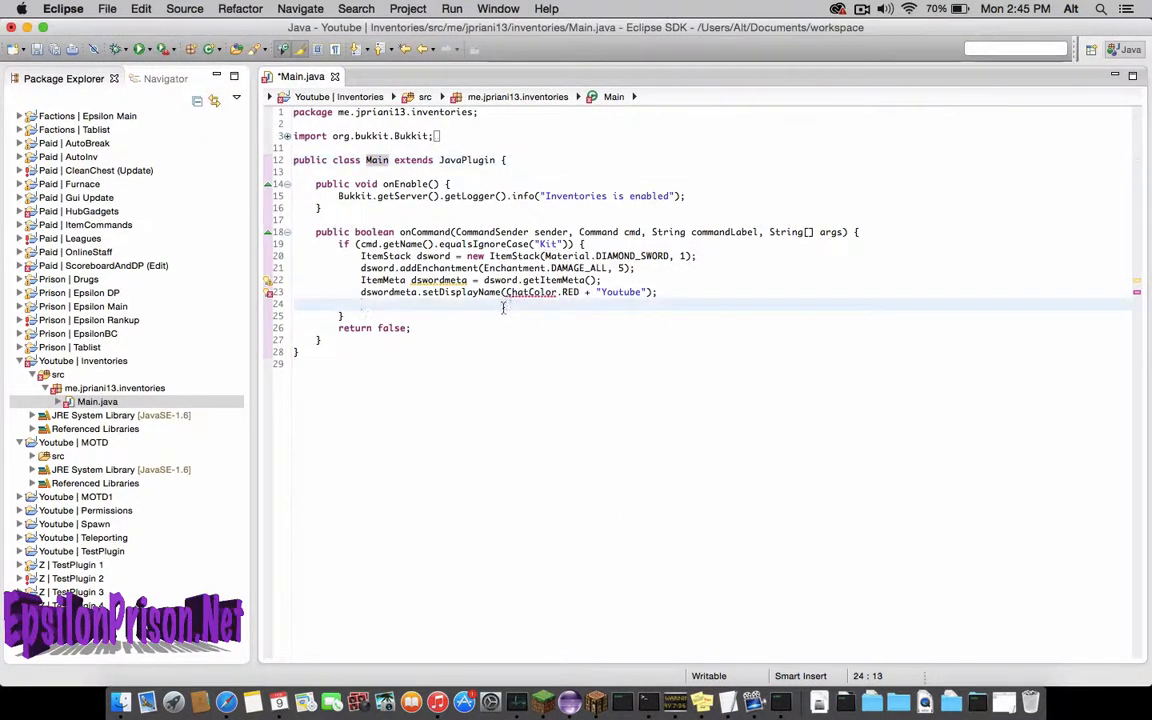
Write List<String> dswordlore = new ArrayList<String>(); after the display-name line.
type("List")
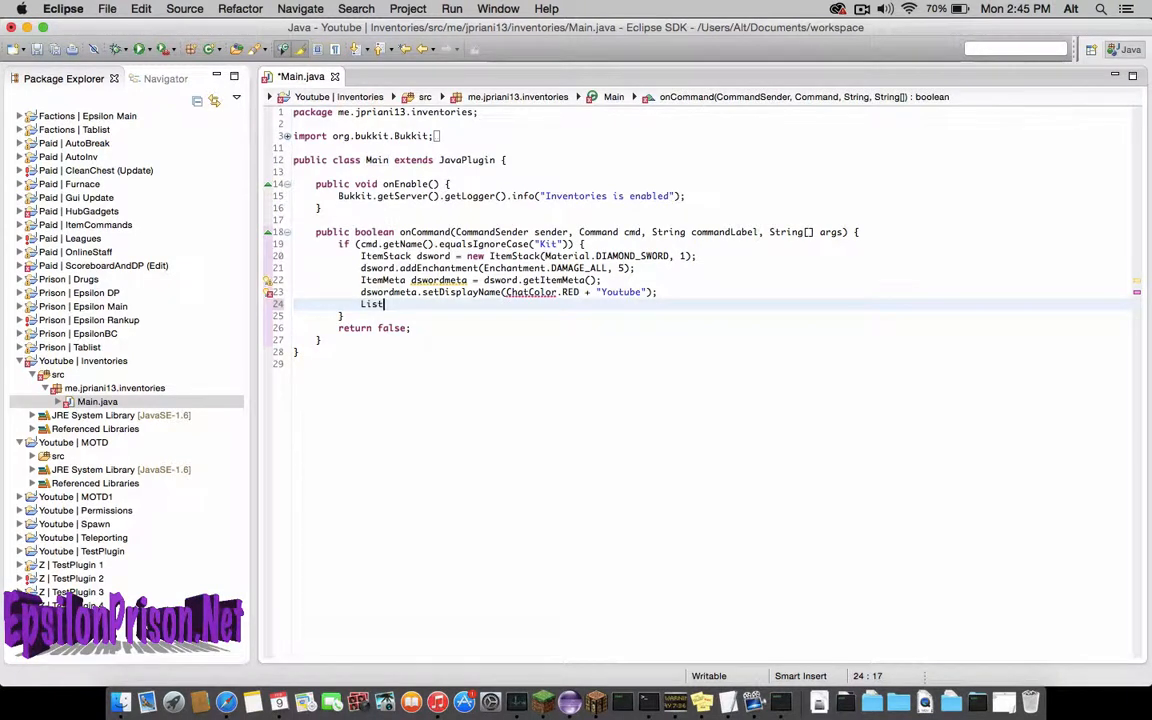
type("<>")
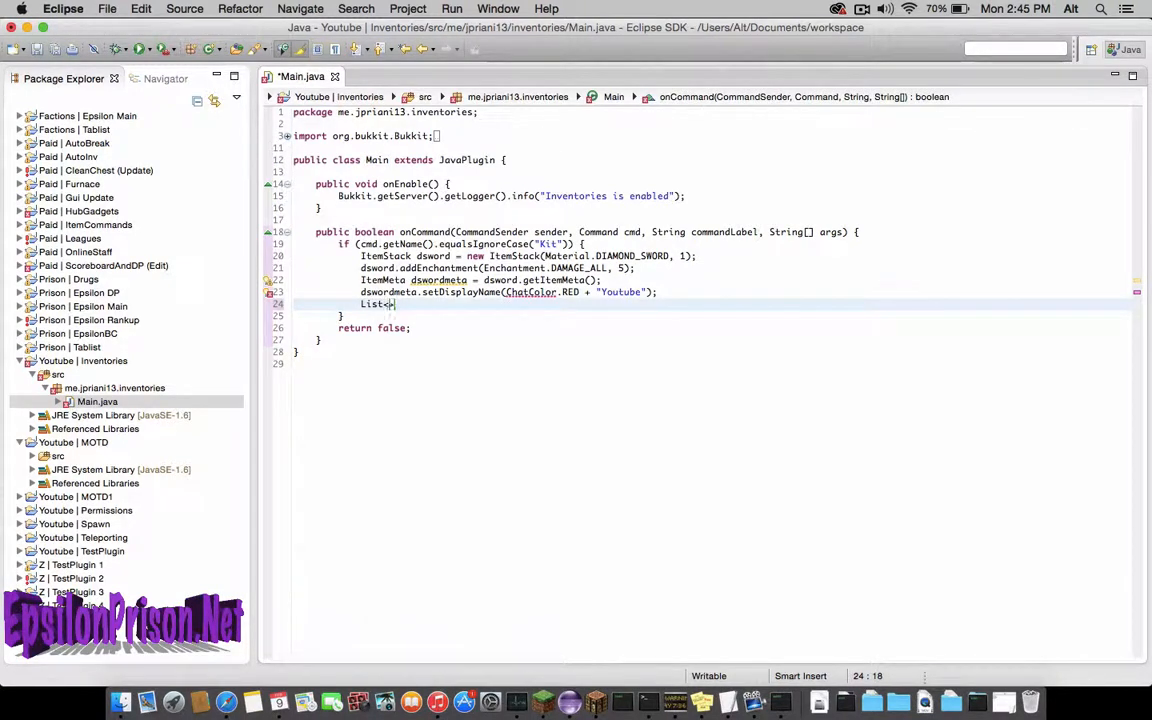
type("String")
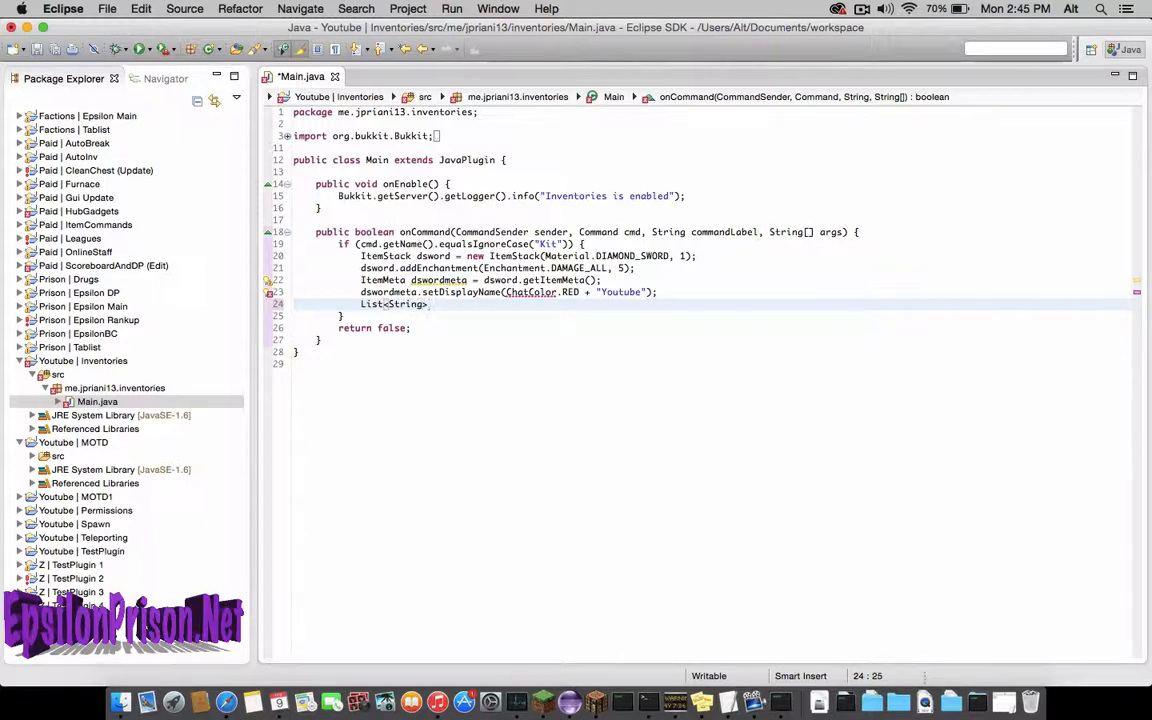
type("dswordlore")
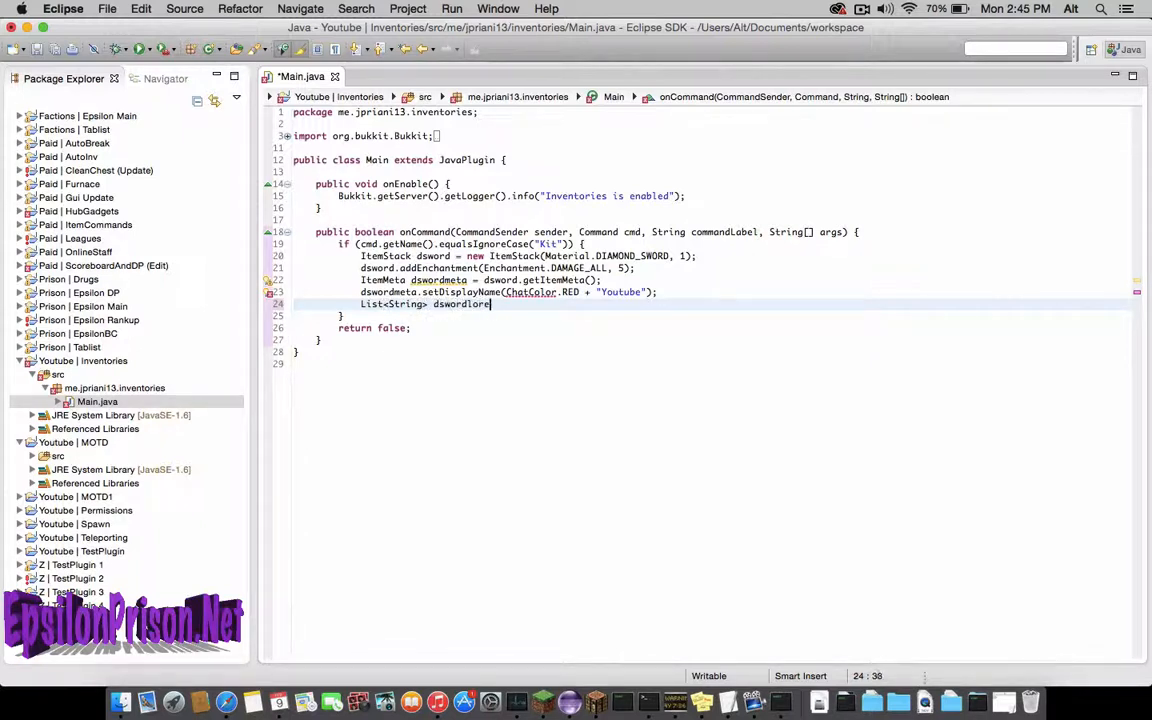
type("= new Arra")
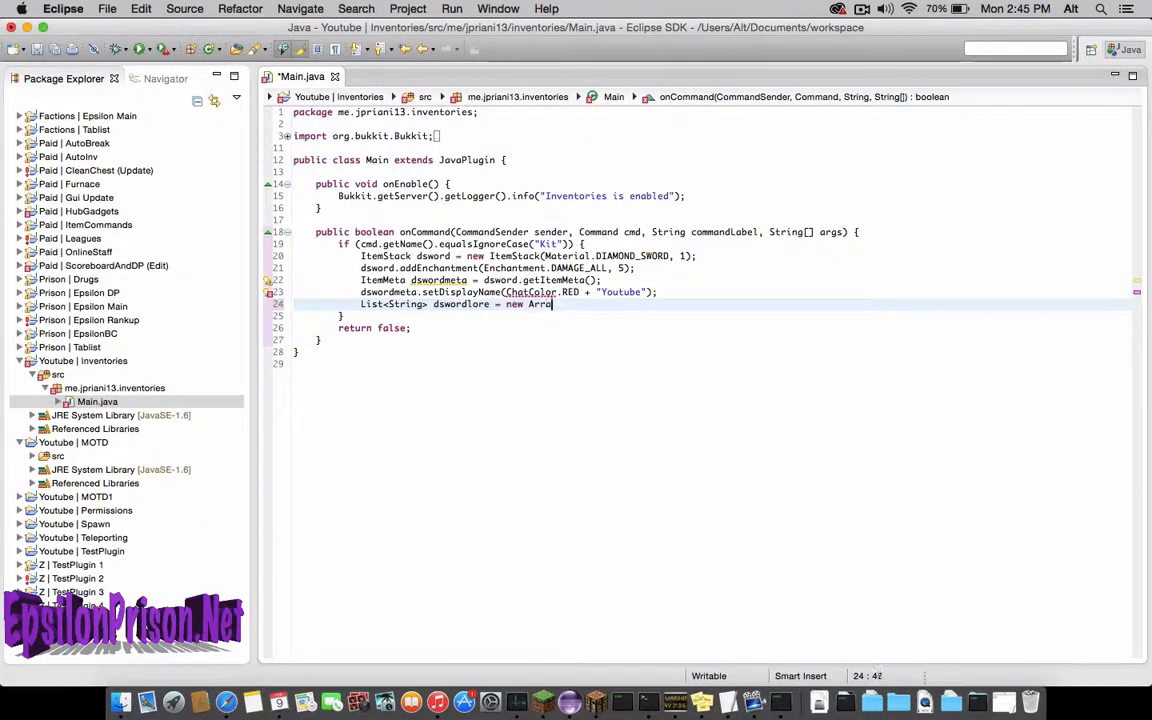
type("yList")
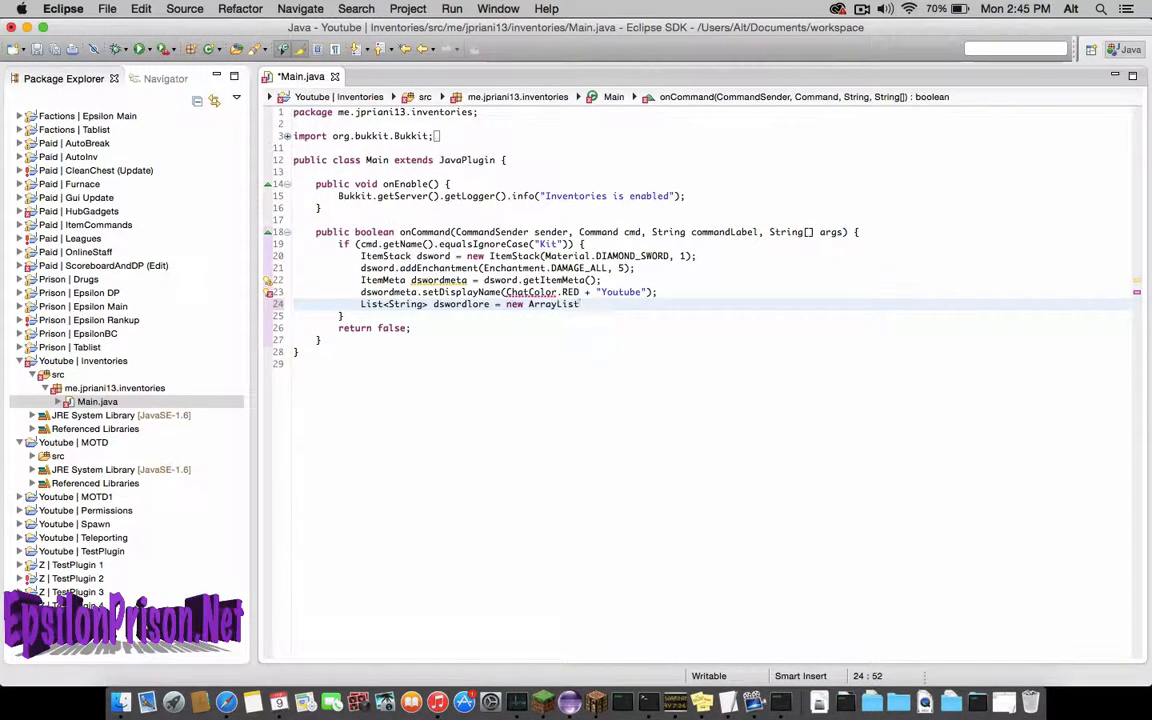
type("<String>")
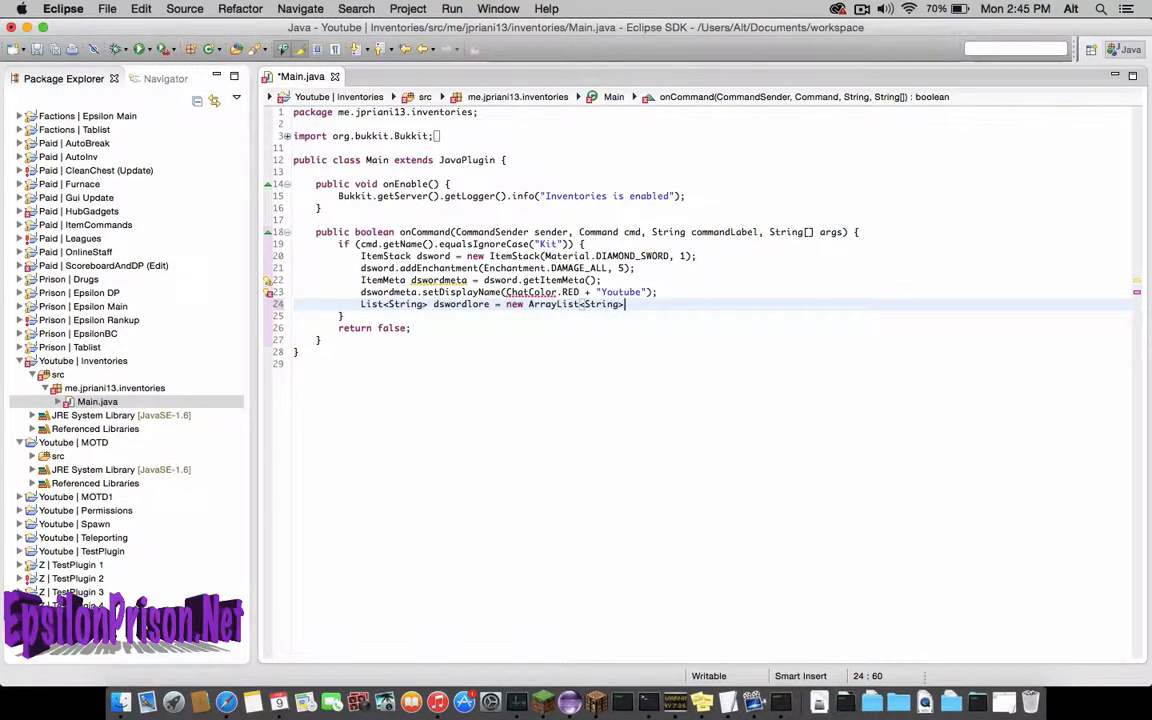
type("();")
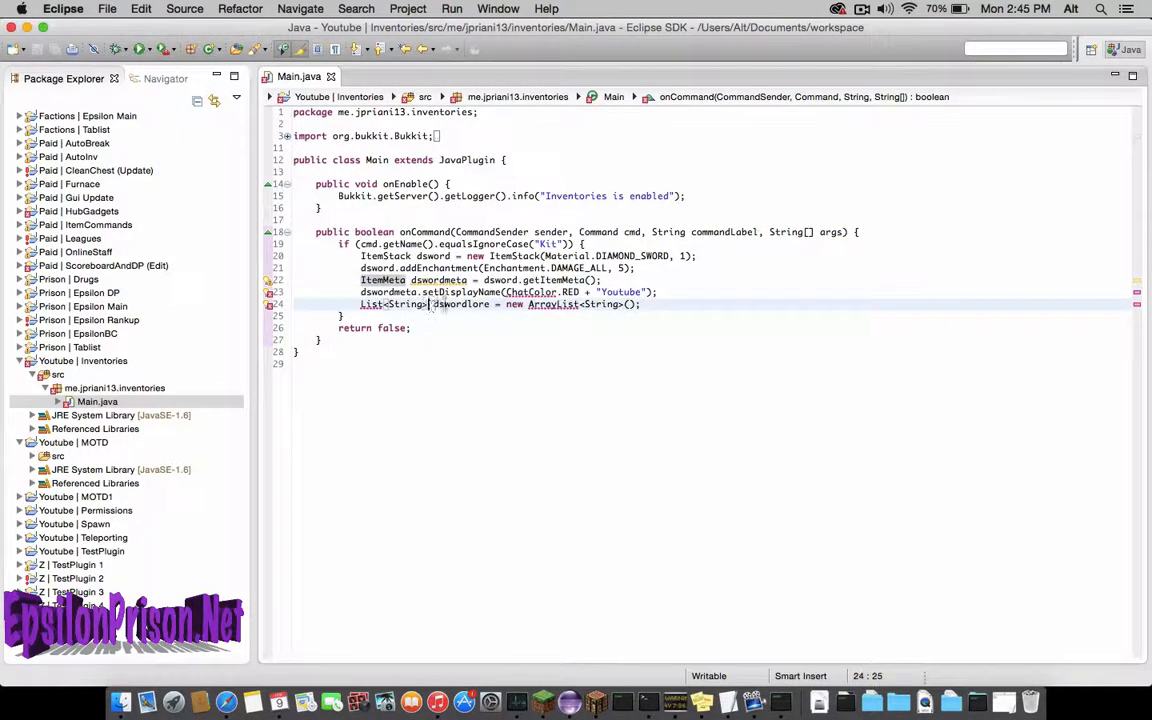
mouse_move(460, 304)
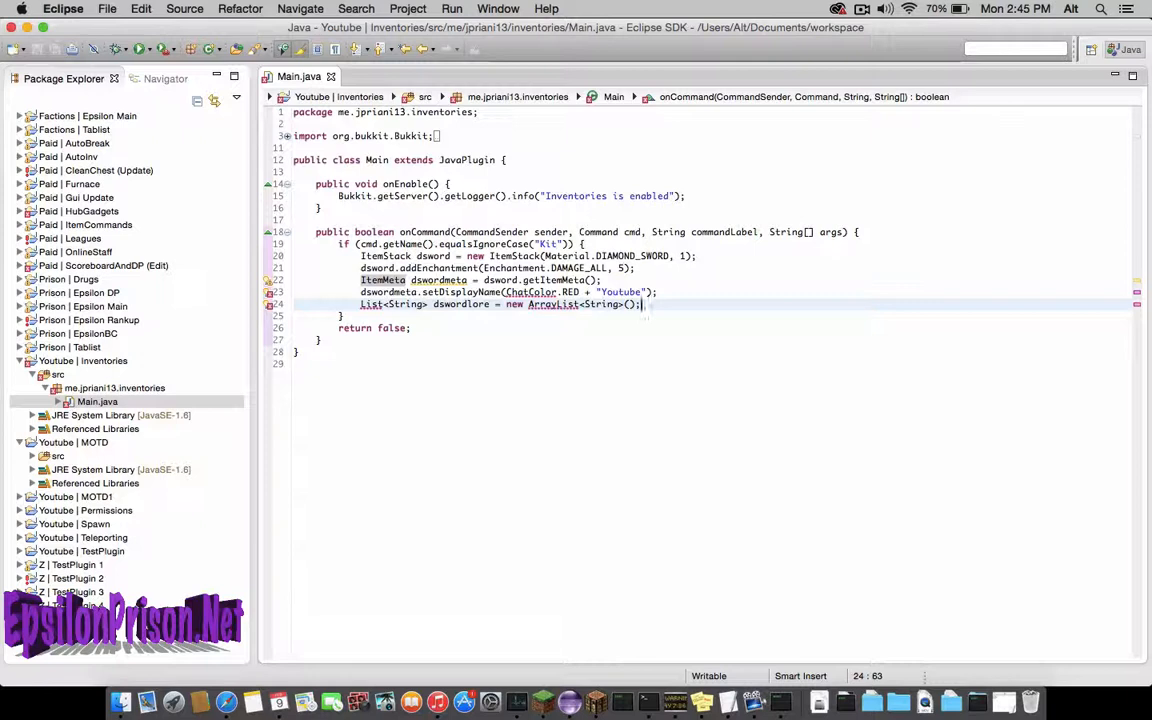
type("dswor")
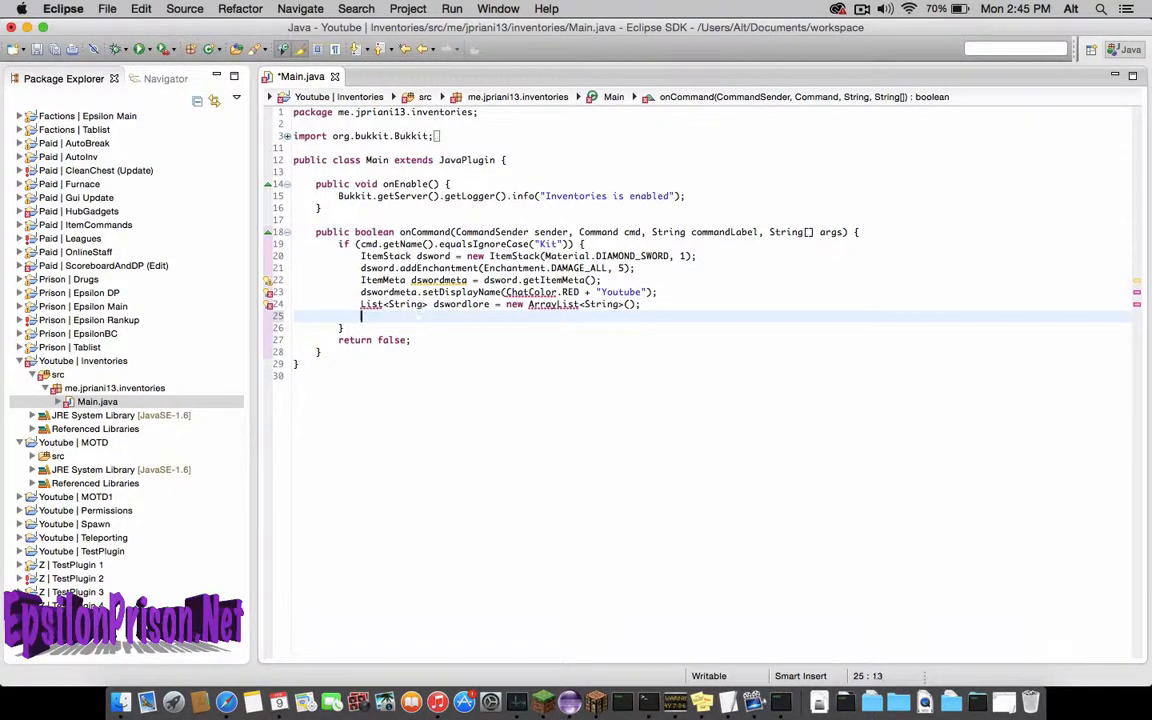
key("Backspace")
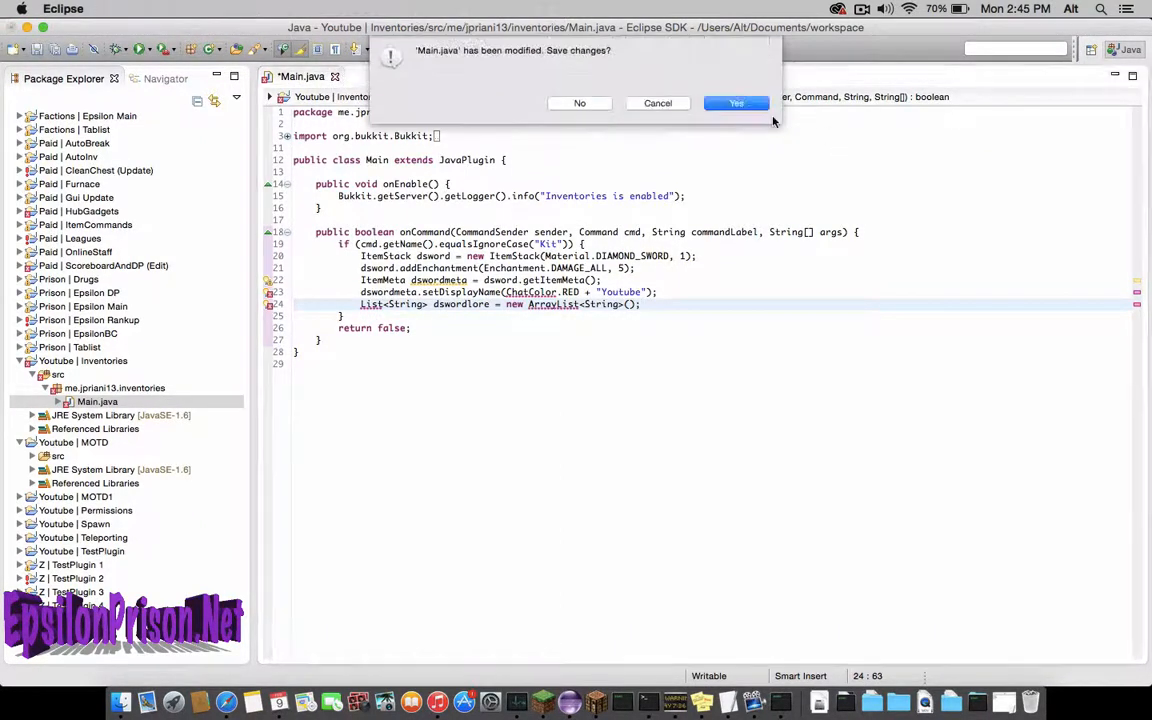
Confirm saving Main.java so the java.util imports, including ArrayList, are added.
left_click(736, 103)
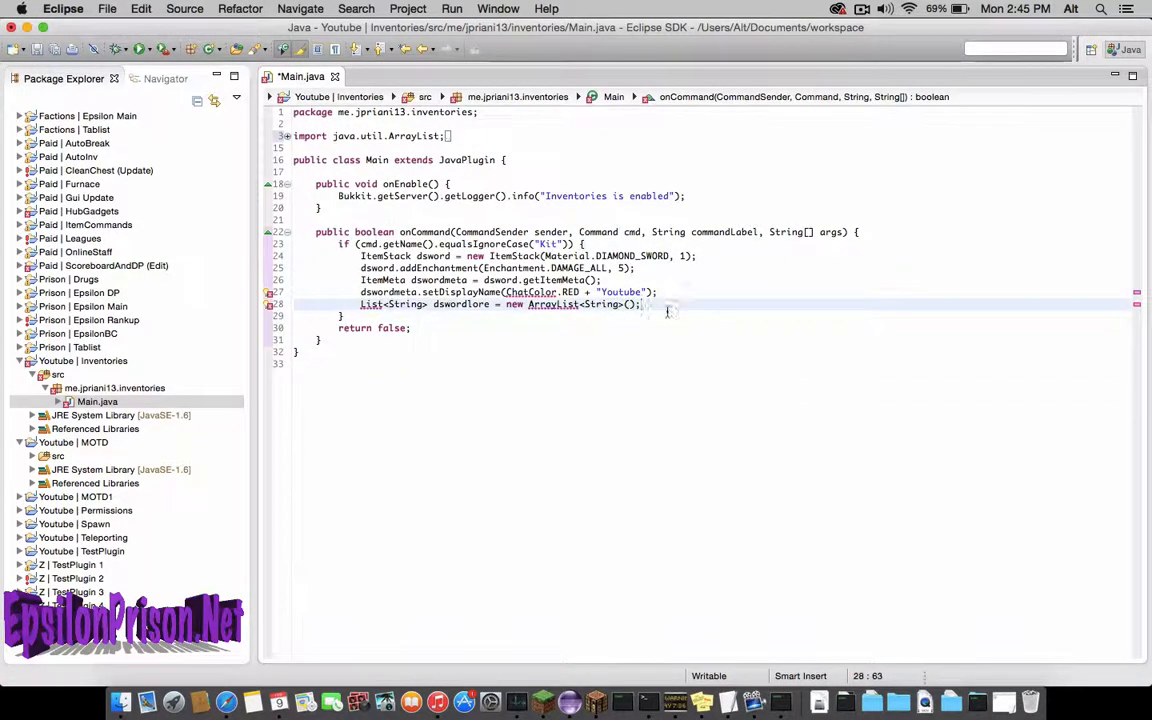
Write dswordlore.add calls for "Lore line 1" and "Sub to my youtube".
type("dswordlore.add(")
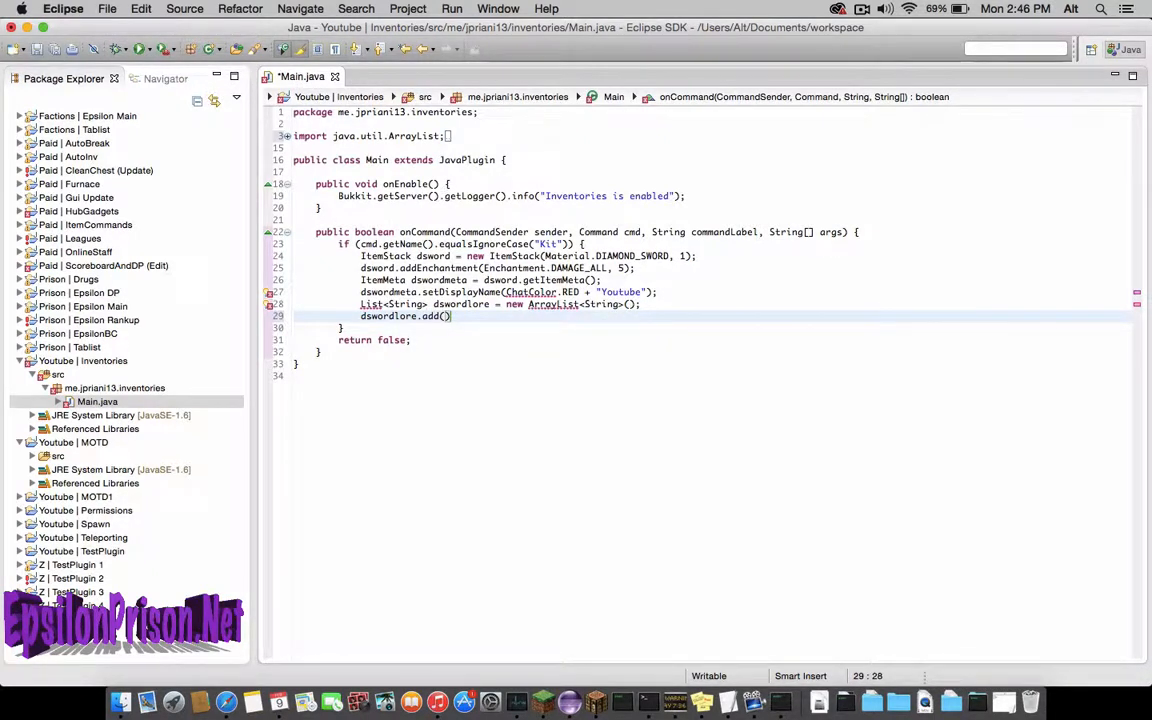
type("\"\"")
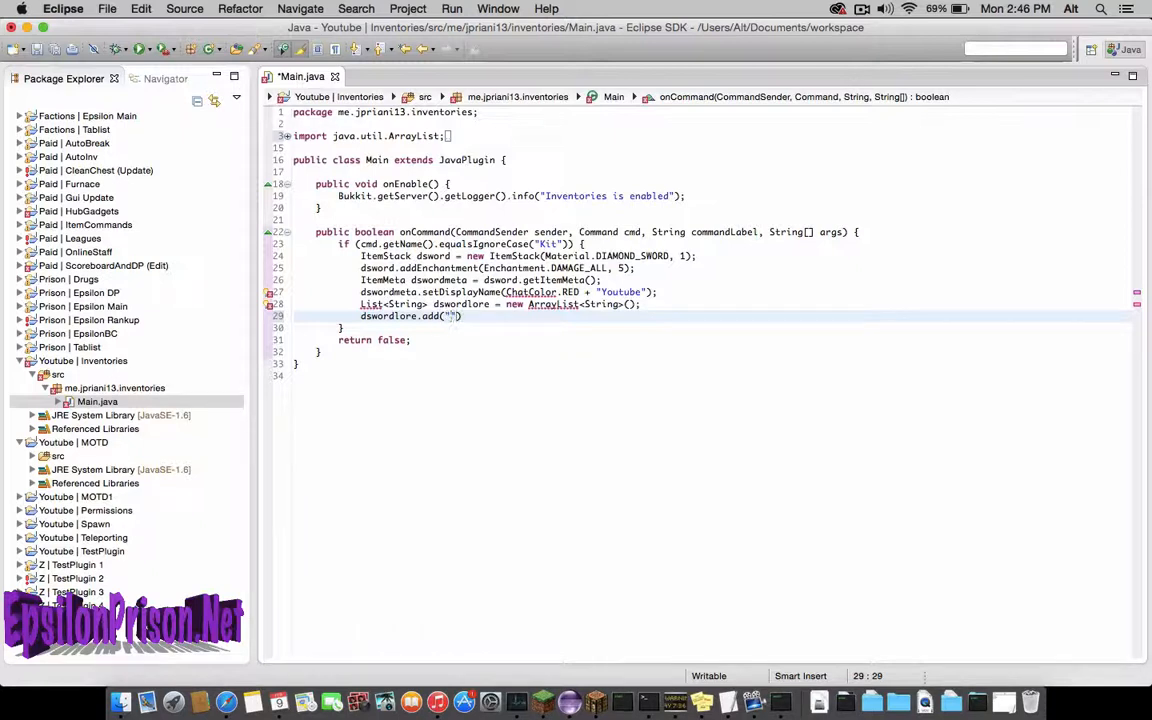
type("Lore line 1")
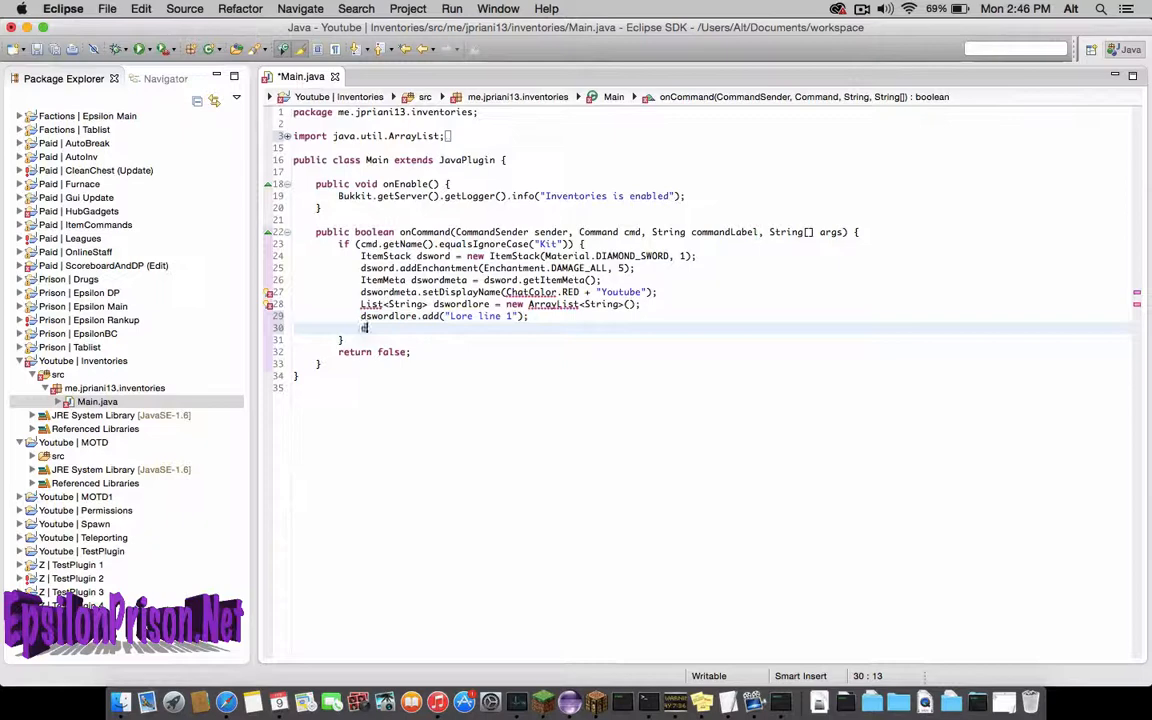
type("dswordlore.add(\"")
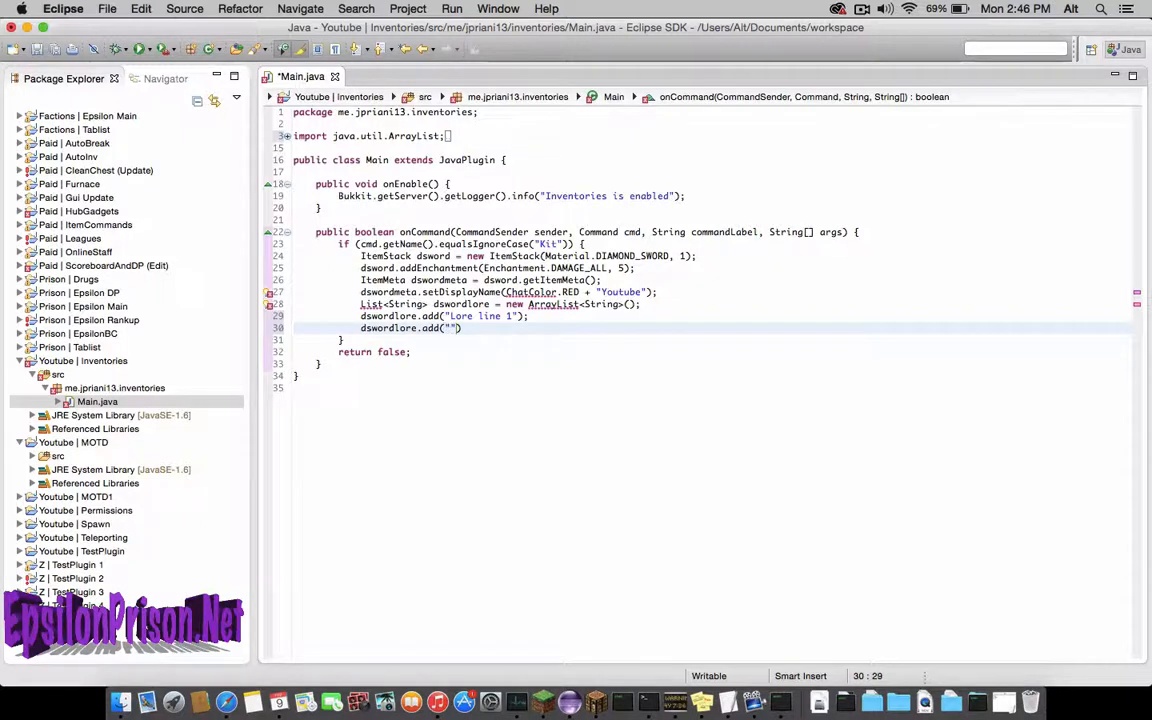
type("Sub to my youtube")
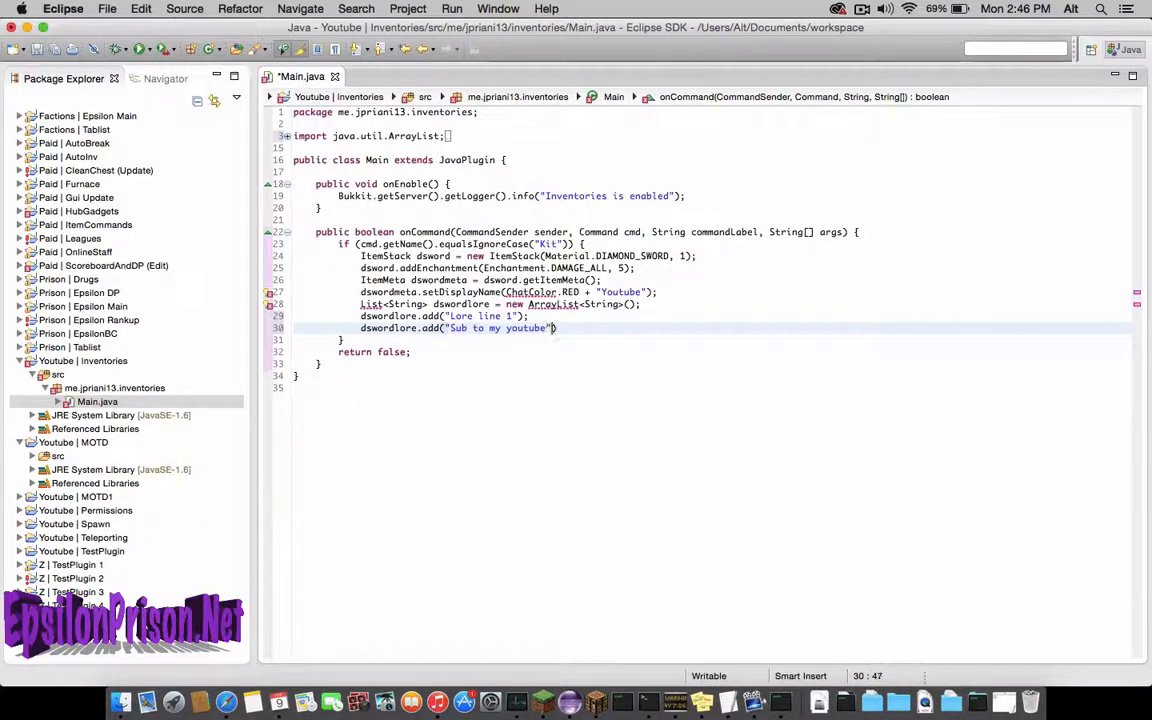
type(");")
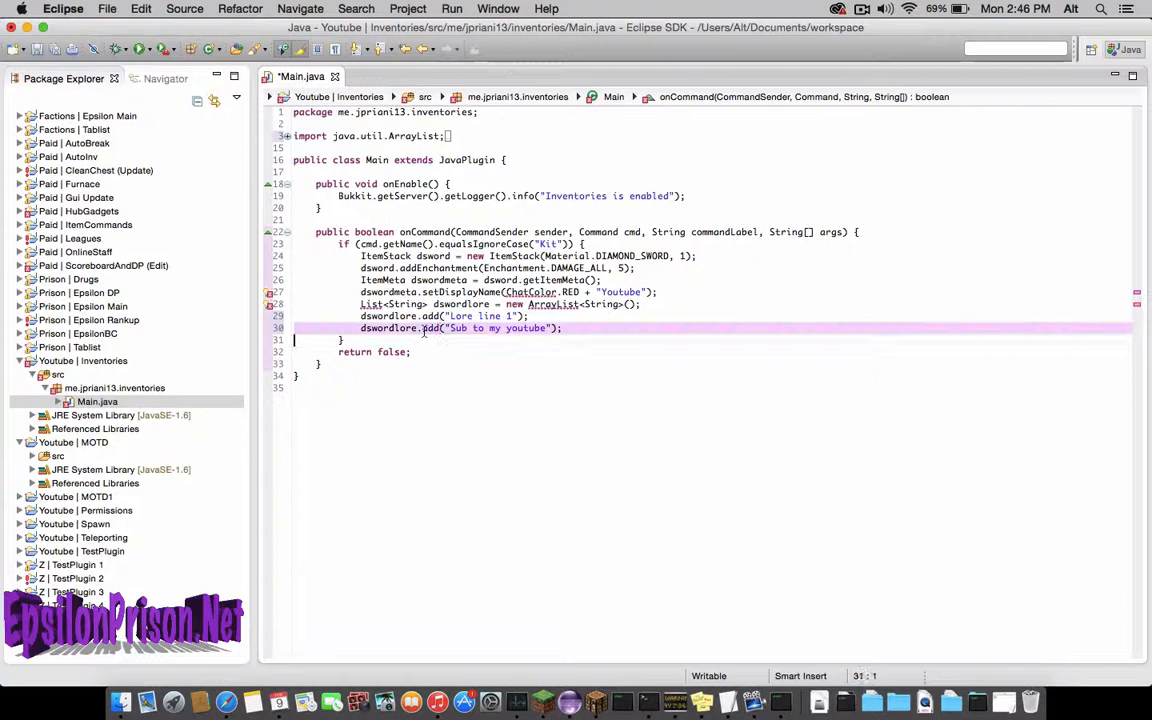
left_click(565, 328)
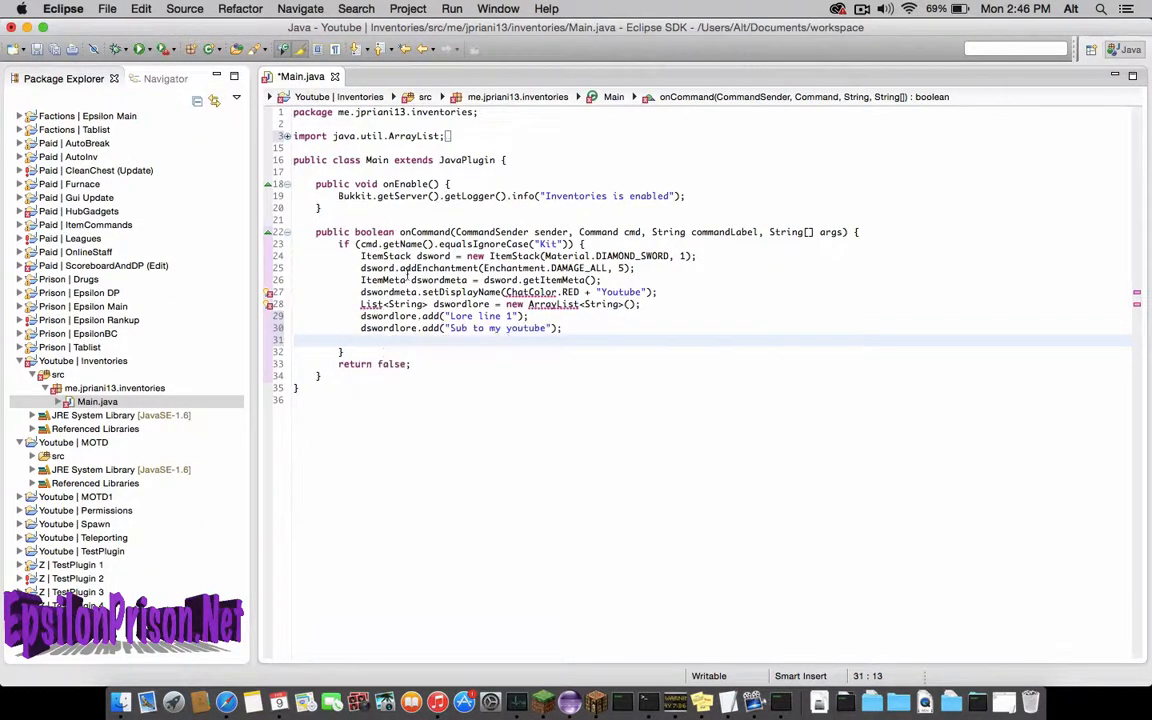
Add dswordmeta.setLore(dswordlore); and dsword.setItemMeta(dswordmeta); to the Kit block.
type("dswor")
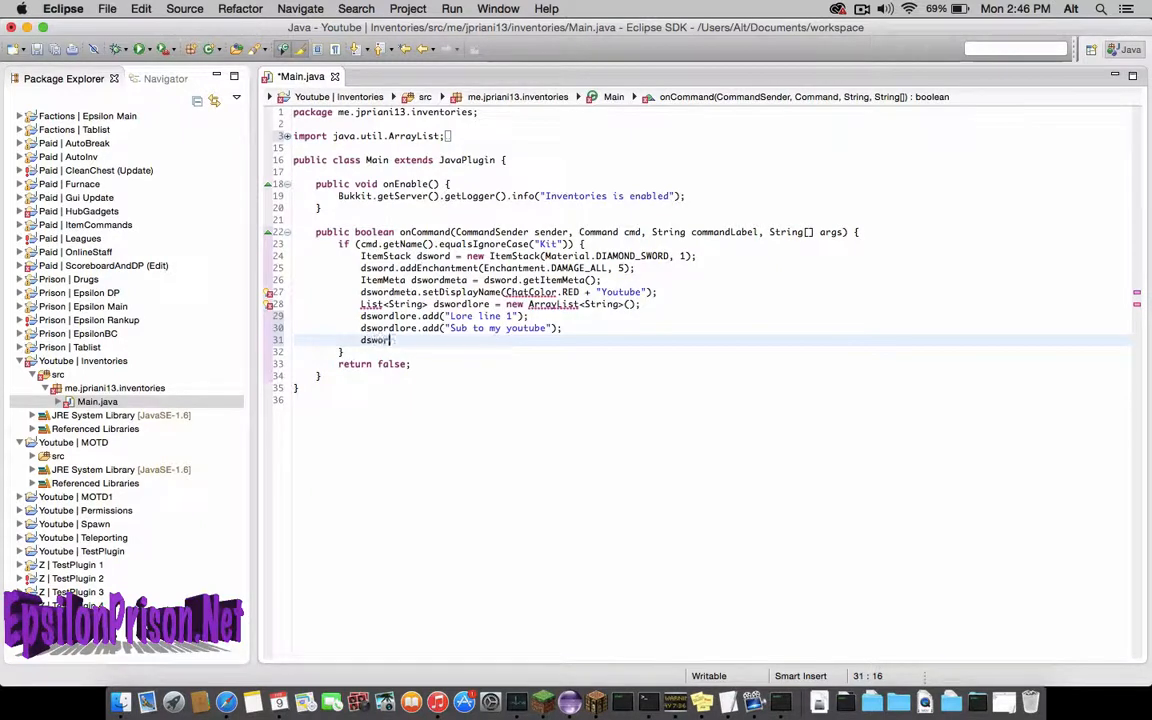
type("meta.setLore(dswordlore")
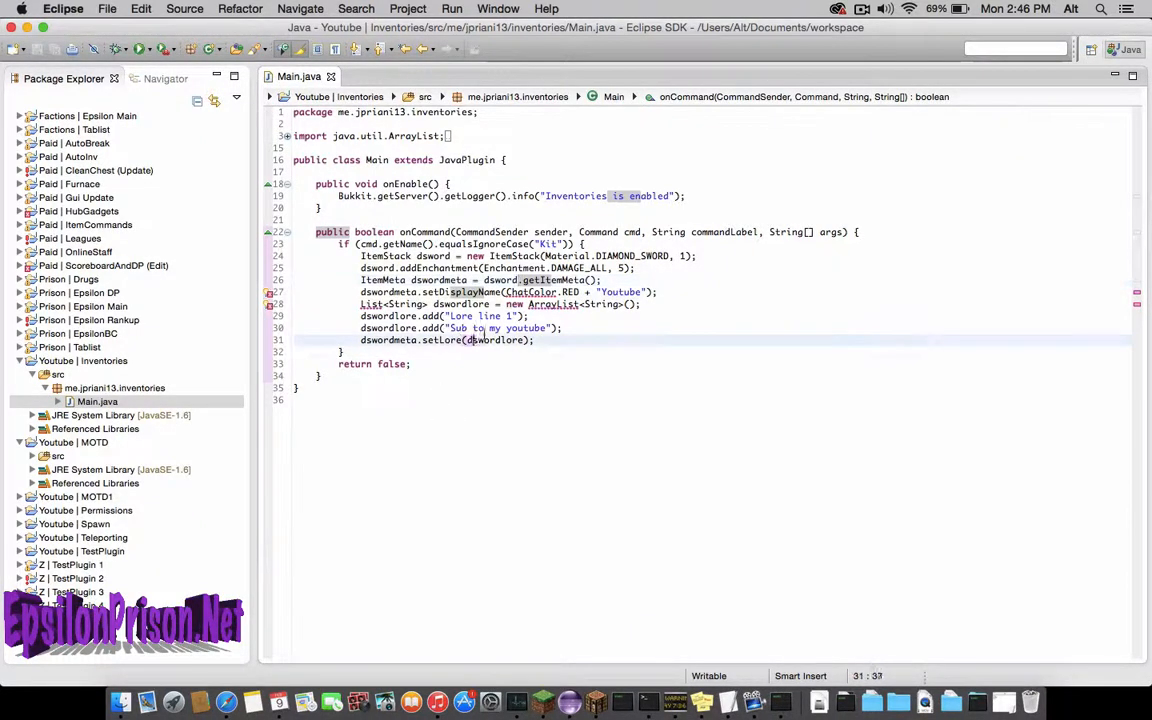
type(";")
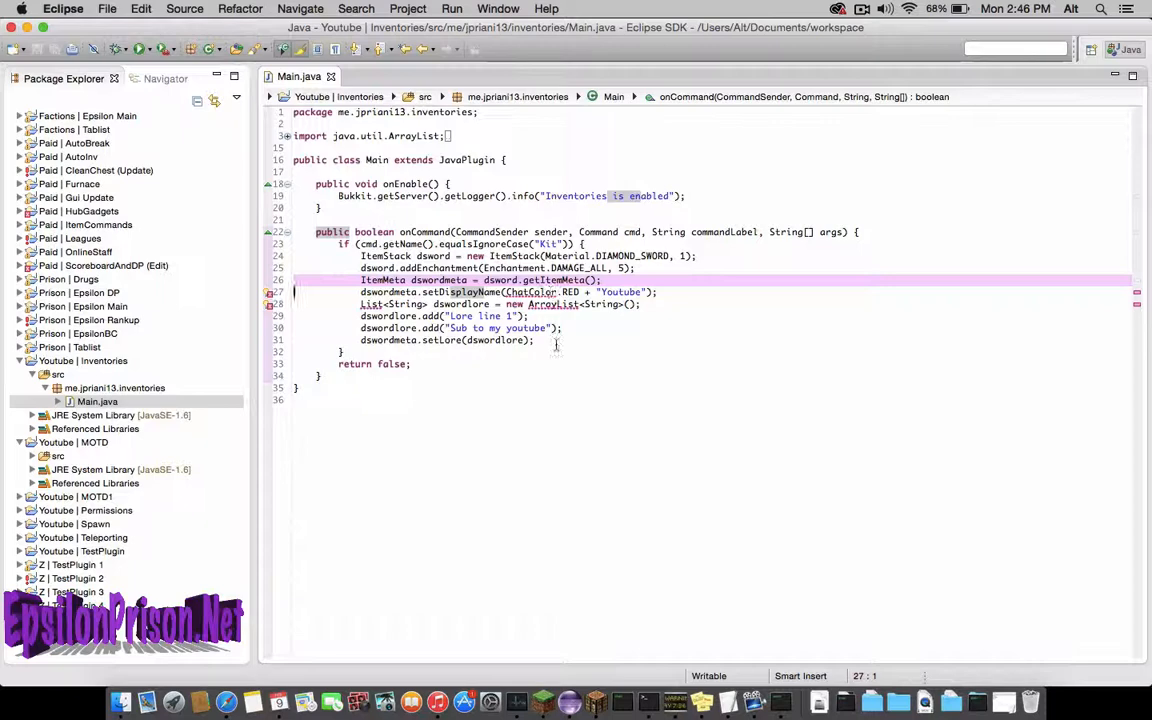
type("dsw")
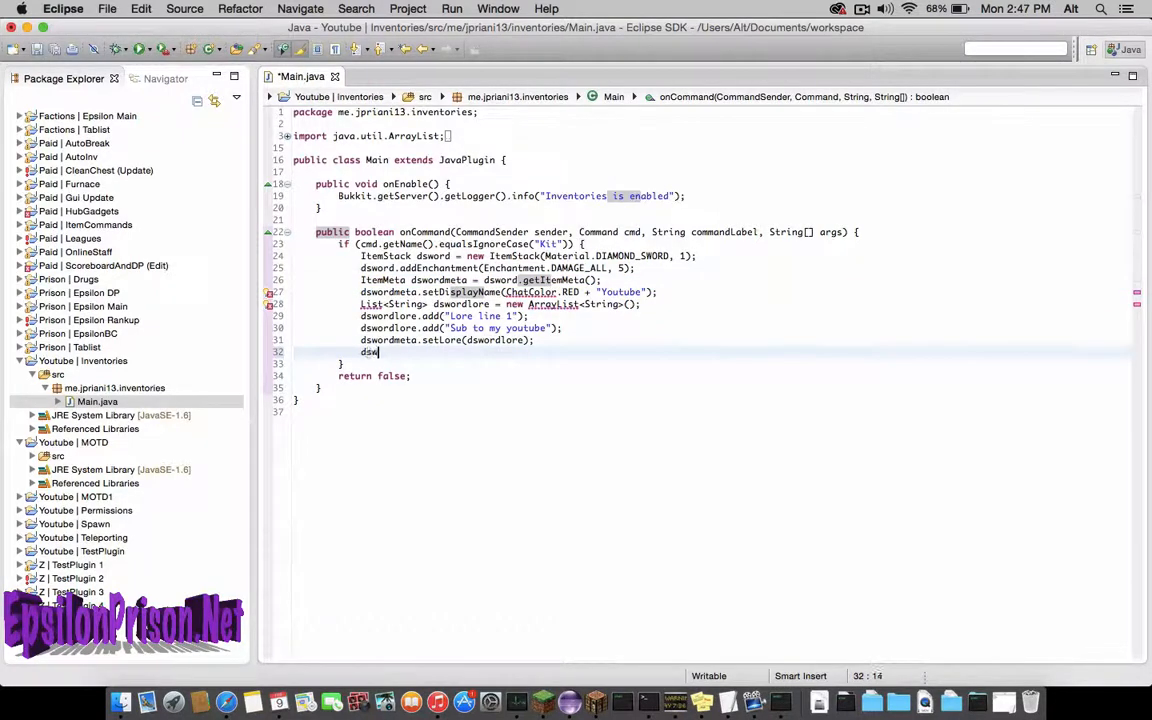
type("setItemMeta(dswordmeta);")
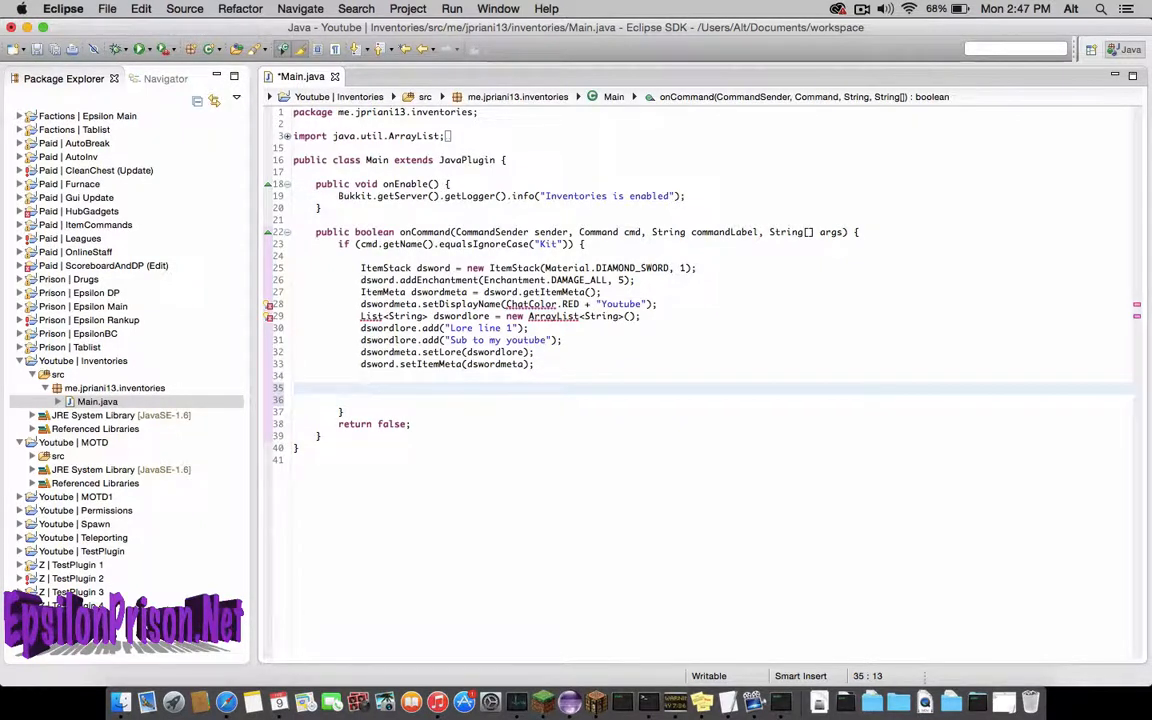
Create an ItemStack apple of Material.APPLE and get its ItemMeta as applemeta.
left_click(362, 388)
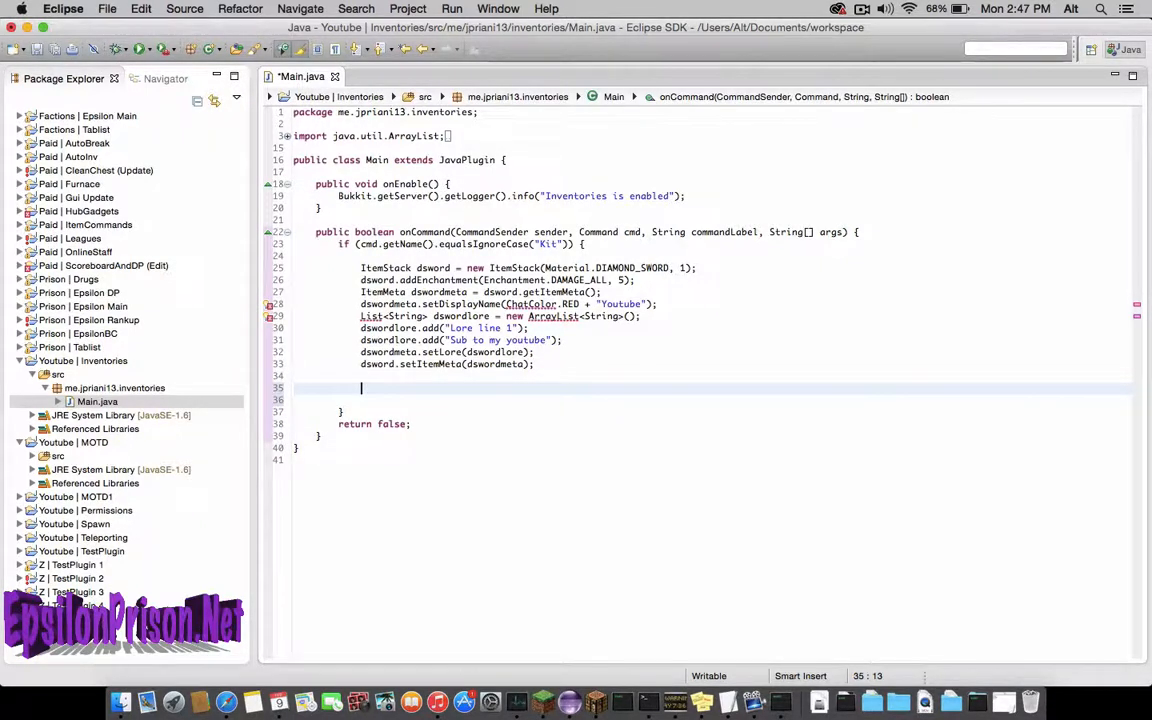
type("ItemStack")
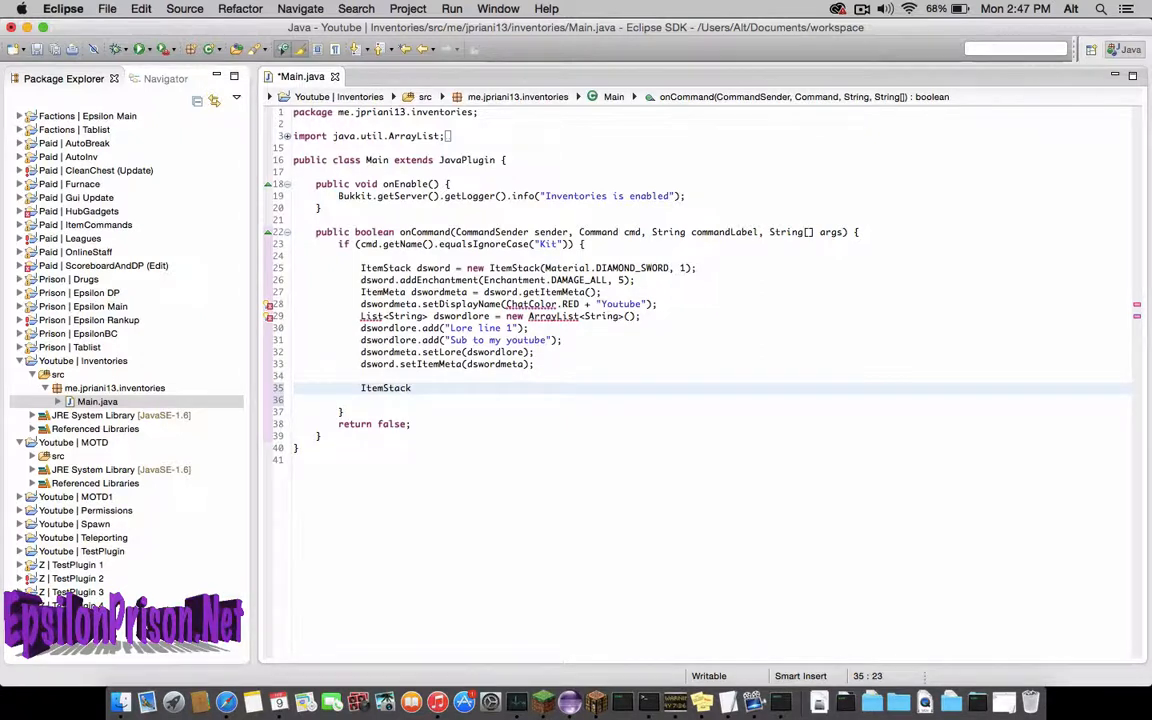
type("apple = new")
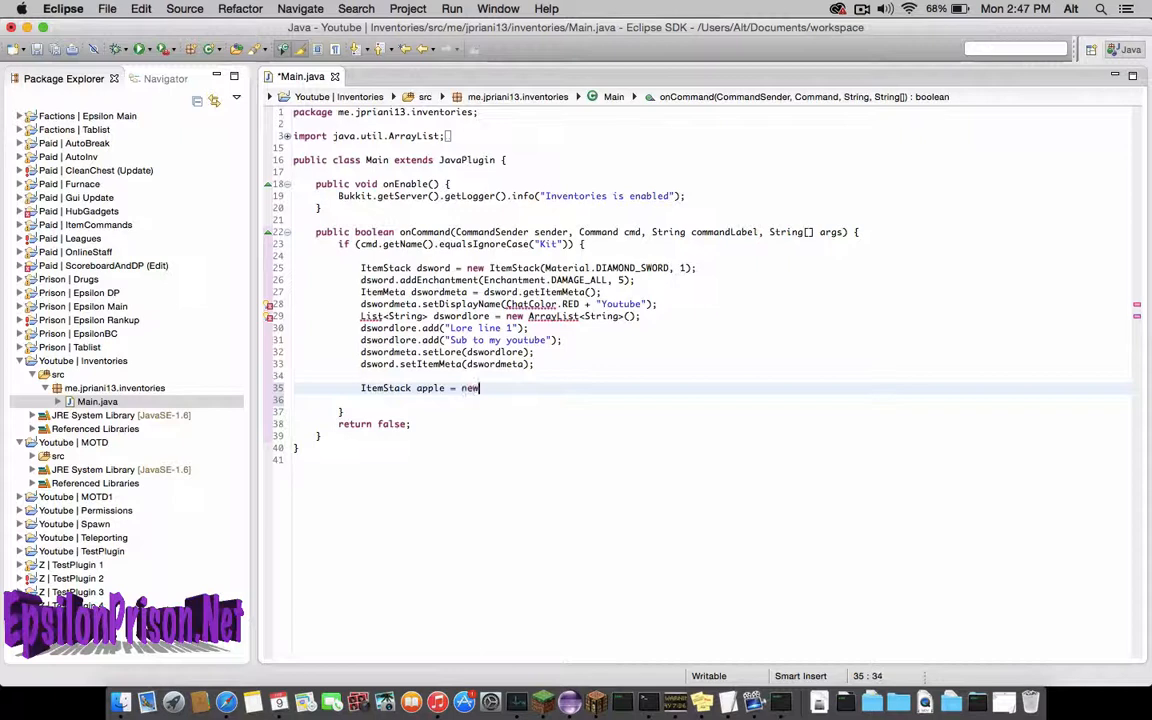
type("ItemStack")
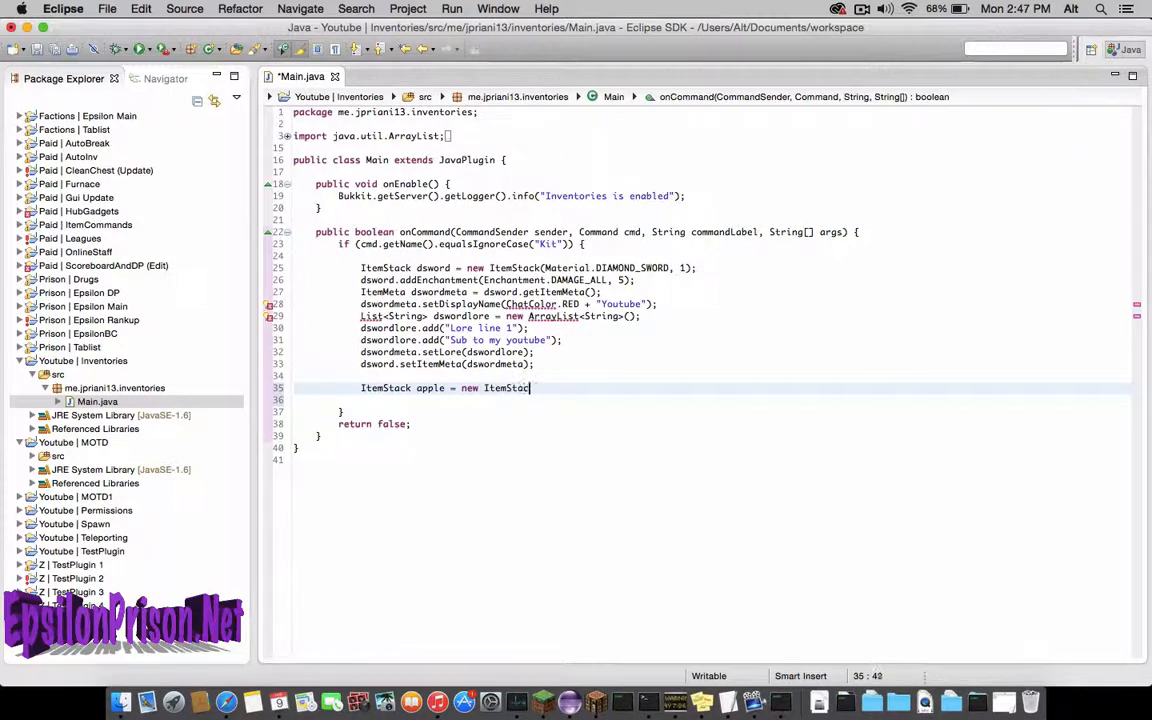
type("(Material)")
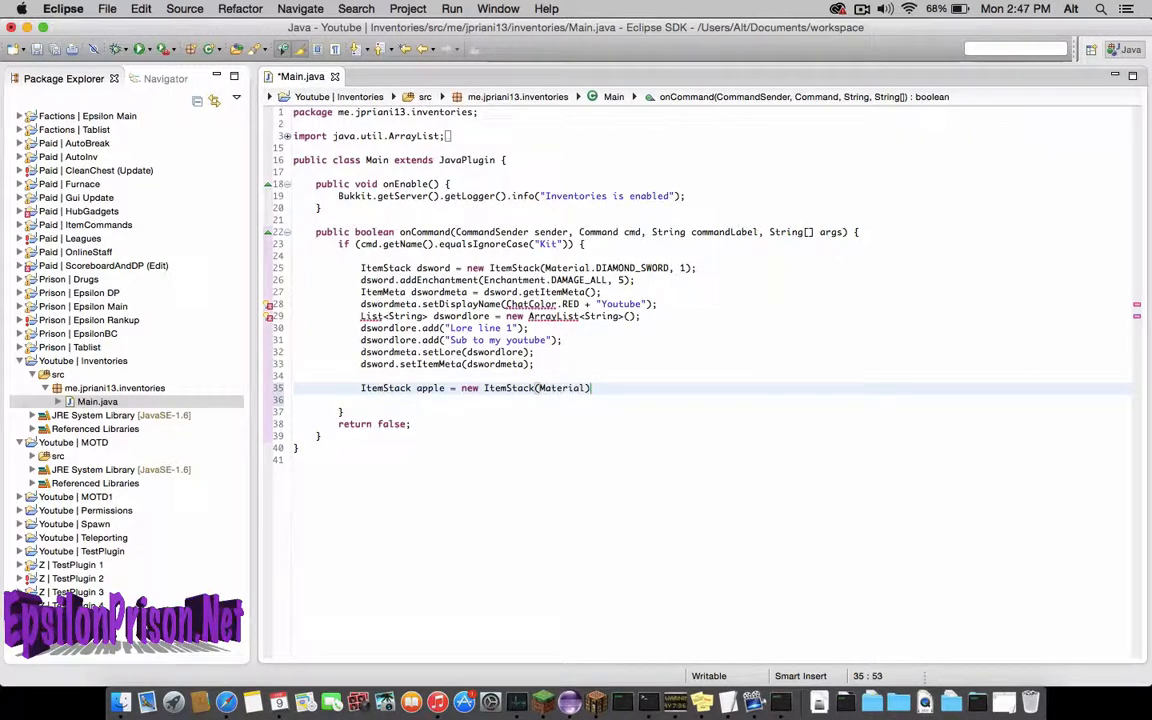
type(".APPLE, 5")
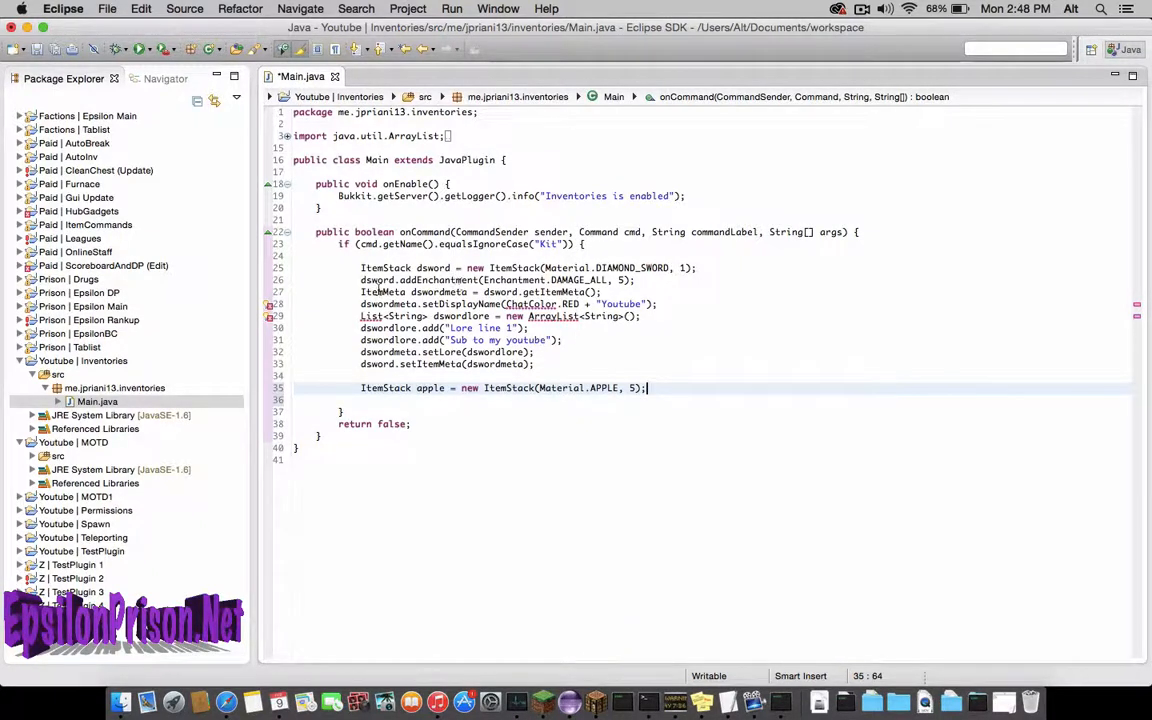
mouse_move(607, 388)
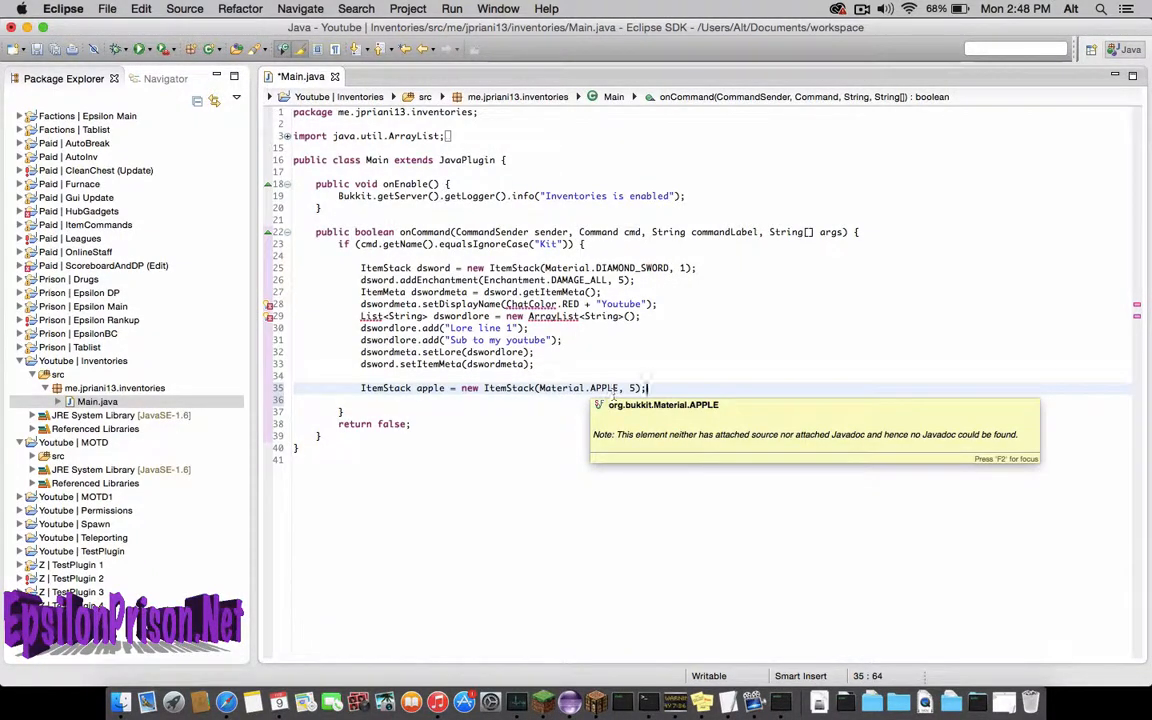
type("ItemMe")
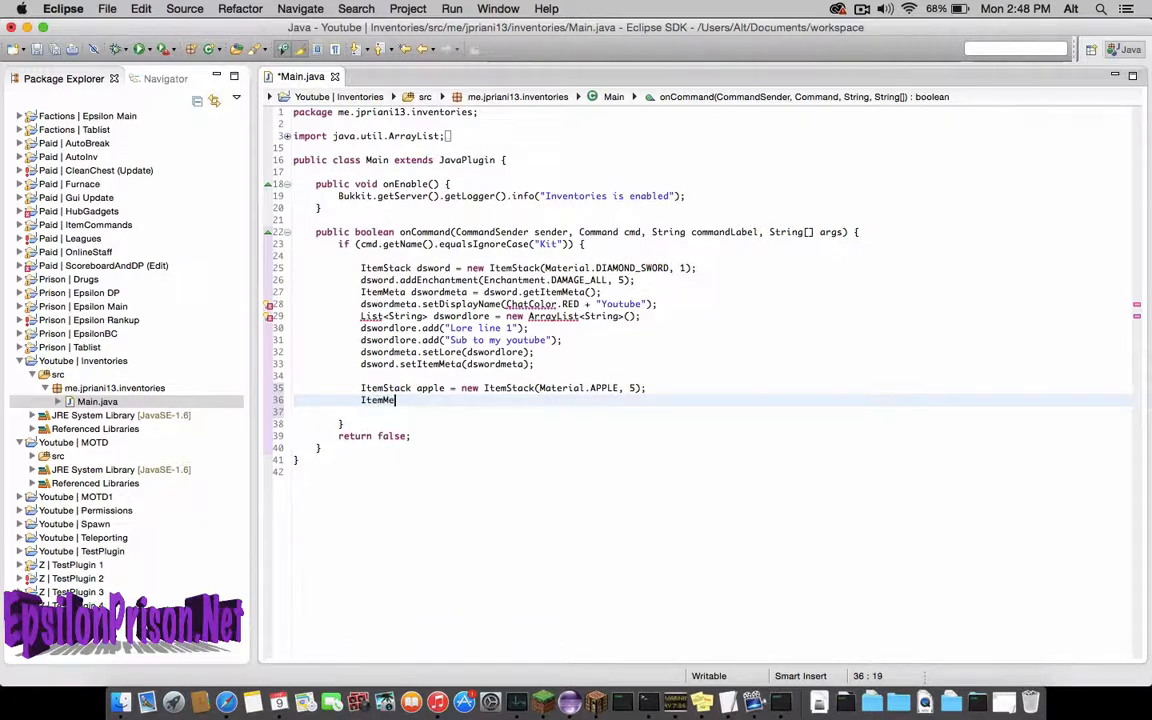
type("applemets")
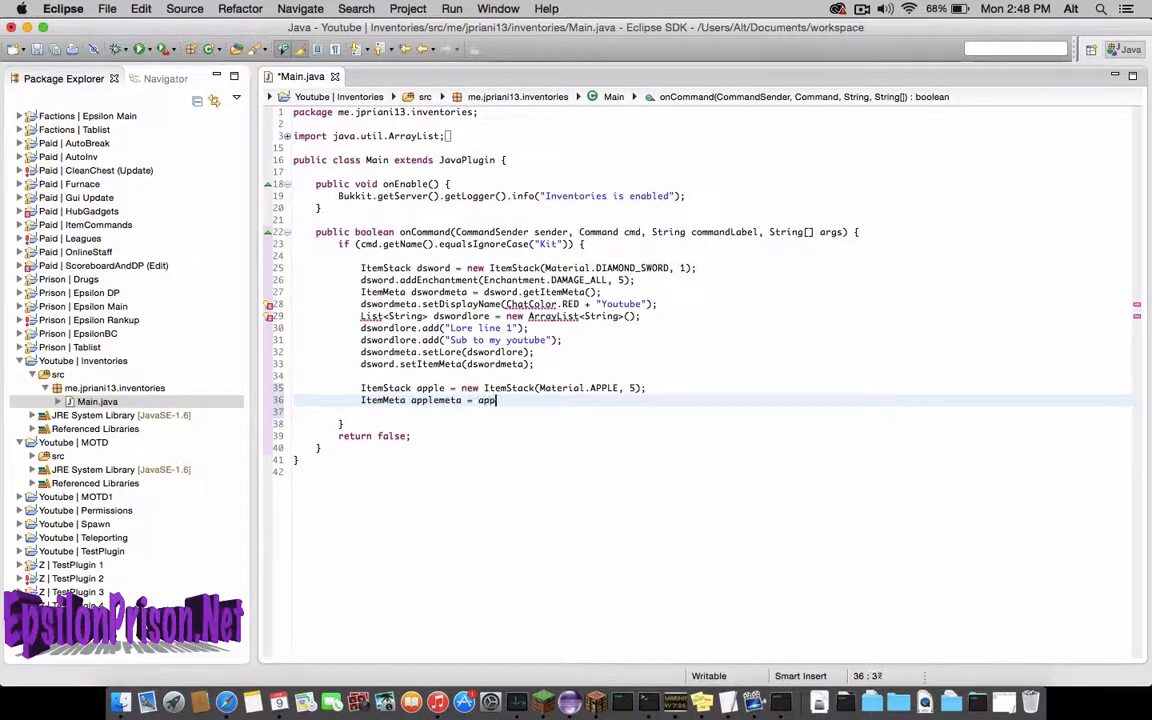
type("le.getItemMeta();")
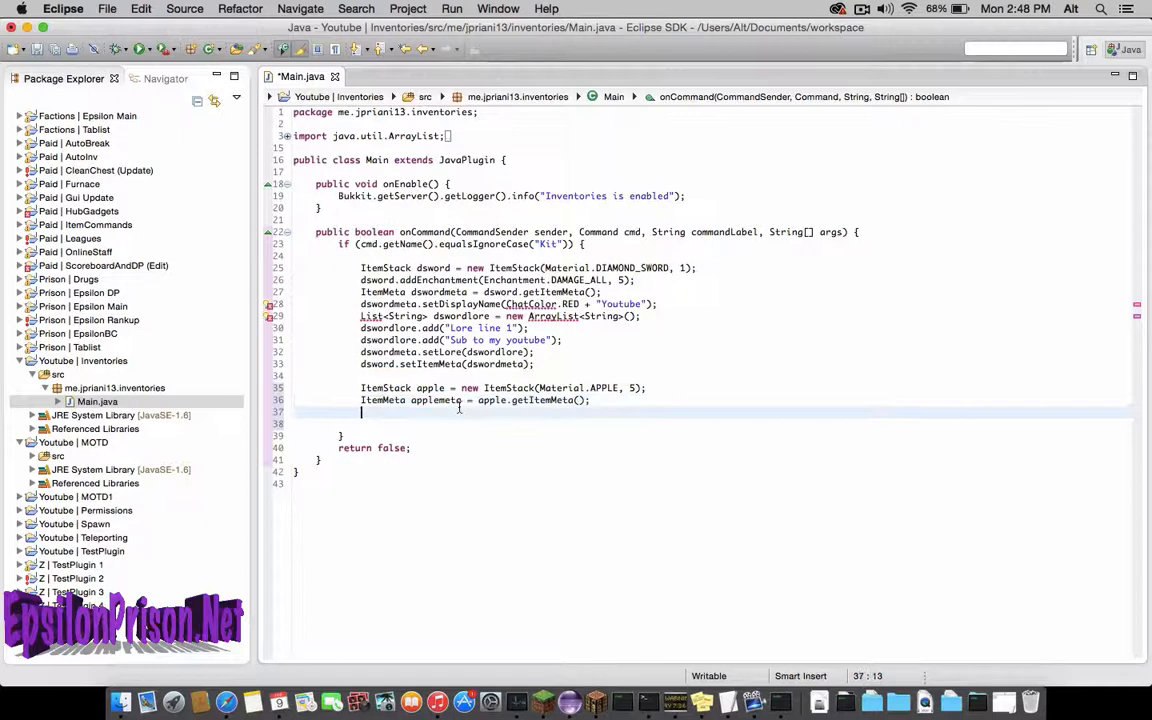
Set applemeta's display name to green 'Green Apples' and apply it to apple.
type("applemeta")
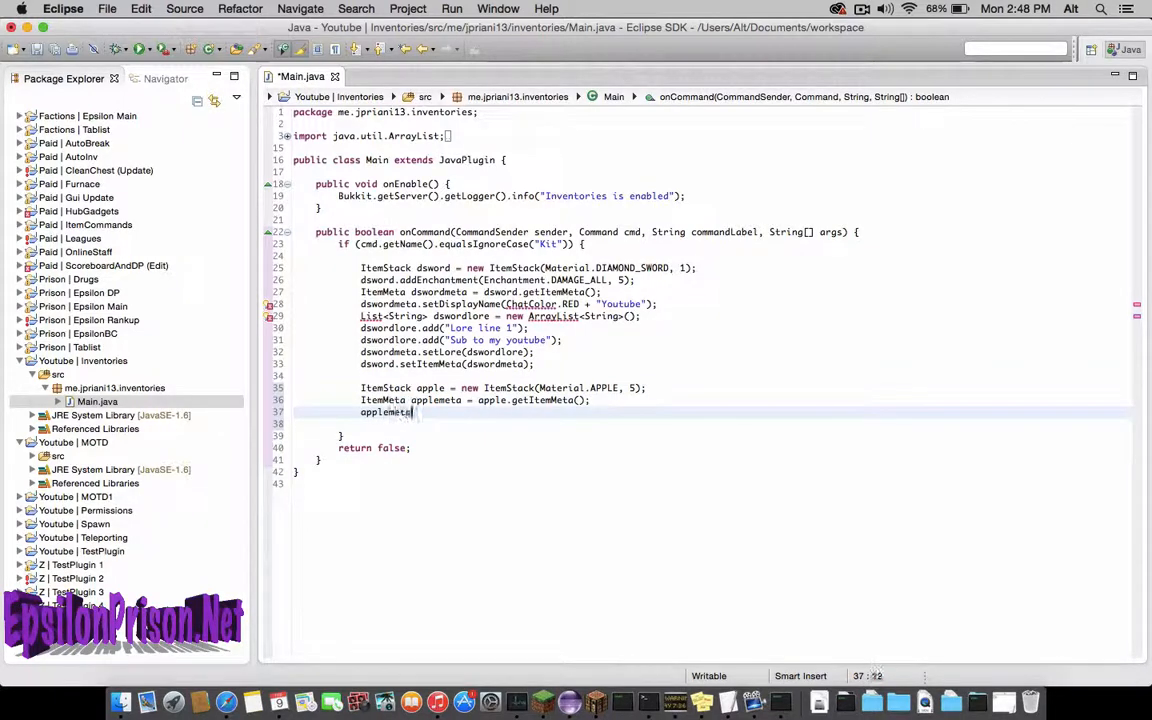
type("setd")
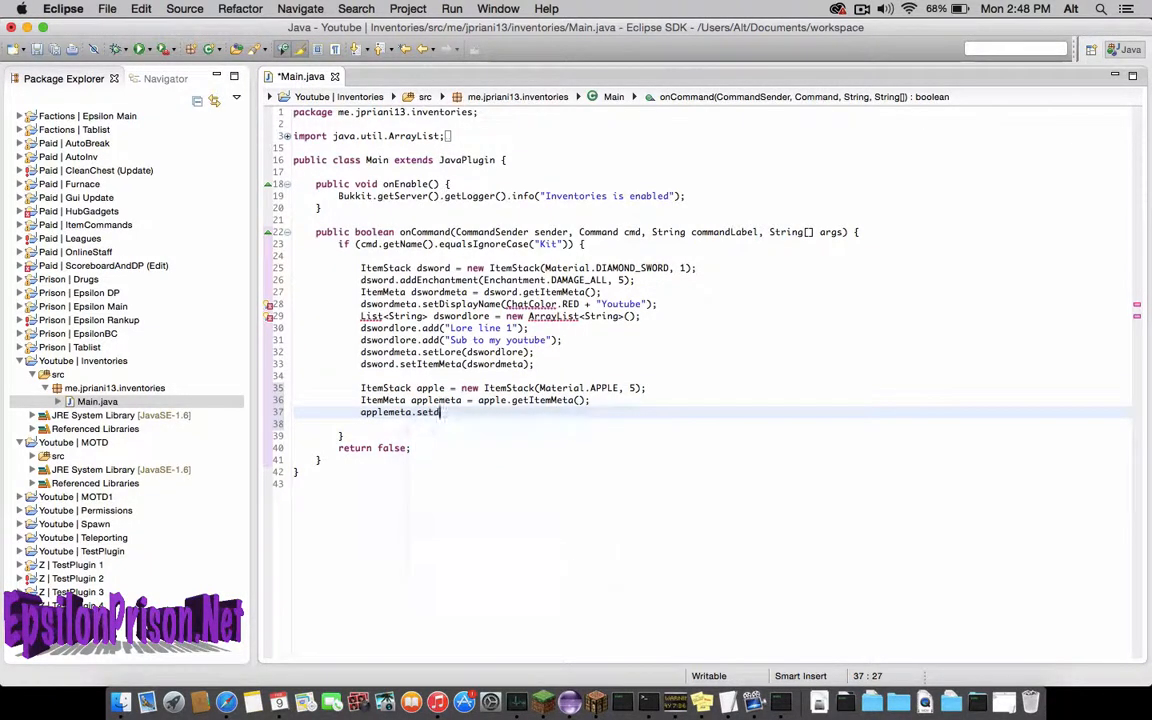
type("isplayName(\"")
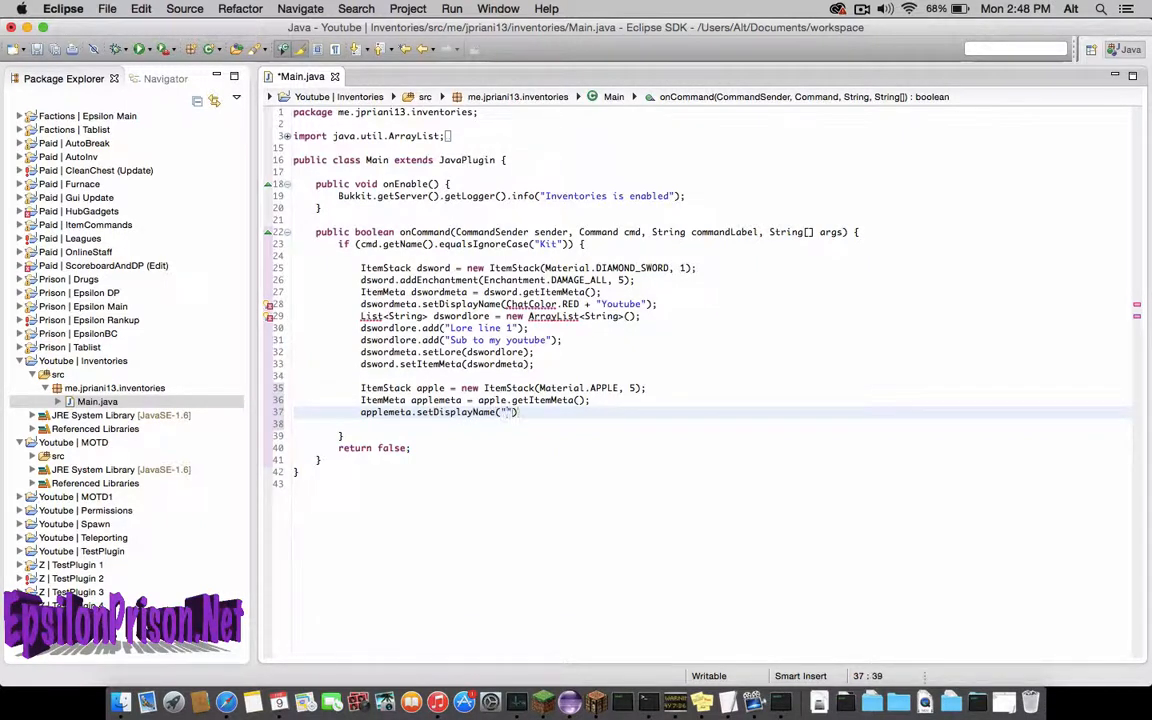
type("ChatColor.GREEN +")
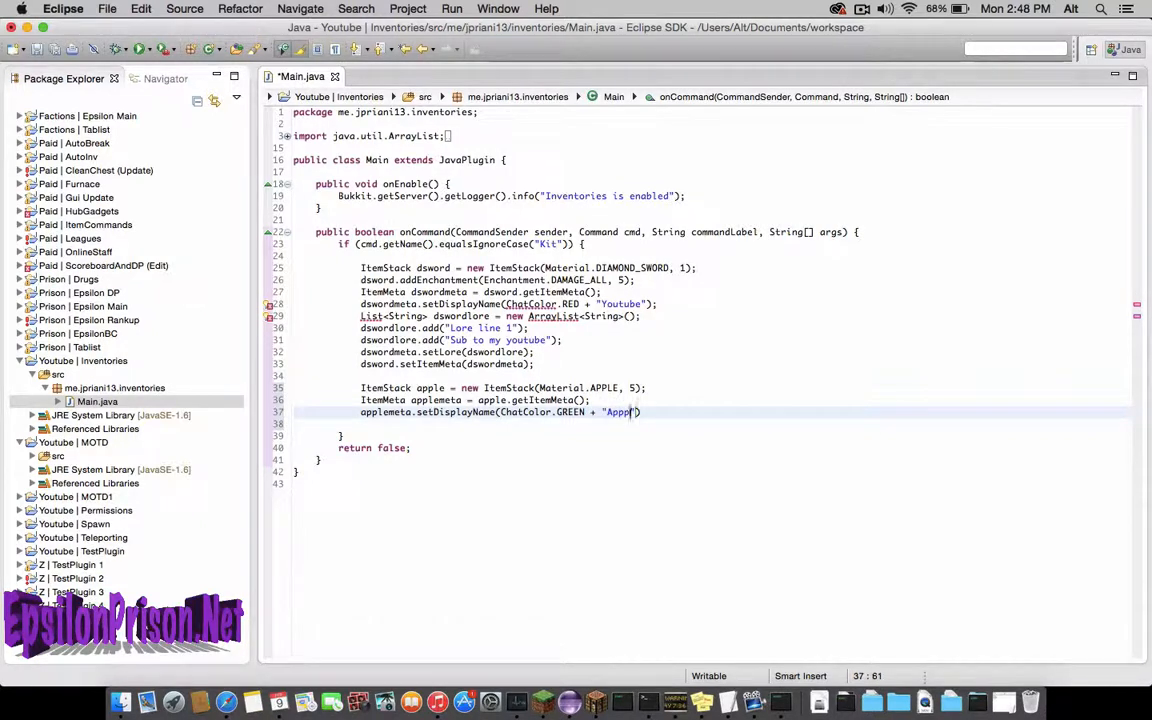
key("backspace")
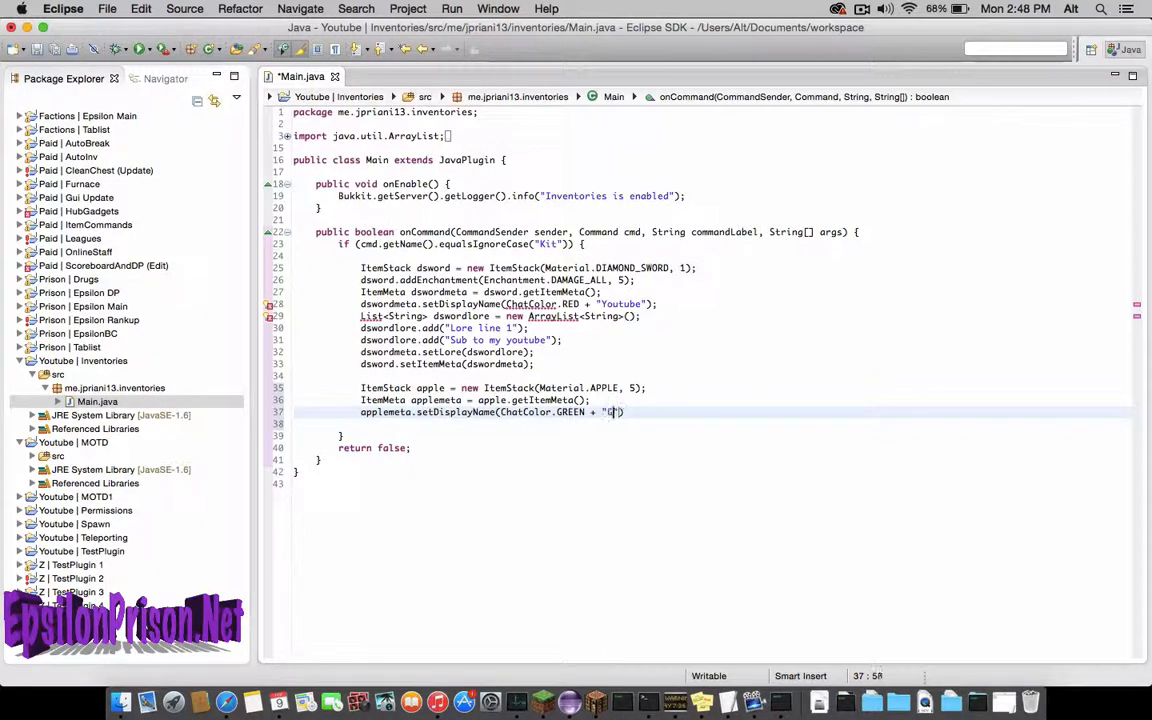
type("Green Apples")
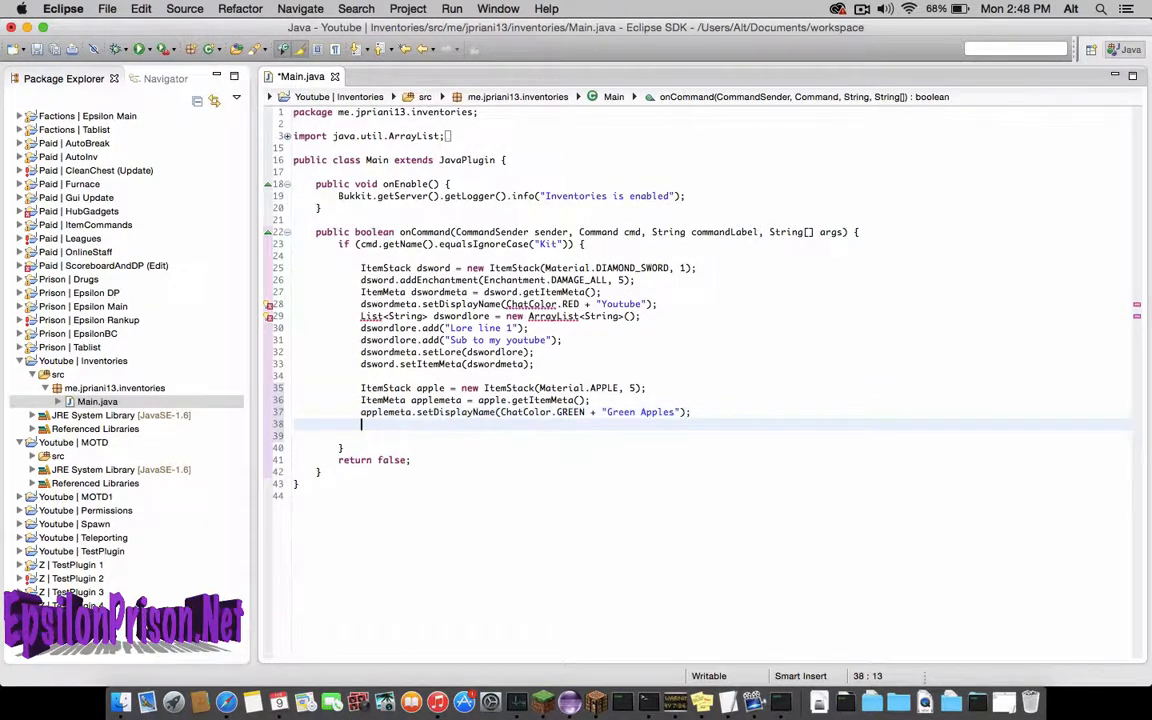
type("apple.")
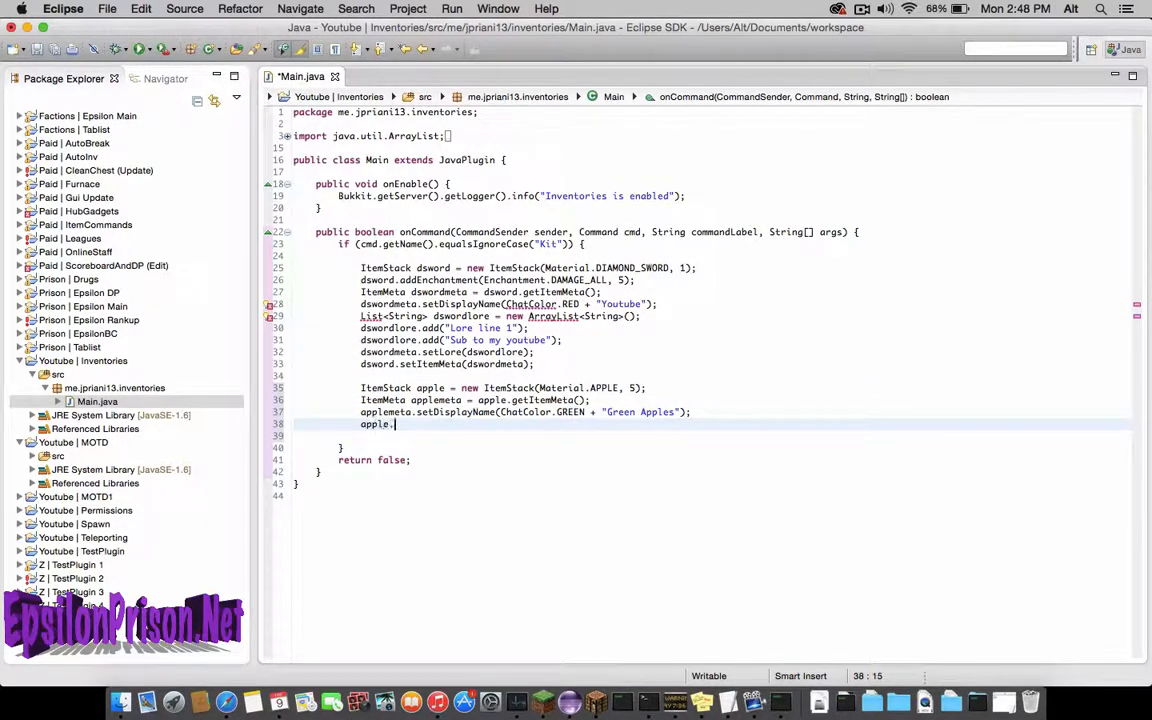
type("setItemMeta(applemeta);")
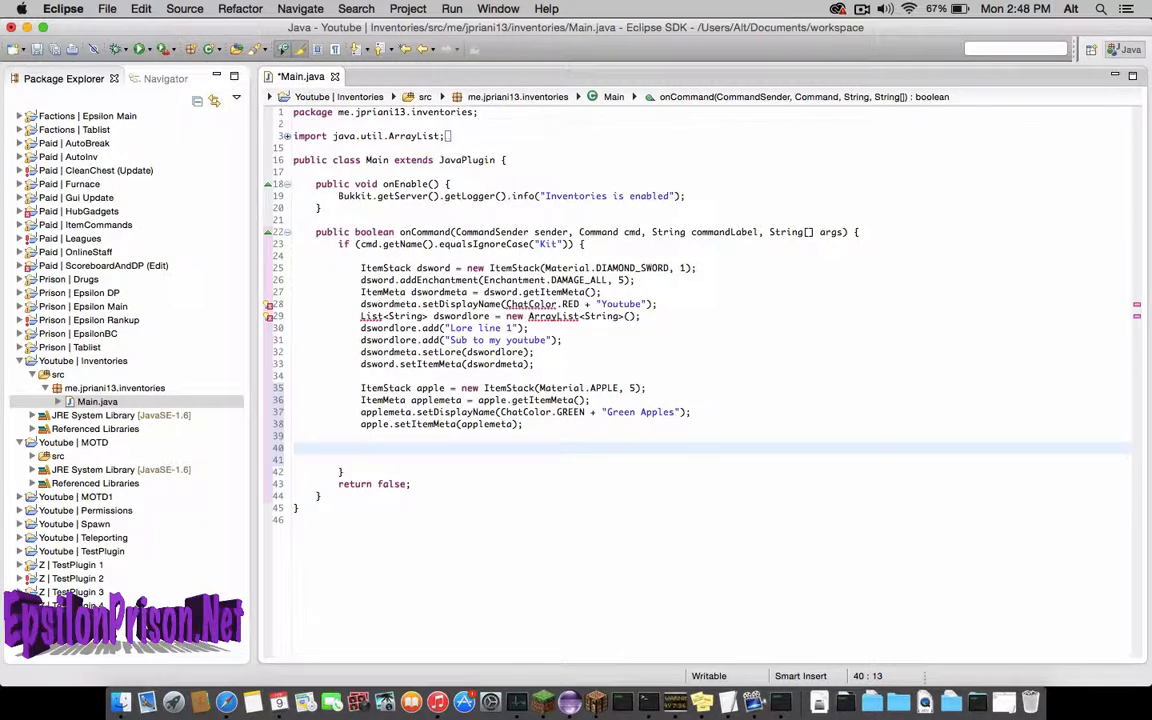
Add ItemStack ironpick = new ItemStack(Material.IRON_PICKAXE, 1); below the apple code.
type("ItemStack")
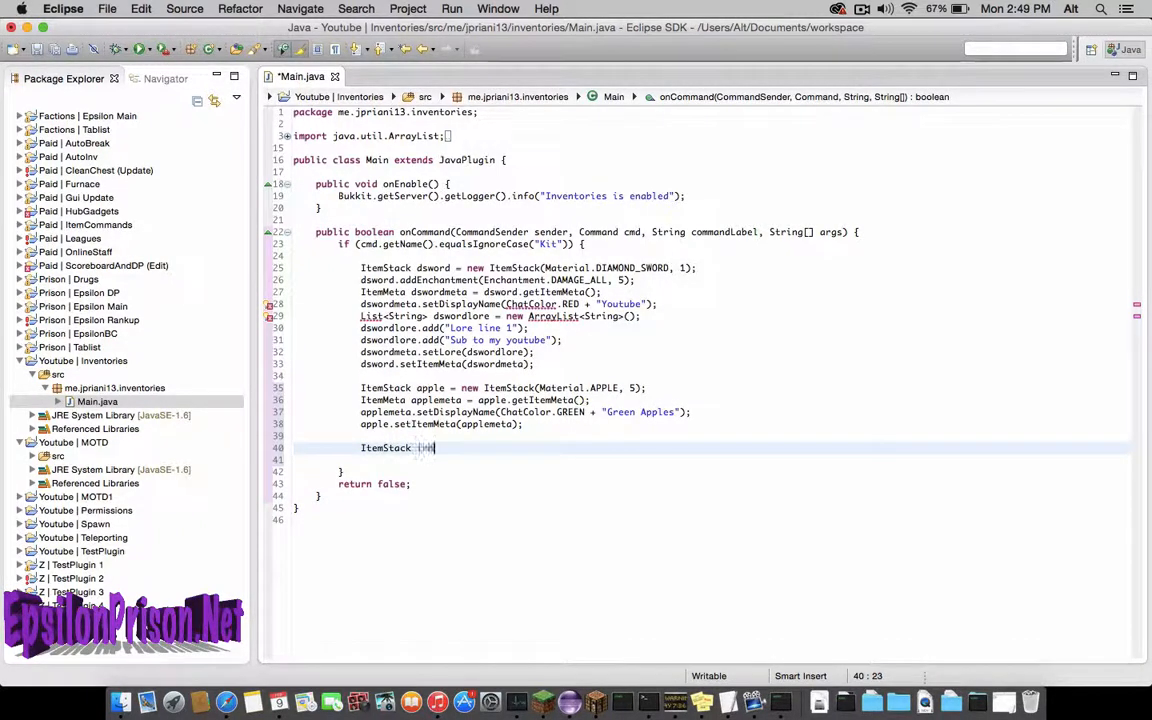
type("ironpick = new")
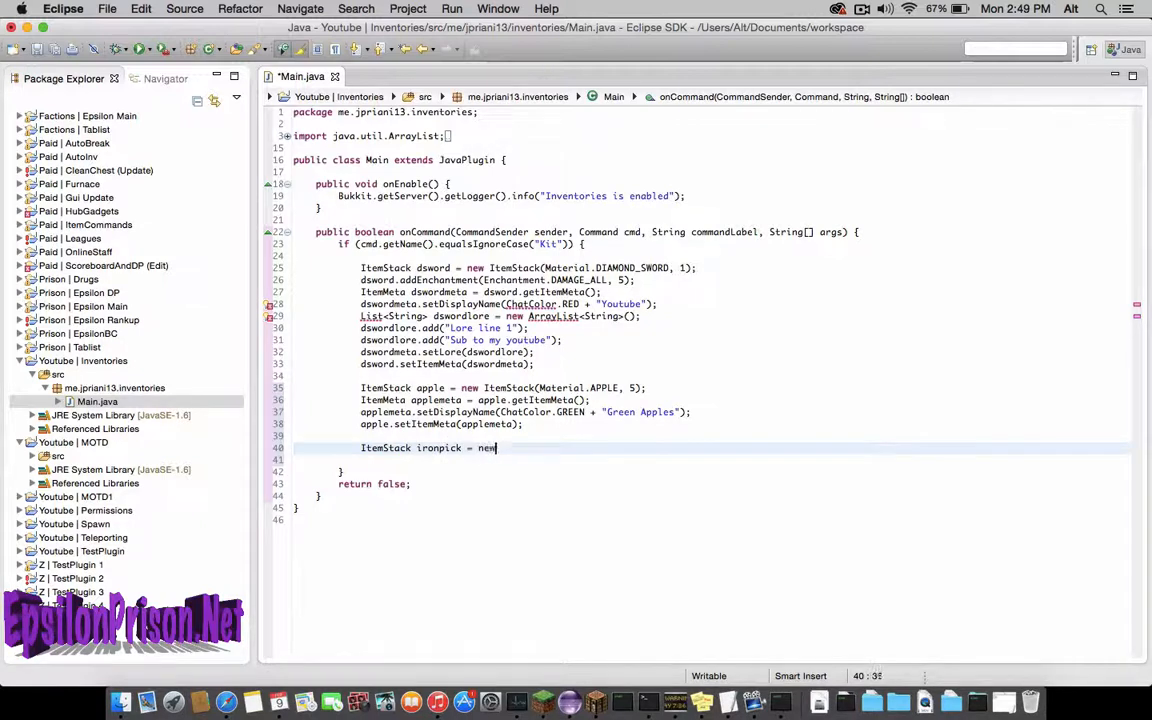
type("ItemStack")
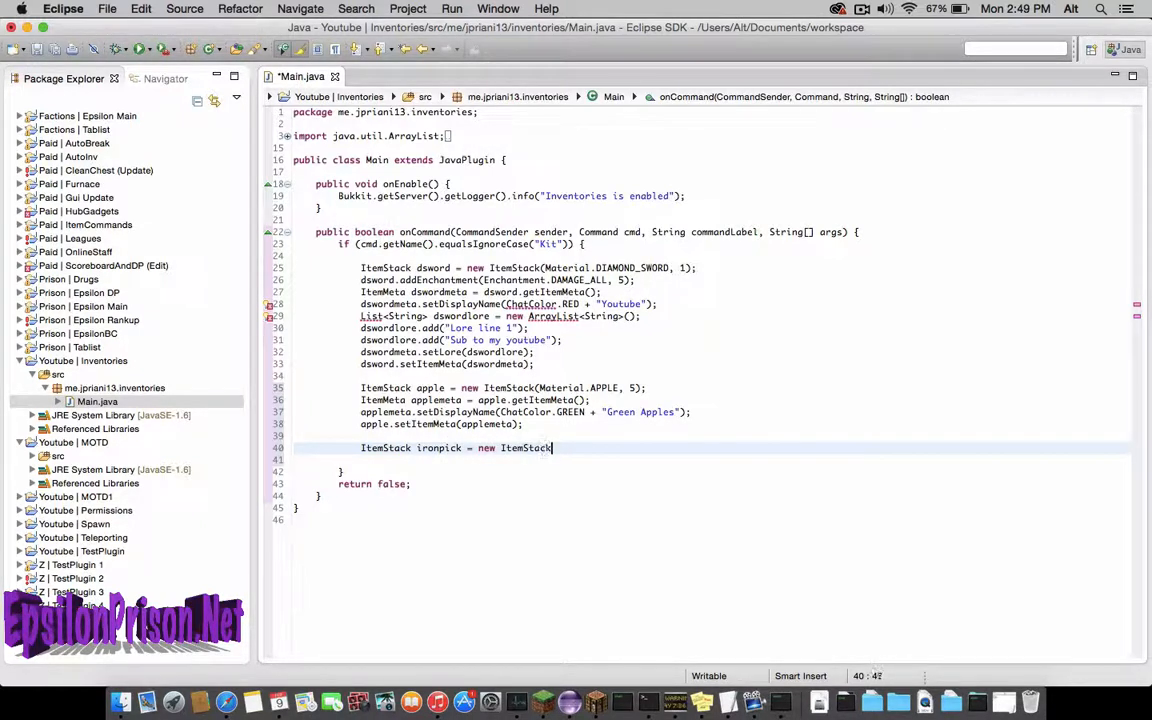
type("(Material.")
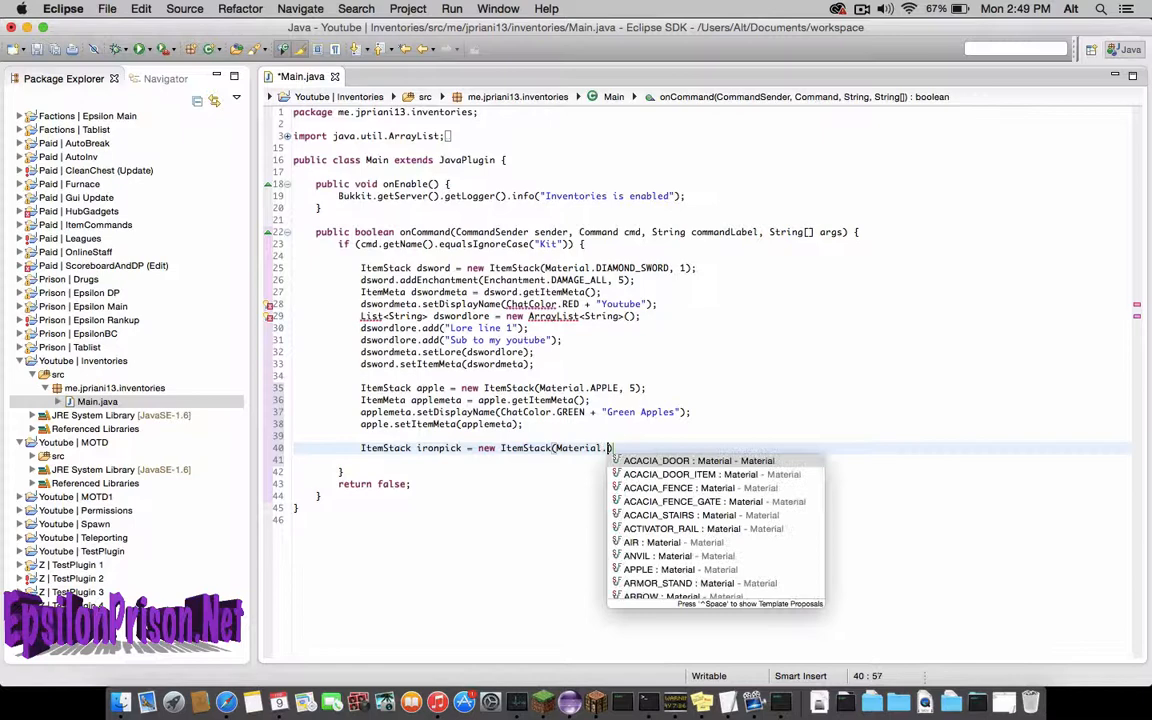
type("Ir")
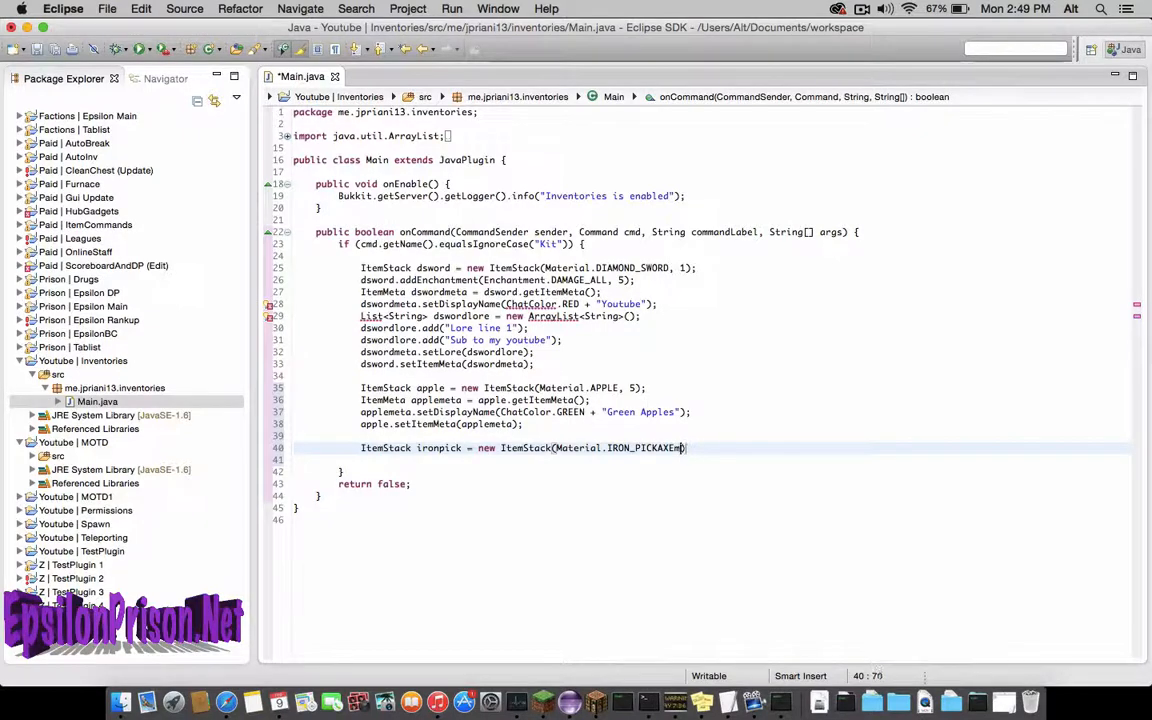
type(", 1);")
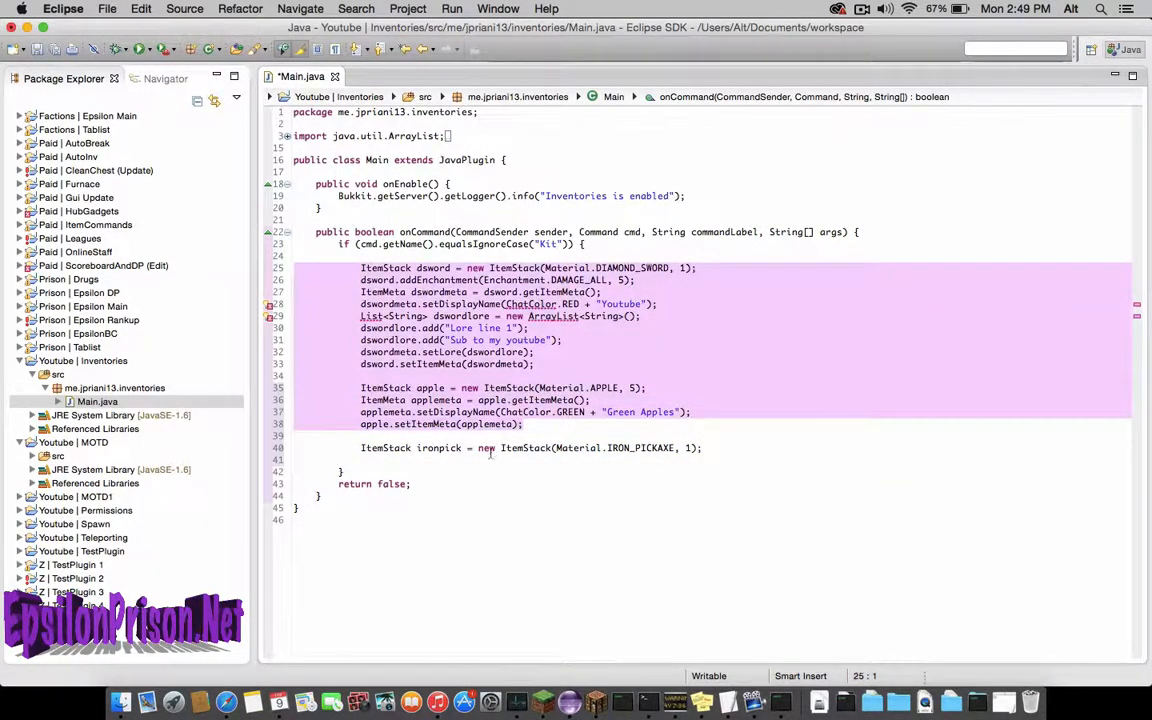
left_click(623, 448)
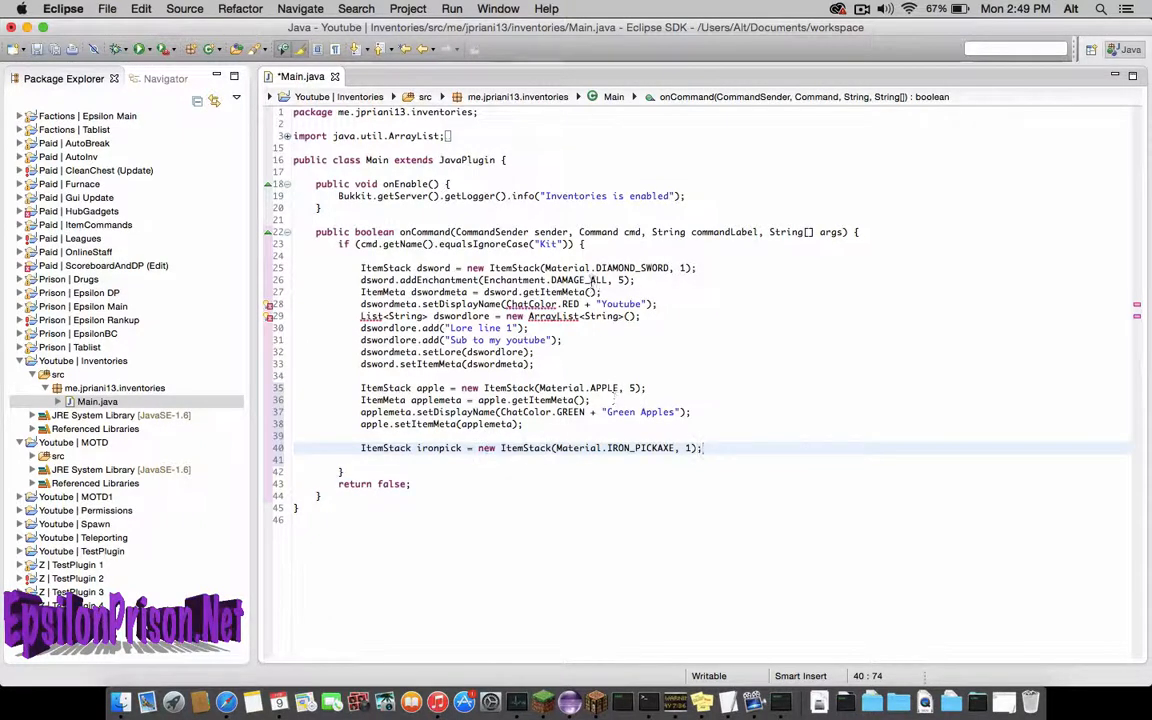
left_click_drag(360, 316, 702, 447)
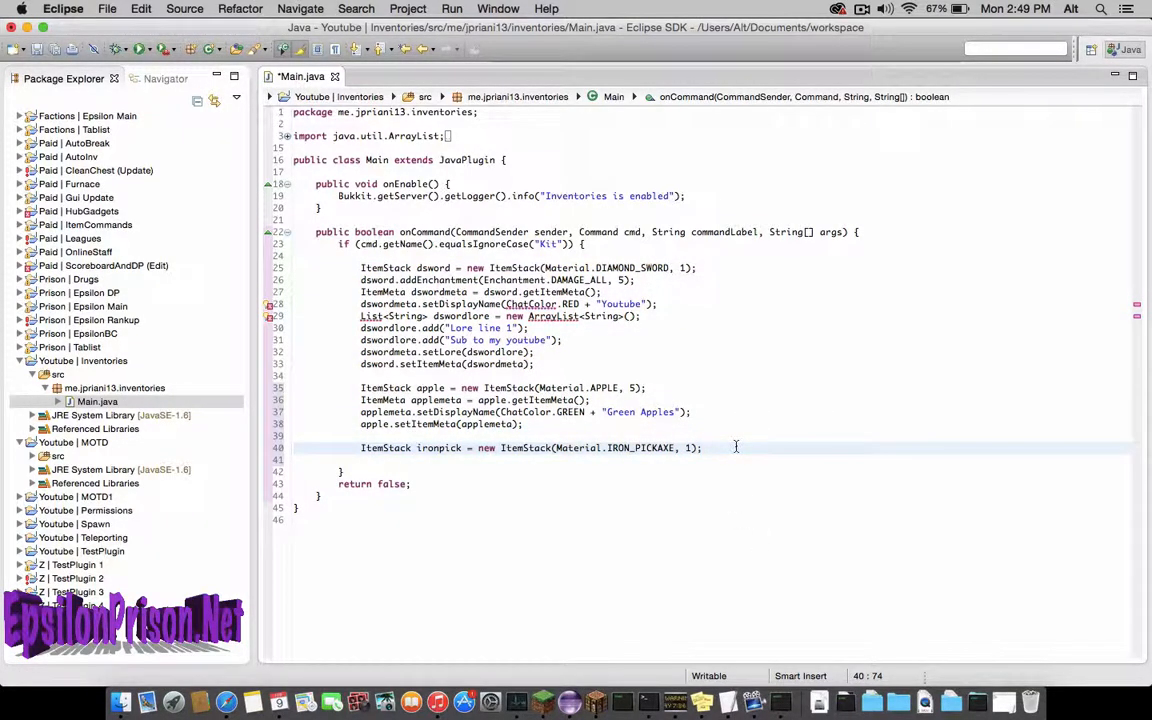
Write if (sender instanceof Player) with Player p = (Player) sender; inside it.
key("Return")
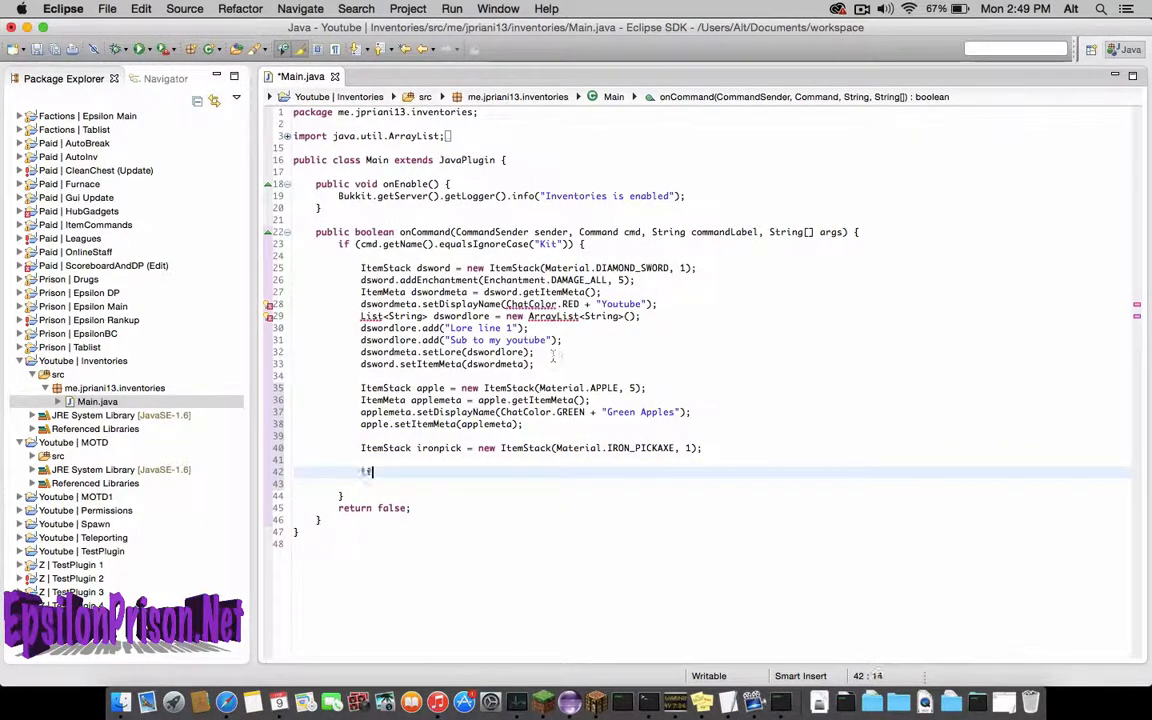
type("if (se")
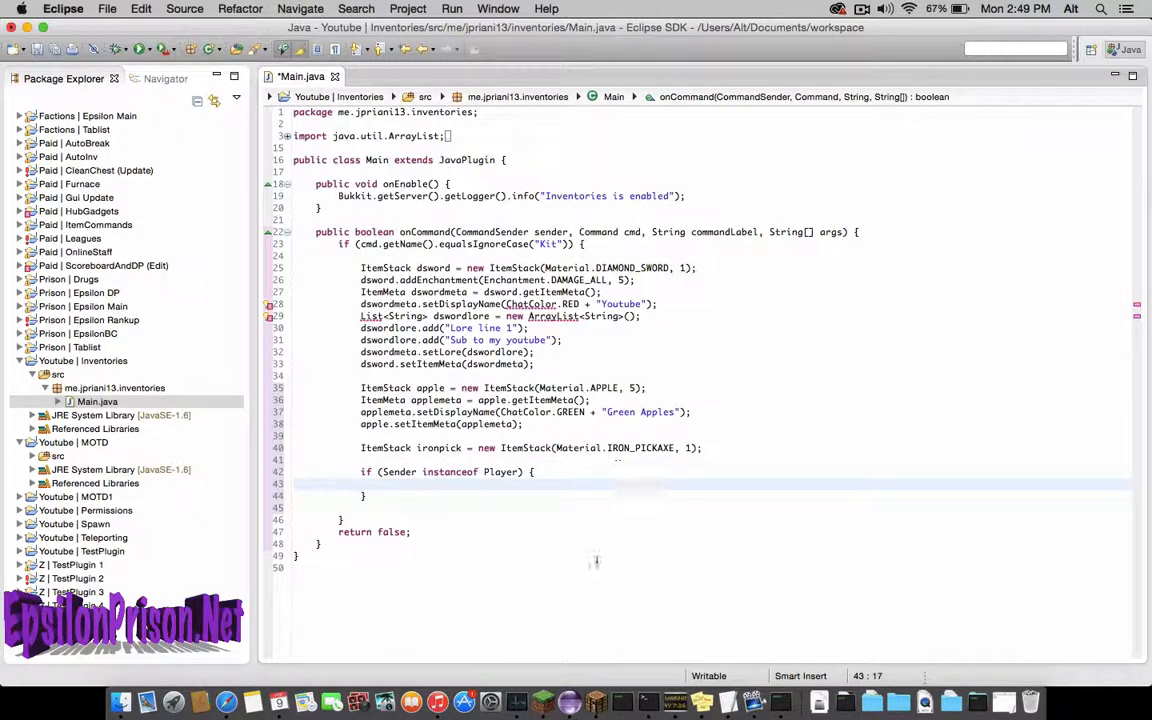
mouse_move(600, 581)
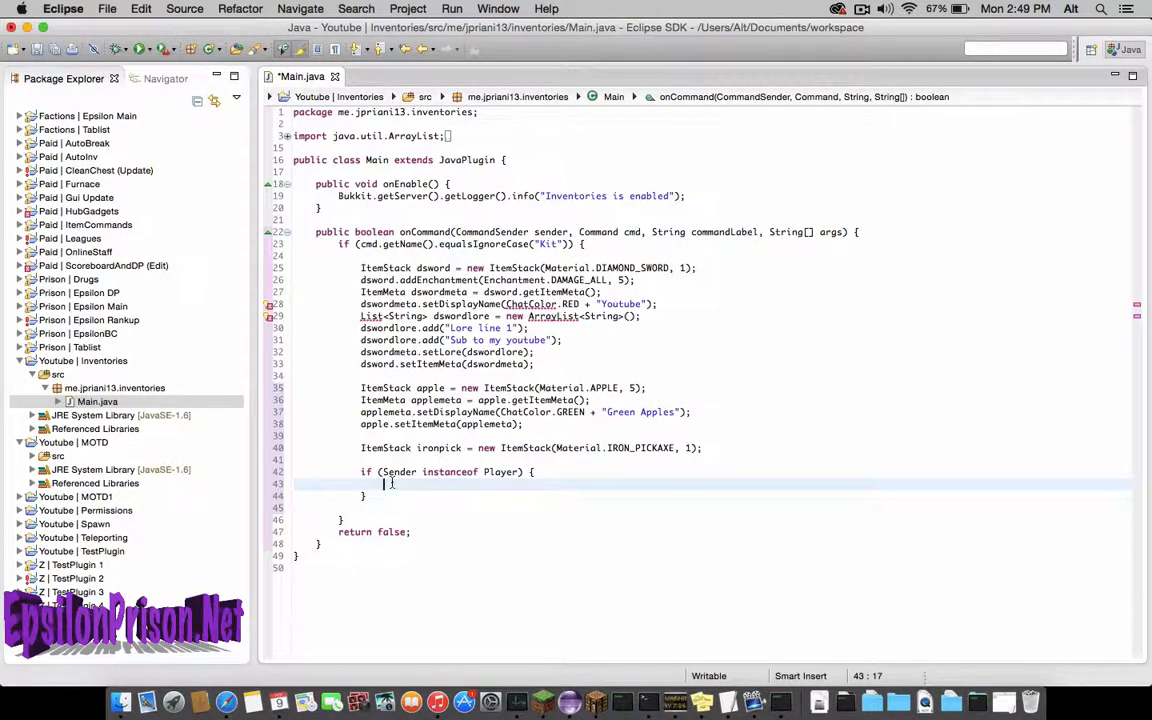
type("Player p =")
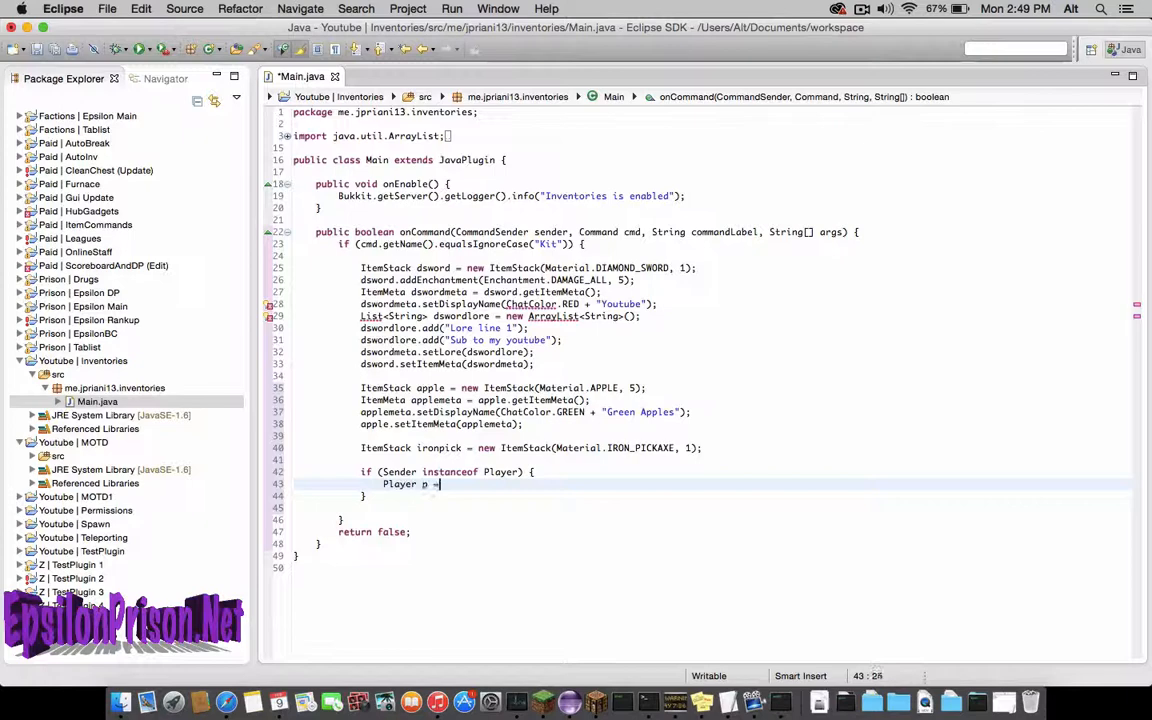
type("(Pl")
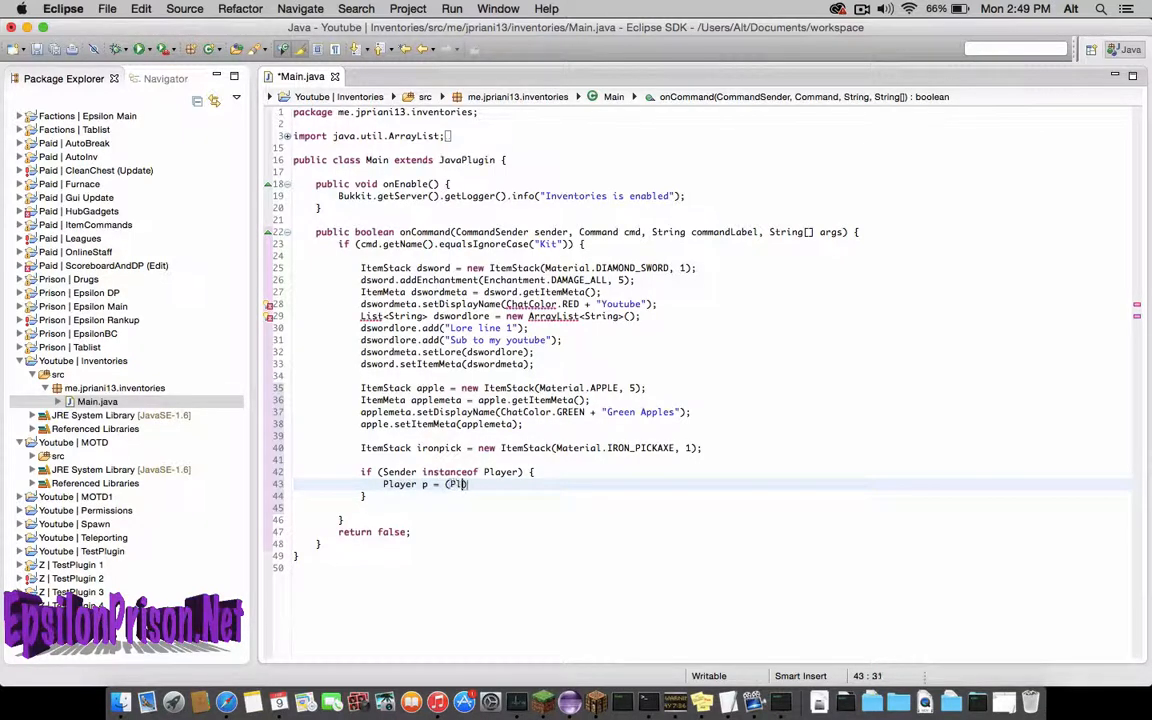
type("ayer)sender;")
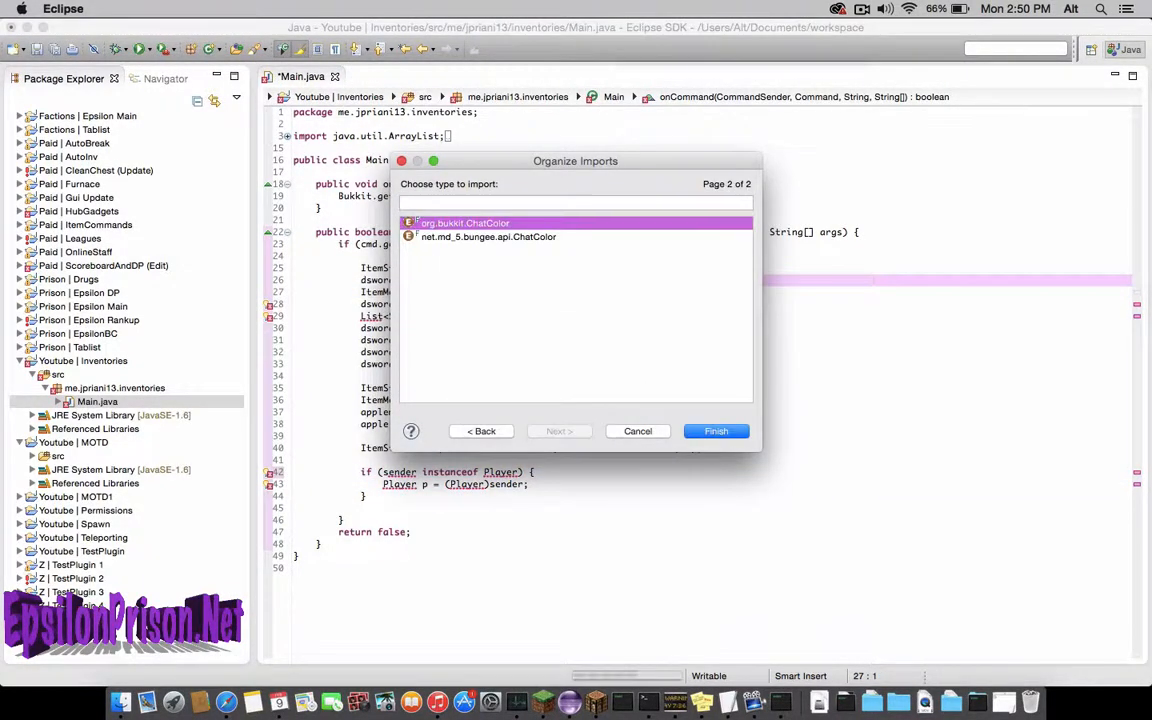
Import org.bukkit.ChatColor, reopen Main.java, and return to the player check.
left_click(715, 431)
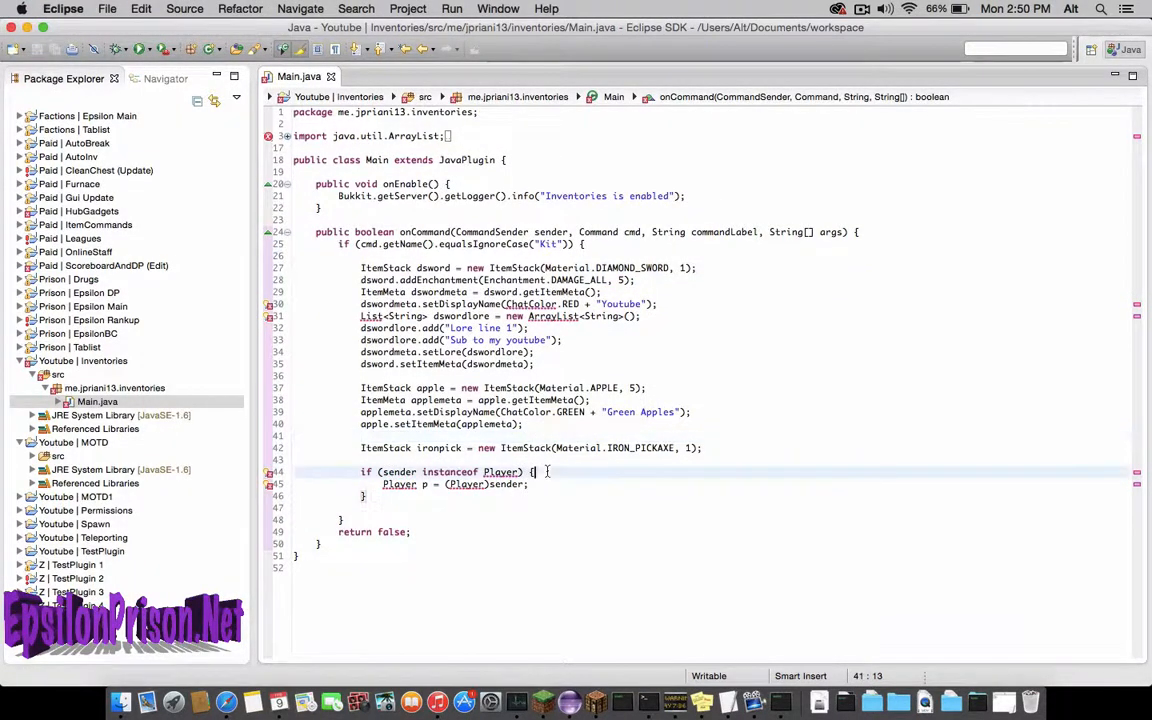
mouse_move(465, 484)
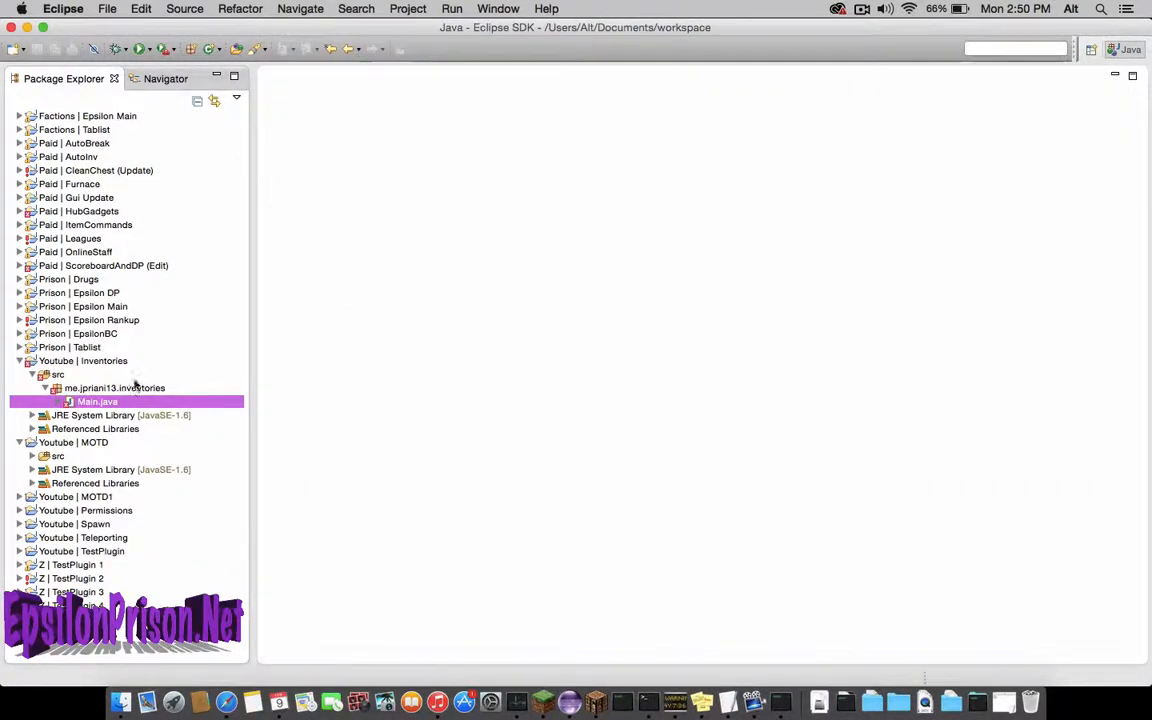
double_click(97, 401)
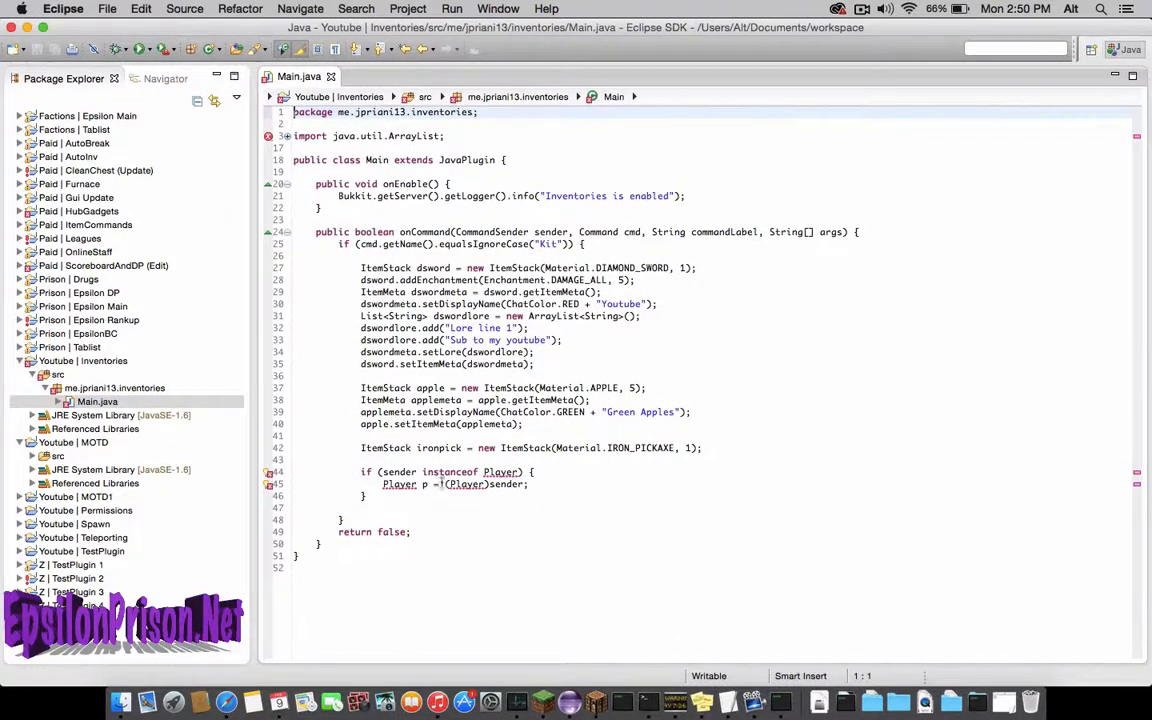
left_click(500, 484)
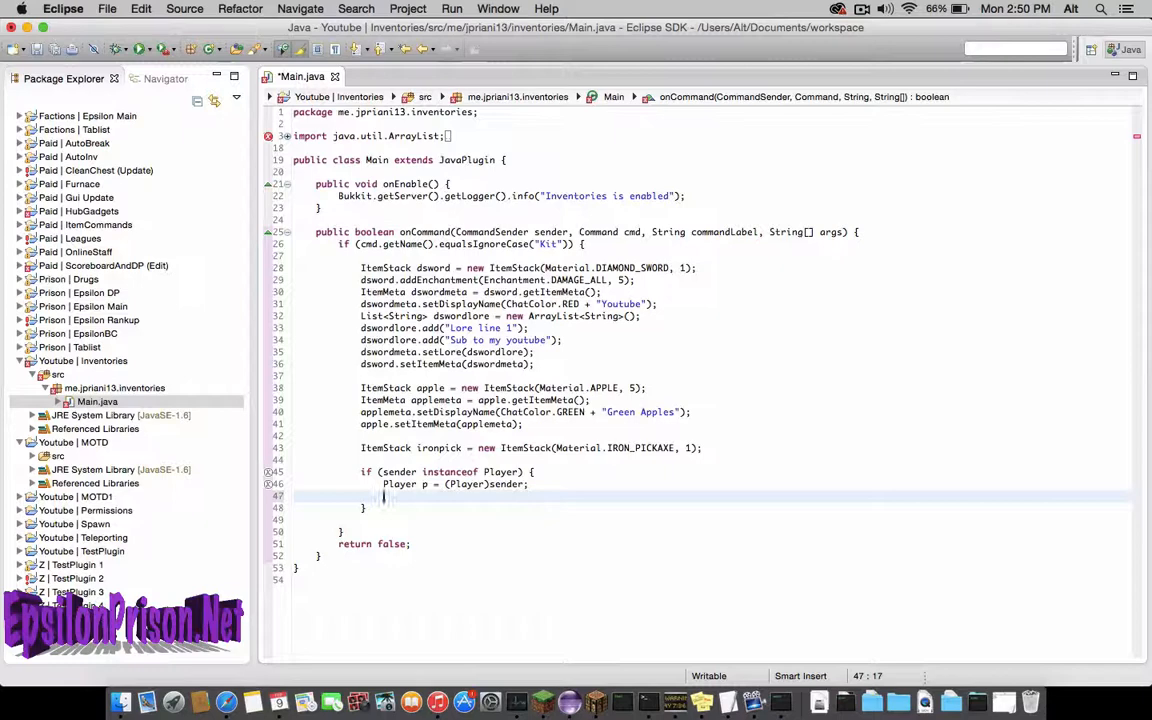
Add p.getInventory().addItem(apple) and addItem(ironpick), then p.updateInventory().
type("p.")
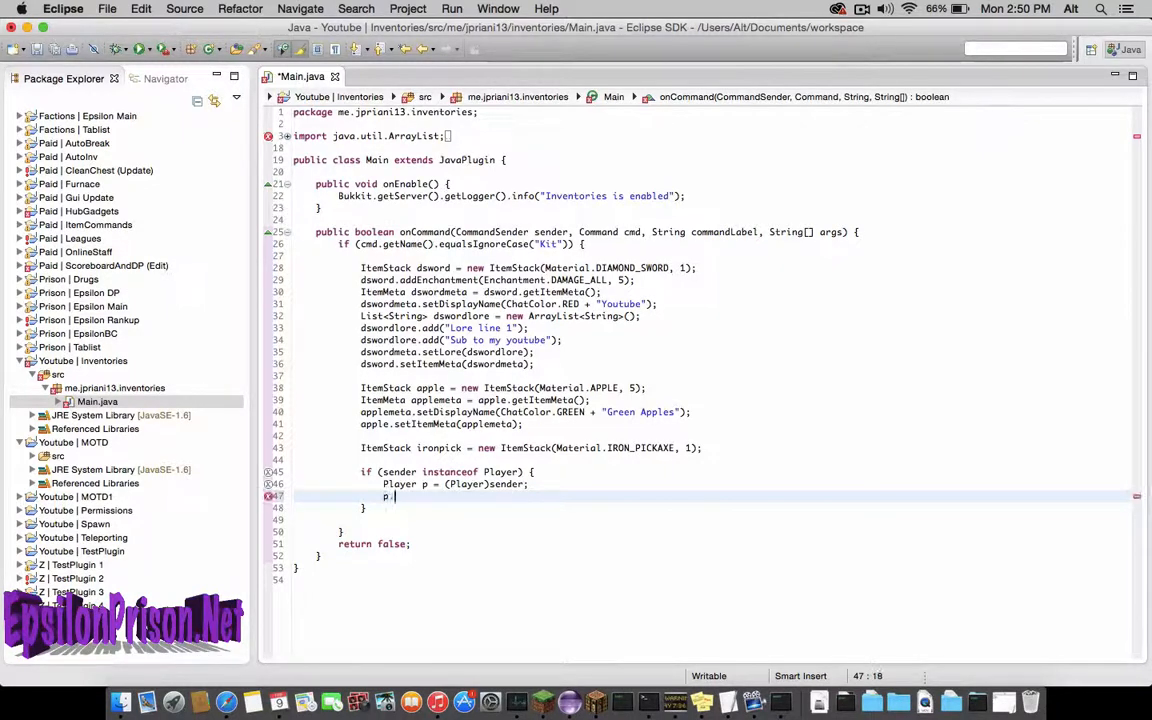
type("getin")
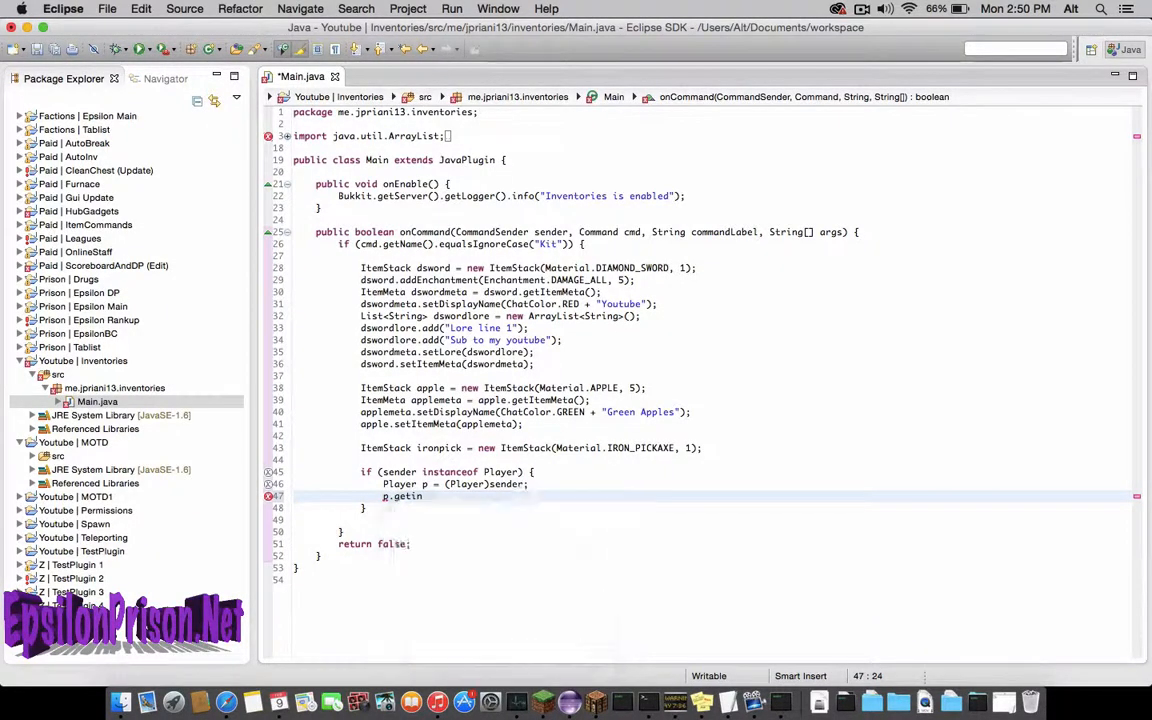
type("Inventory().addItem(dsword);")
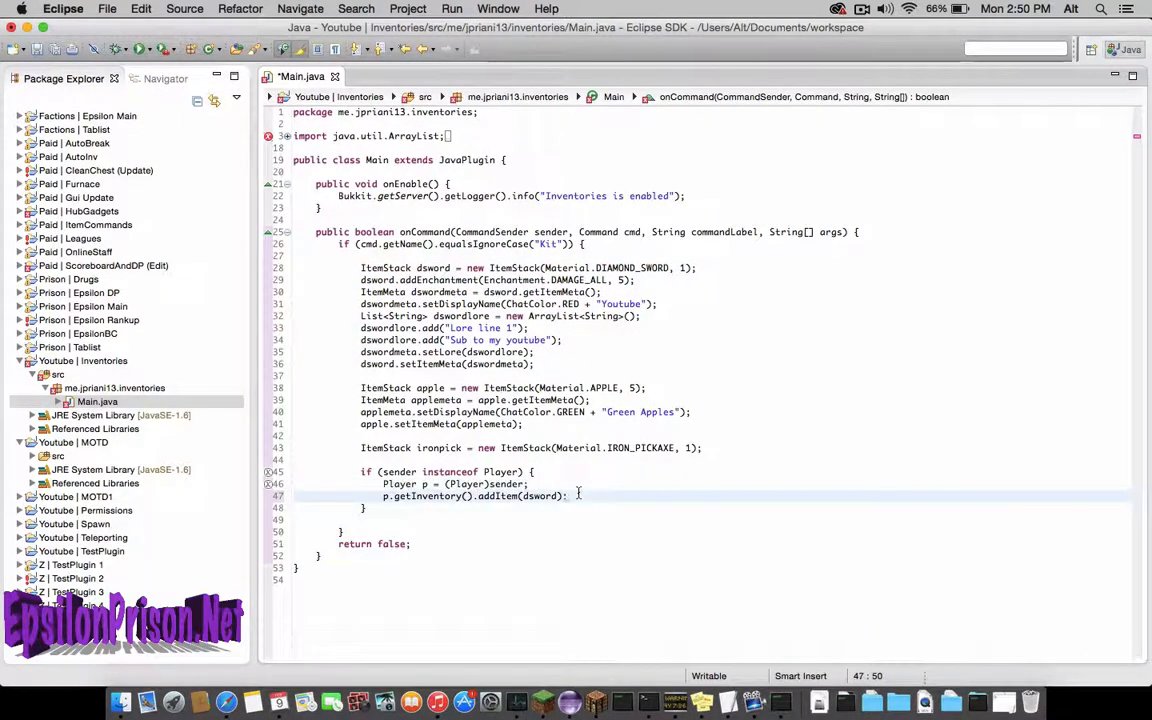
type("p.")
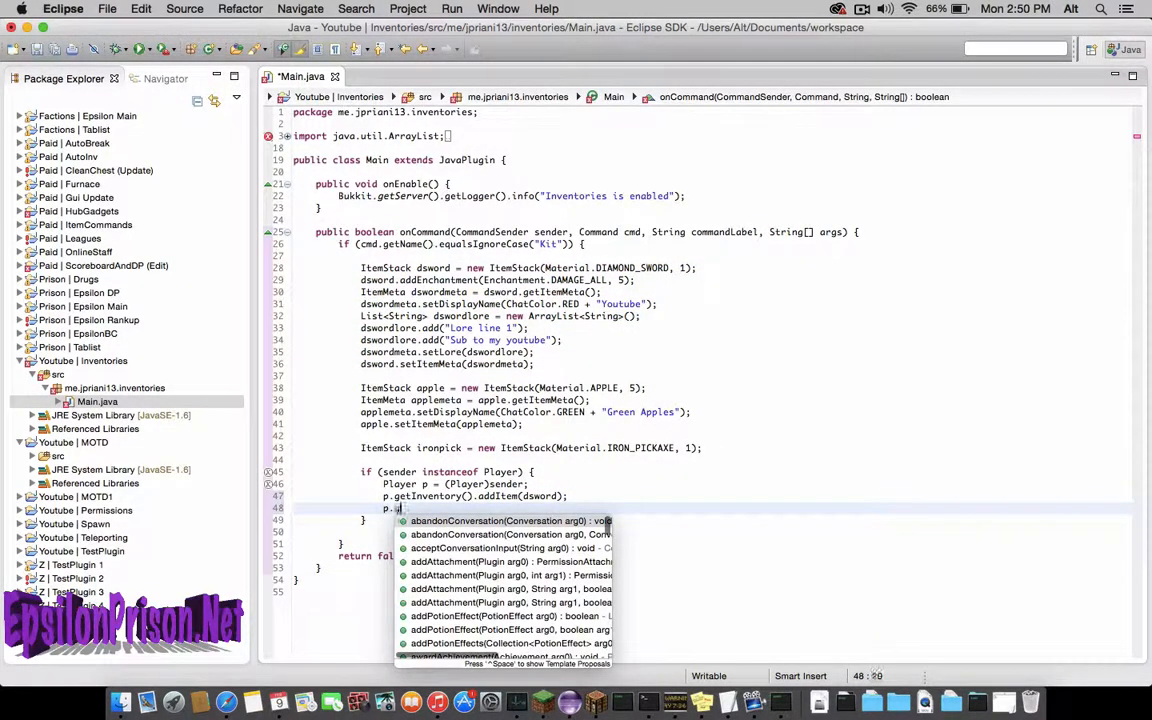
type("getInventory().addItem(apple);")
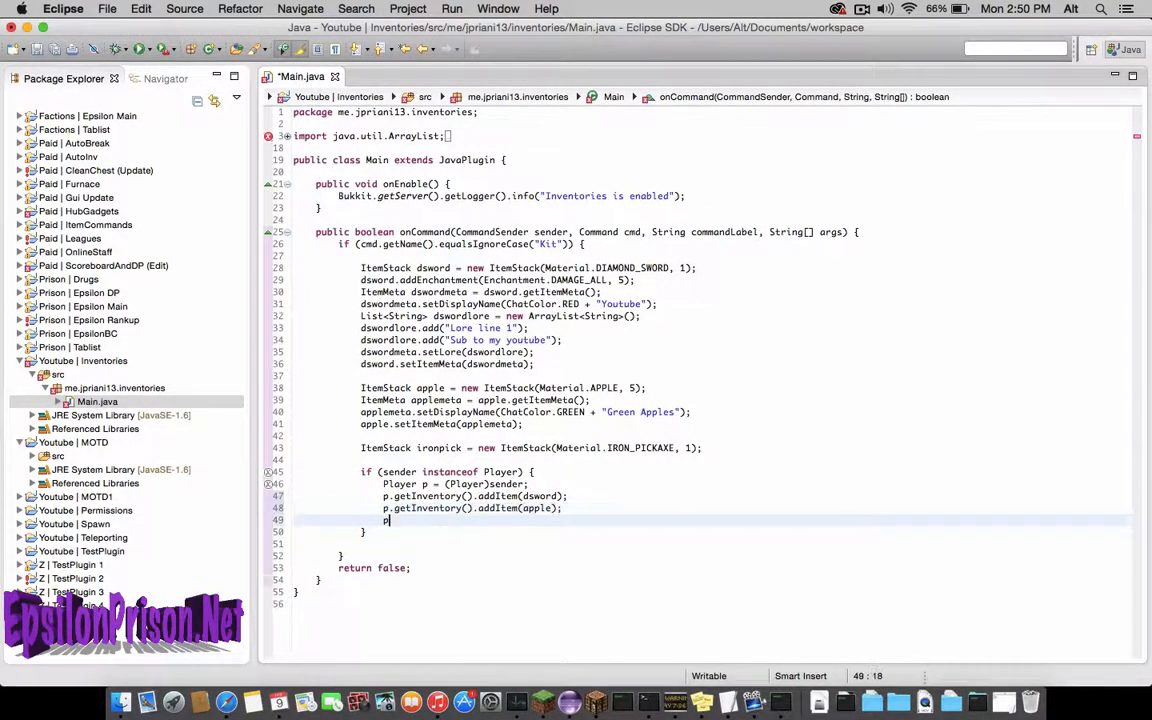
type(".getInventory().")
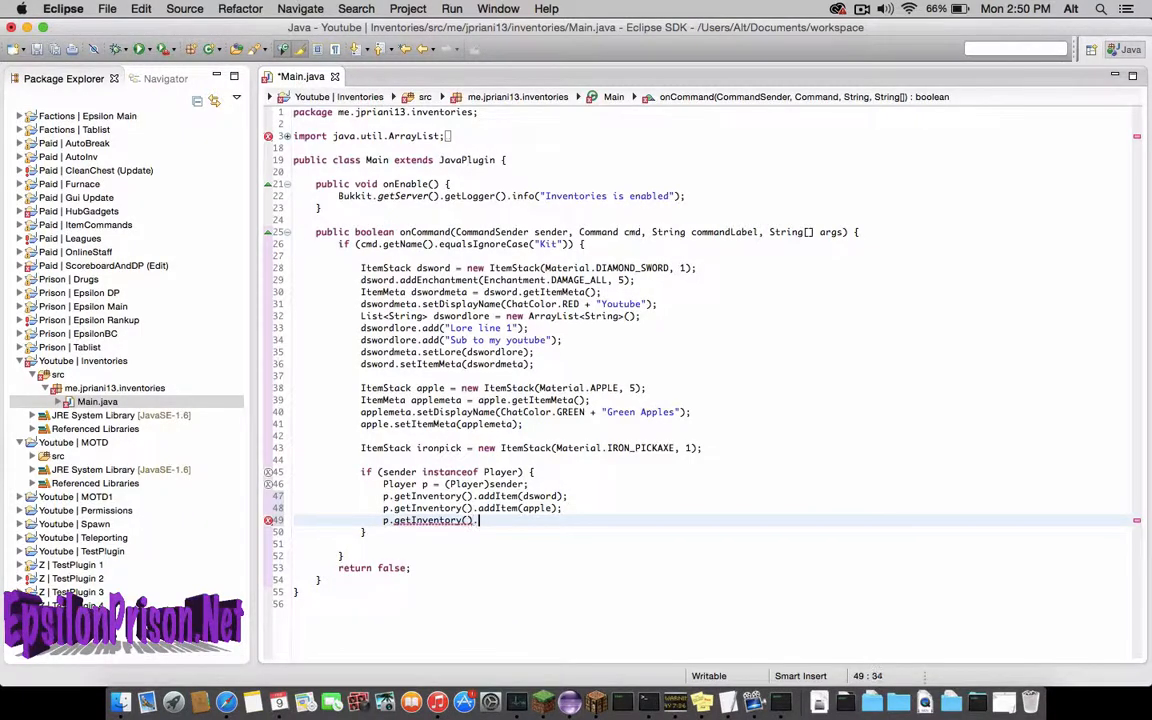
type("addItem(ironpick);")
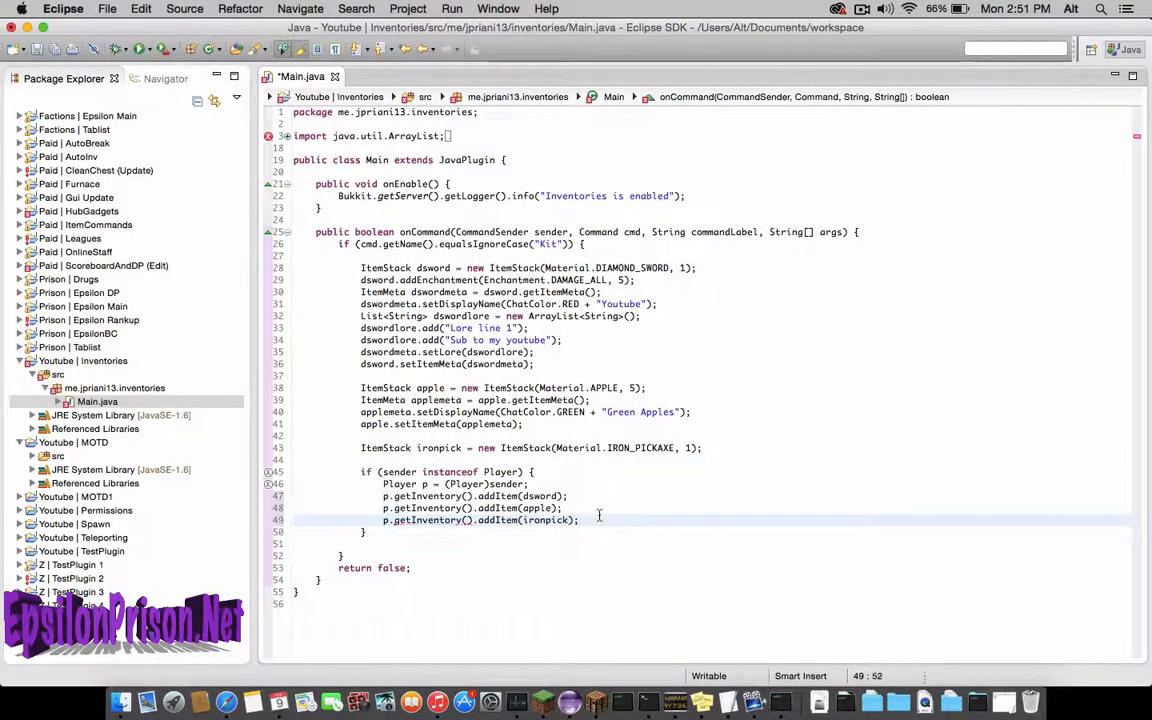
key("Enter")
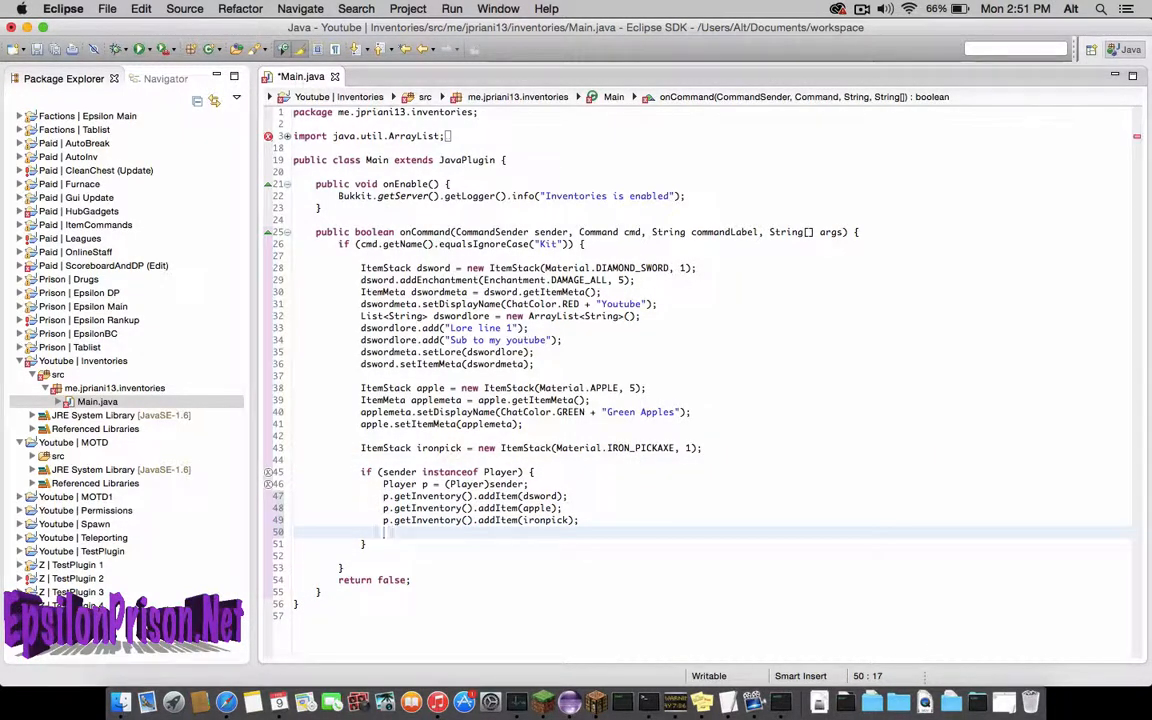
type("p.")
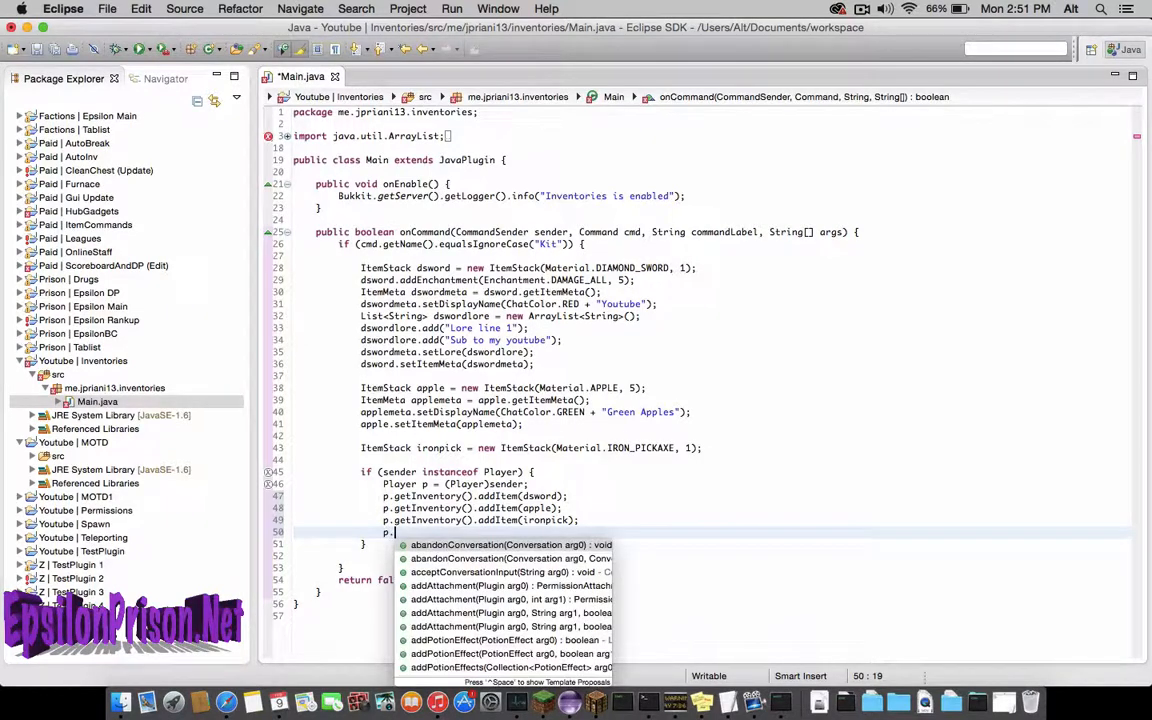
type("updateInventory()")
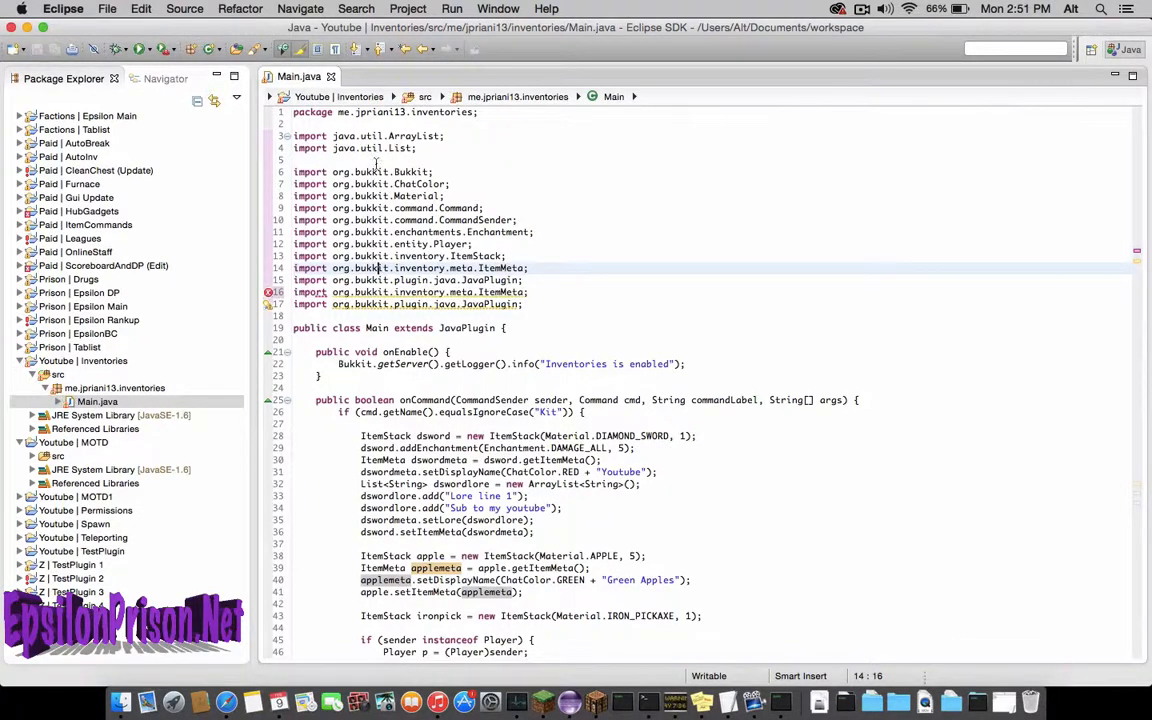
scroll("down", 3)
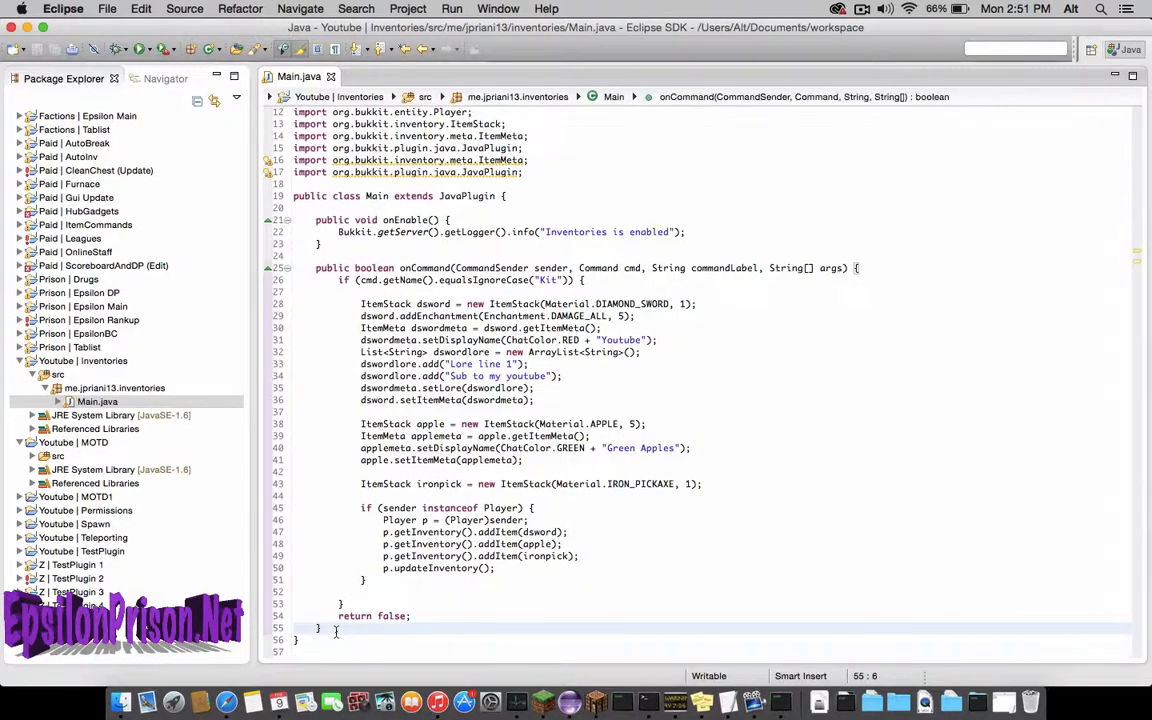
type("@Ove")
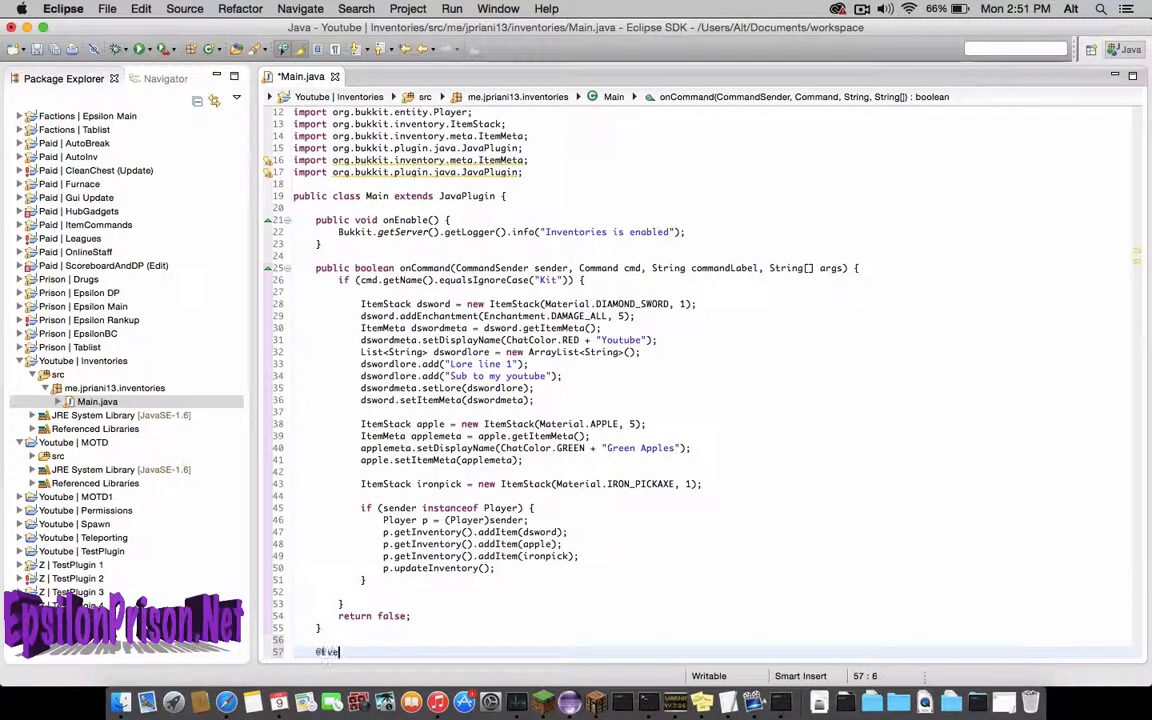
type("ventHandler")
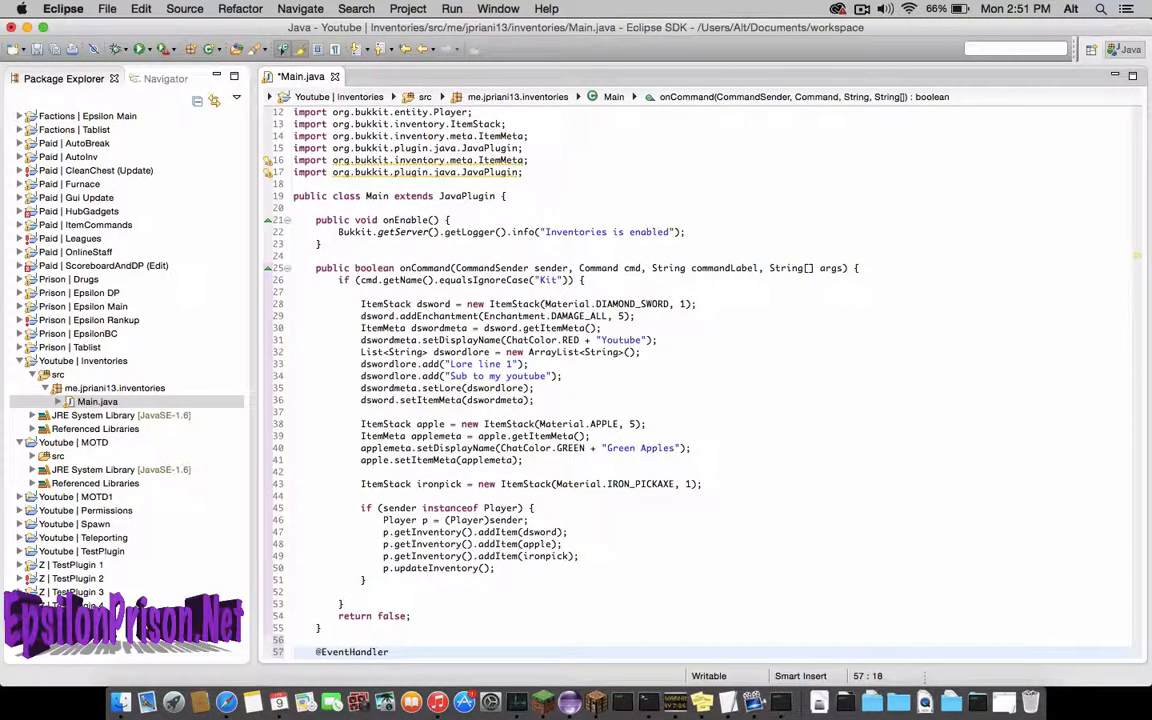
type("public void")
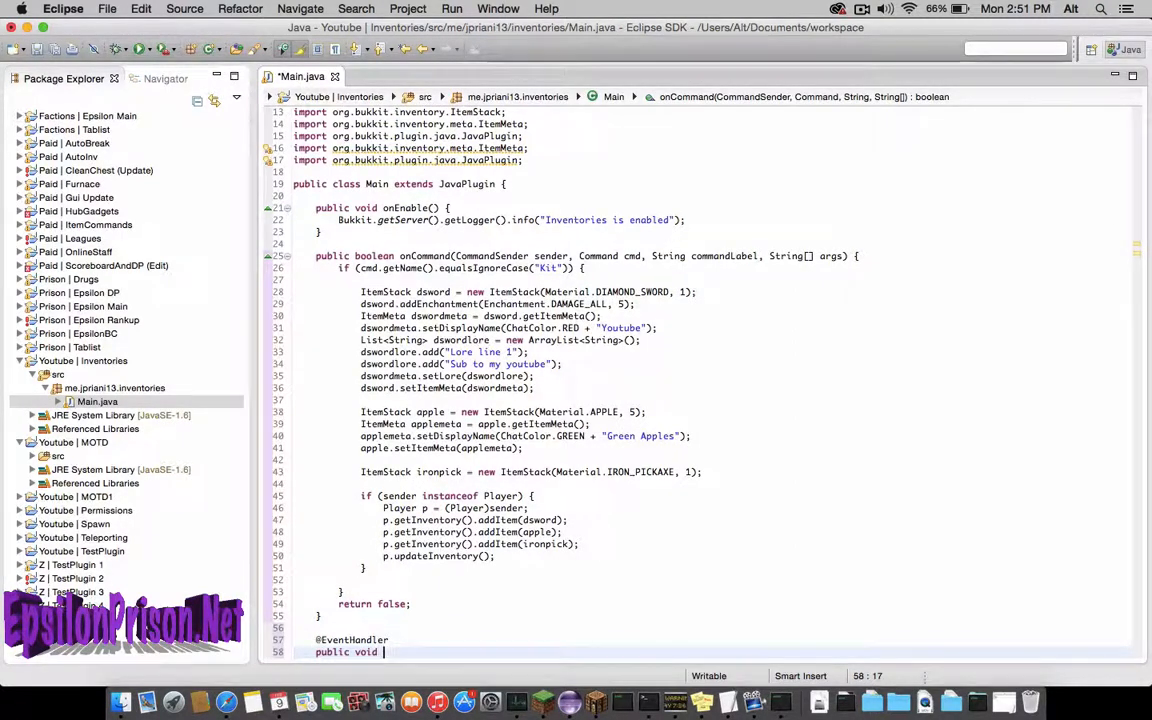
type("click(PlayerInteractEvent e")
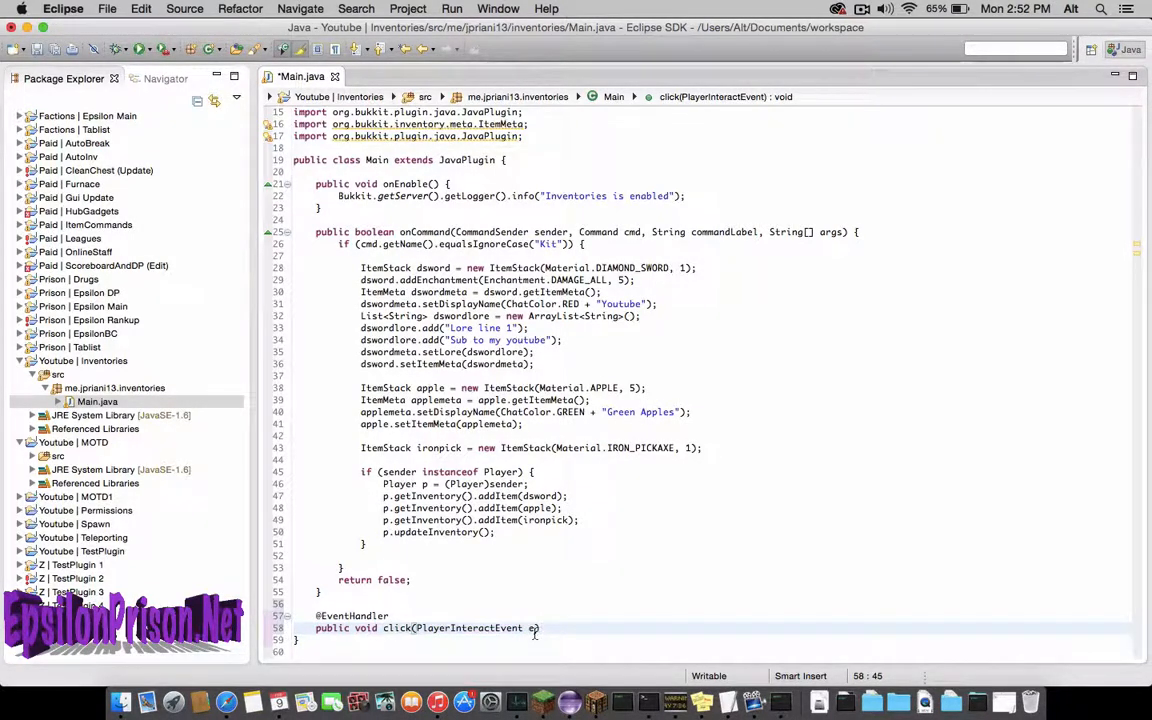
type("{")
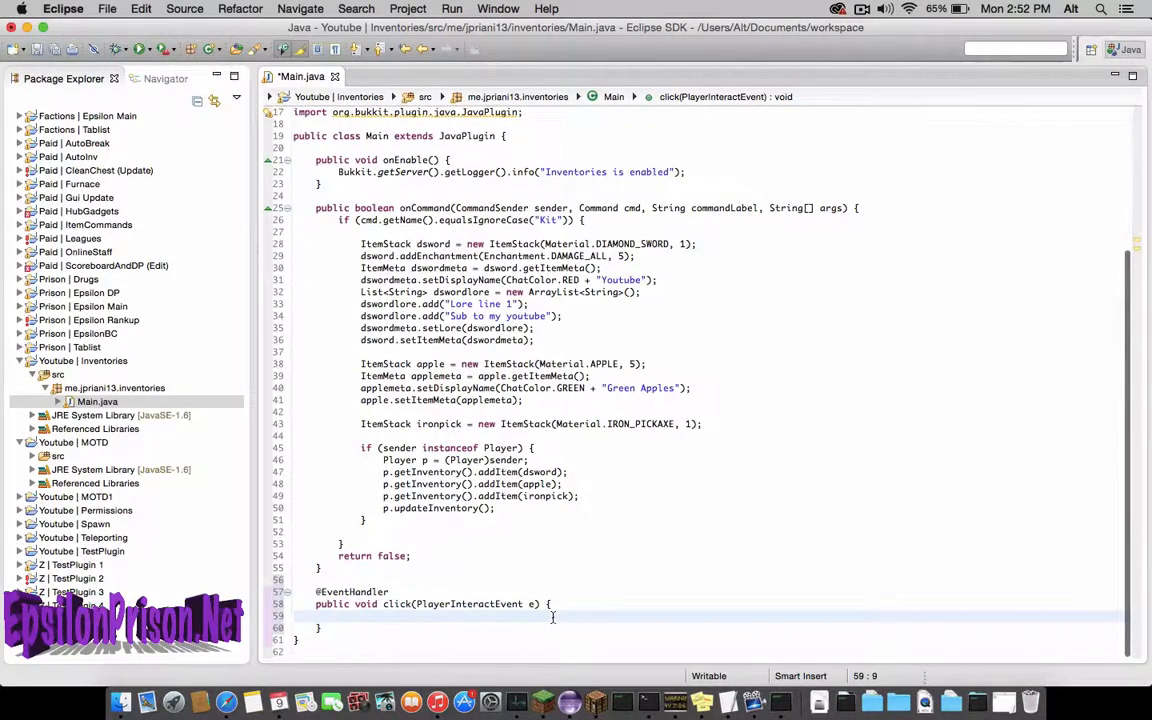
type("e.")
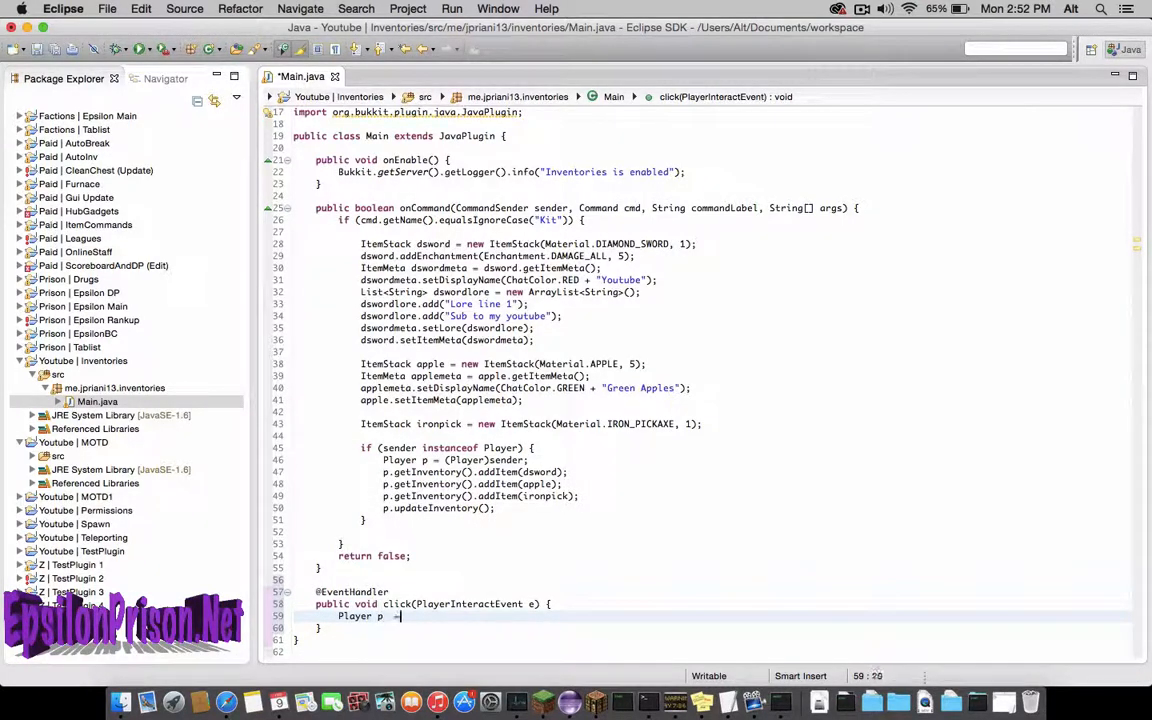
type("e")
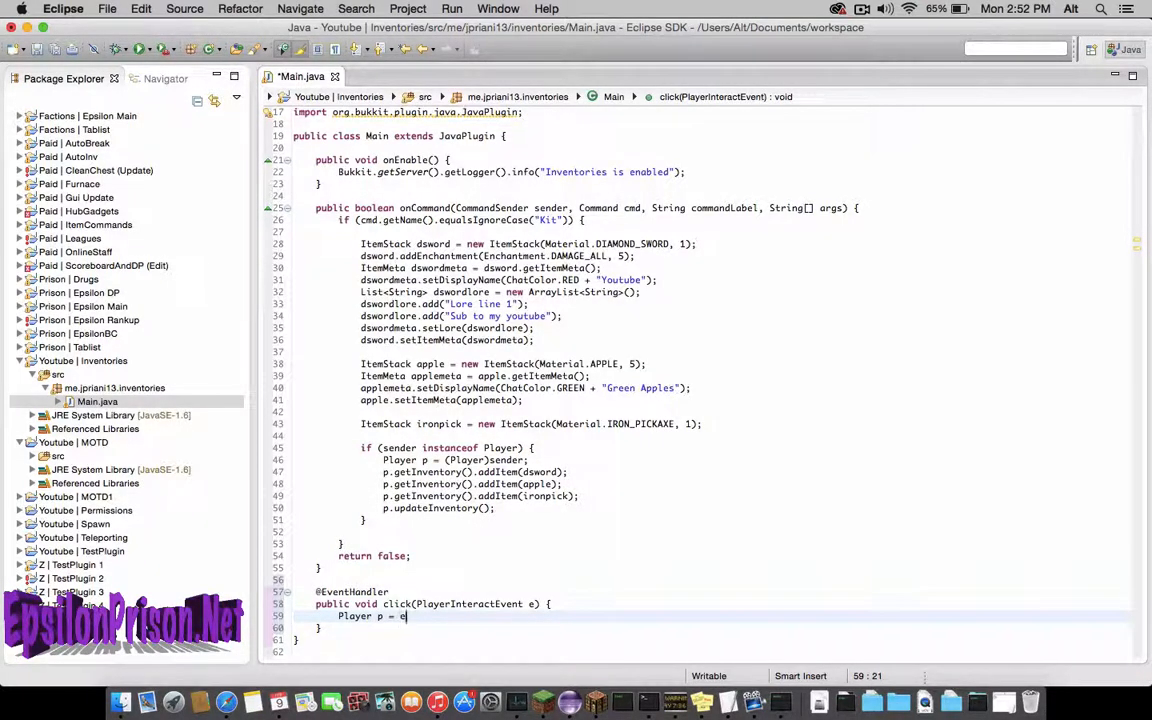
type(".getPlayer();")
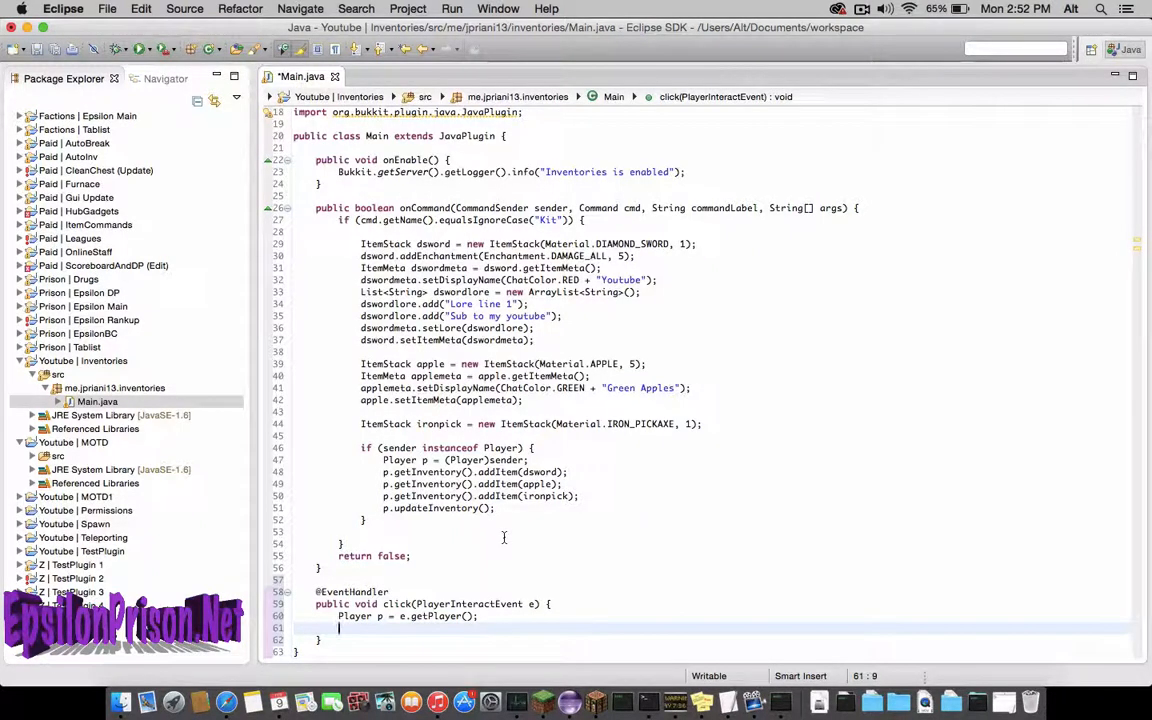
mouse_move(499, 551)
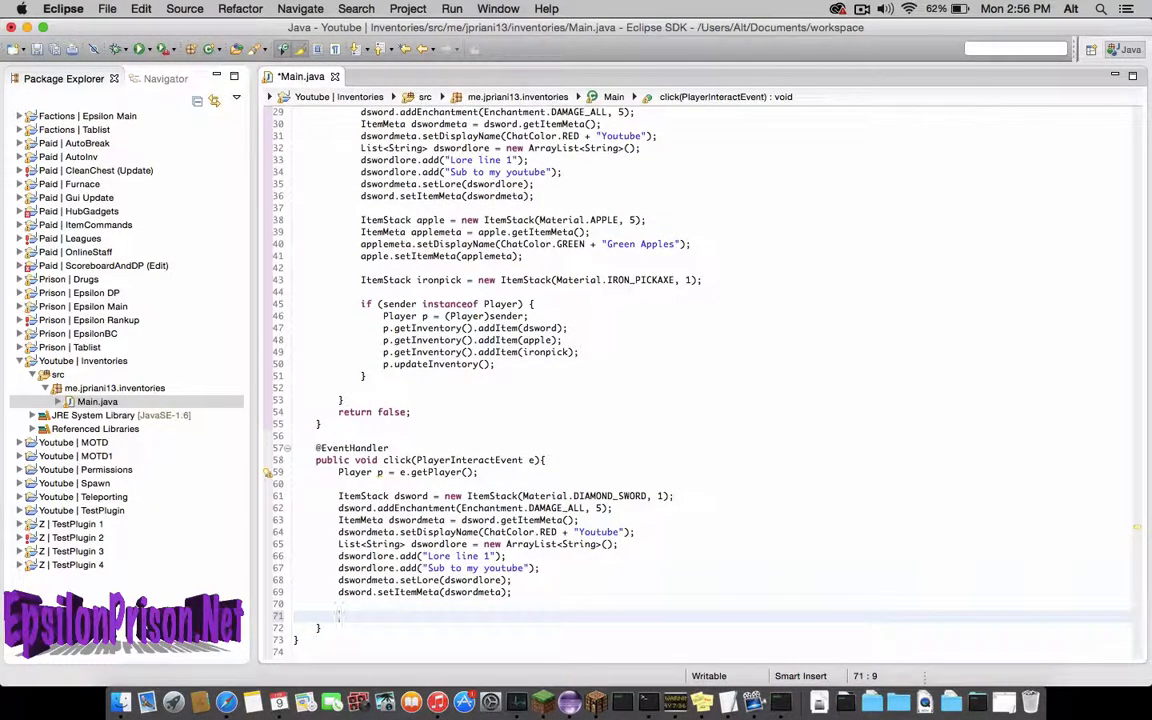
Add if (p.getItemInHand().equals(dsword)) and begin a p.getInventory() call inside it.
type("if (p)")
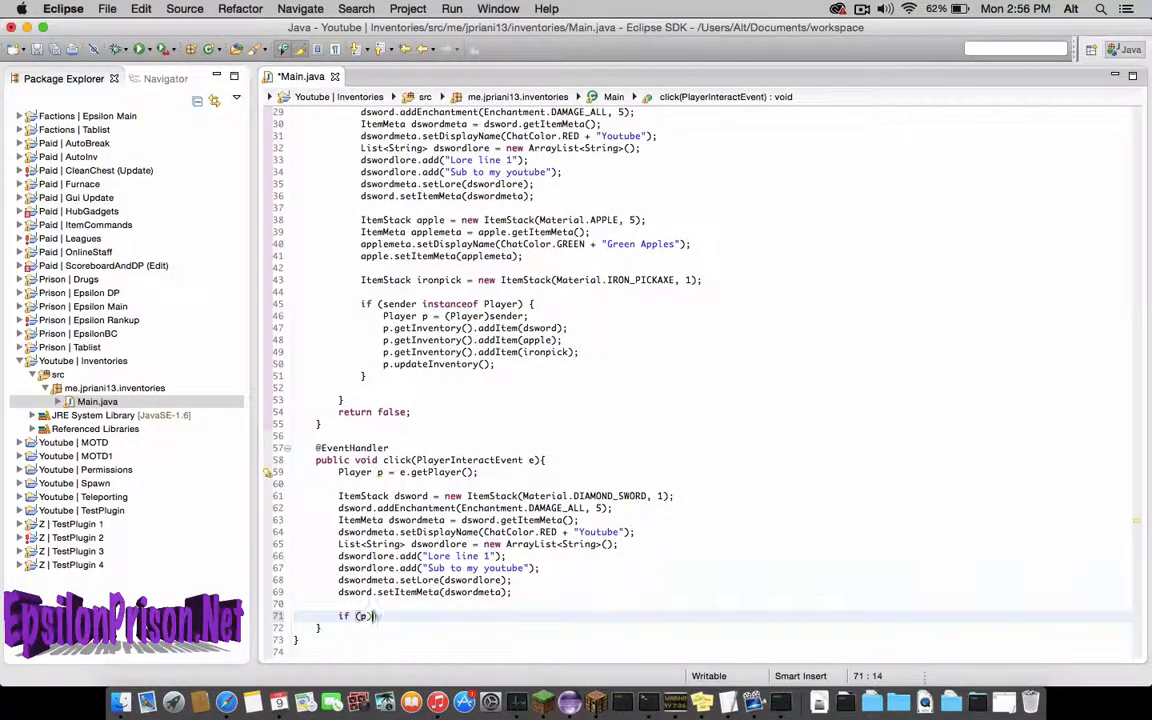
type(".getItemInHand()")
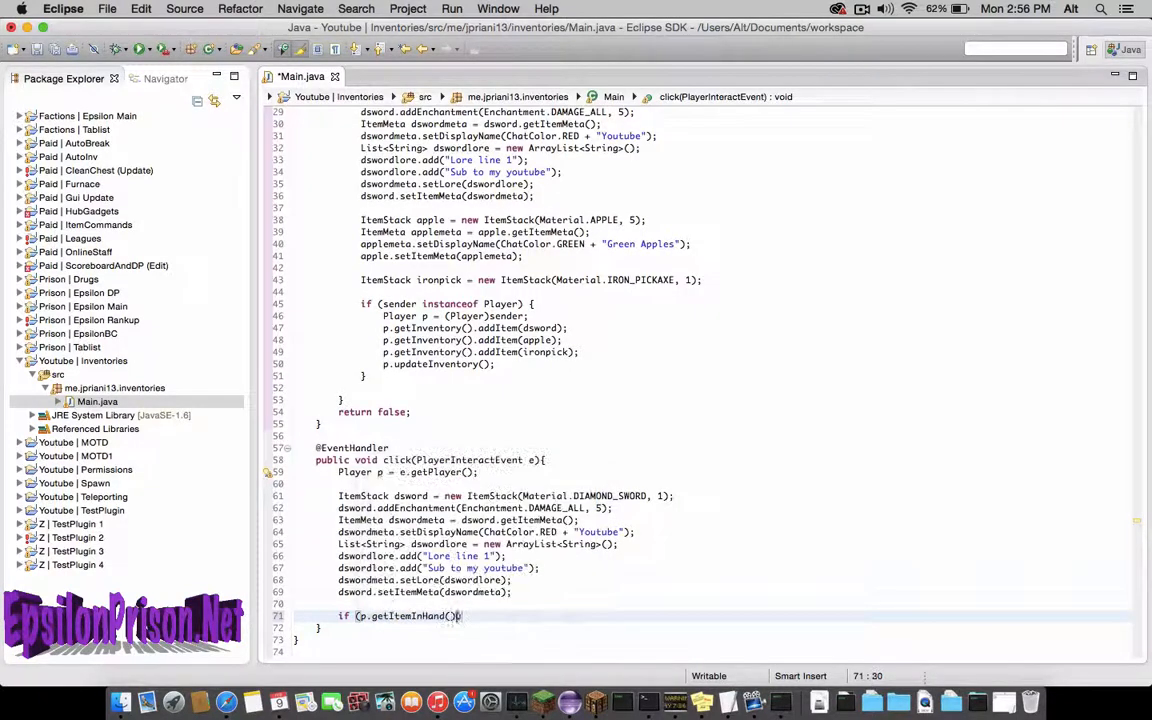
type(".equals(")
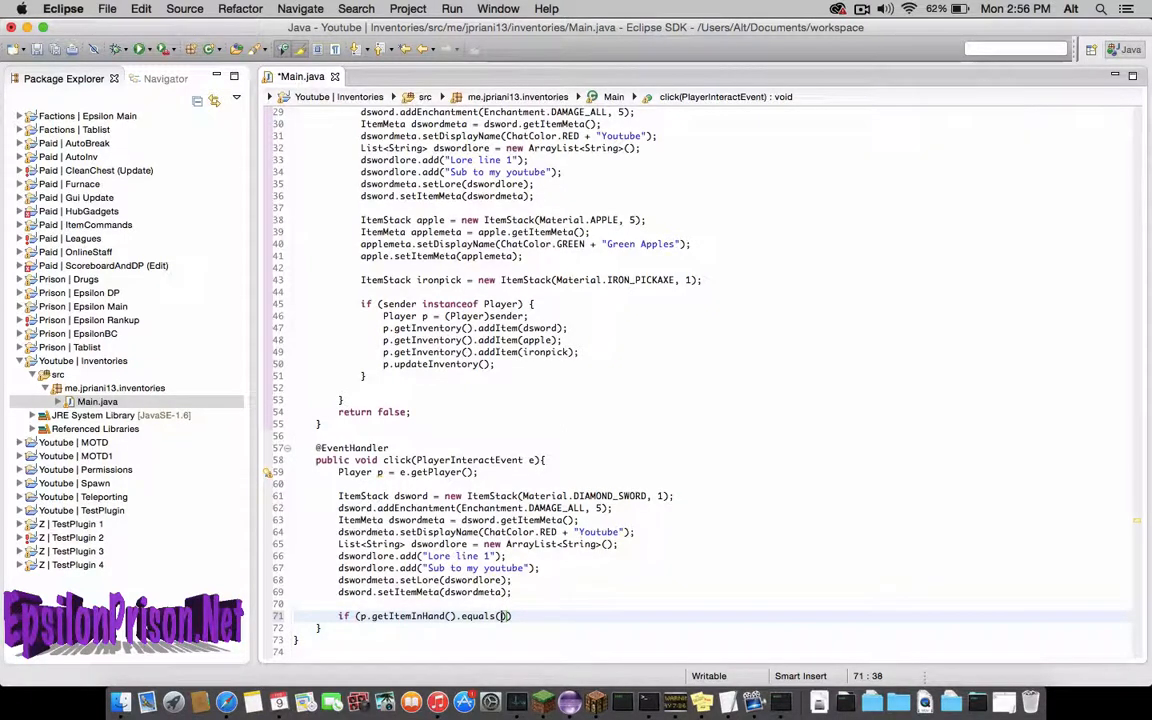
type("dsword")
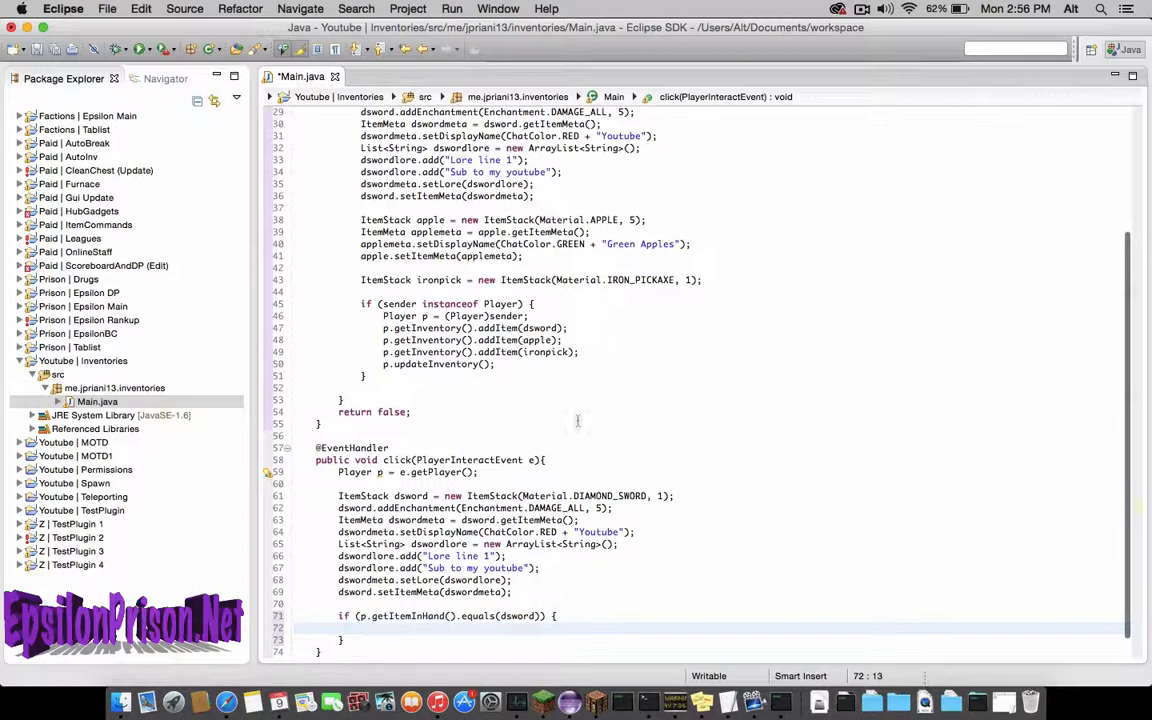
scroll("down", 3)
type("p.")
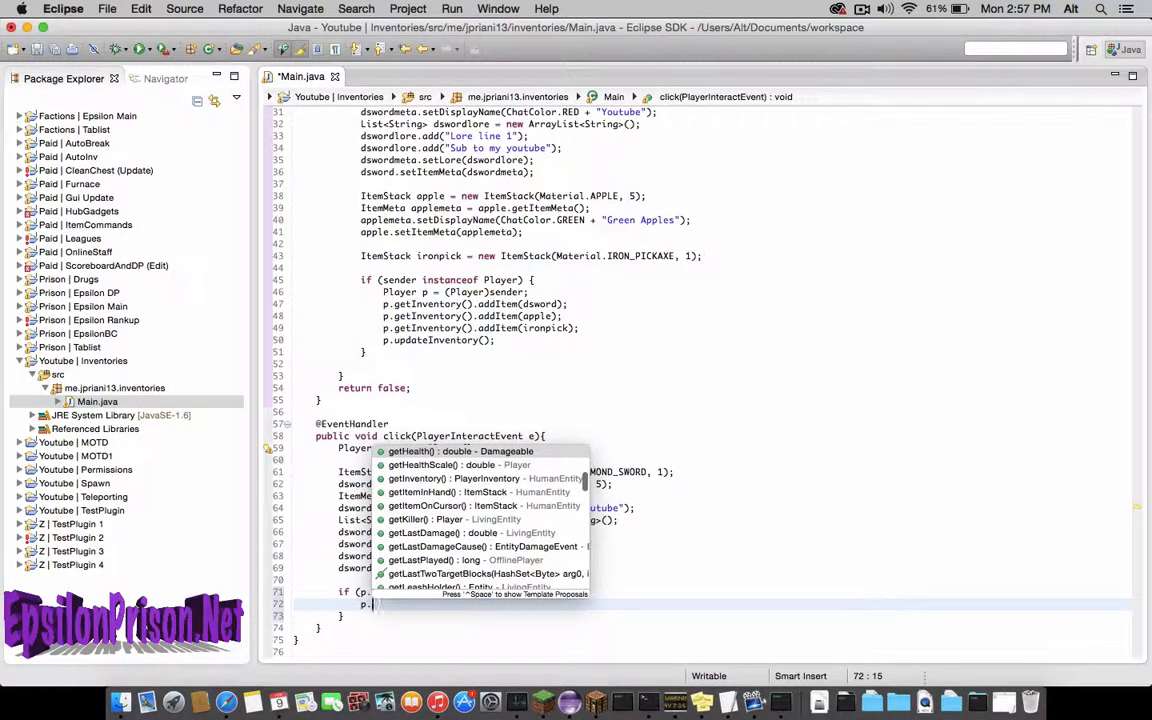
type("g")
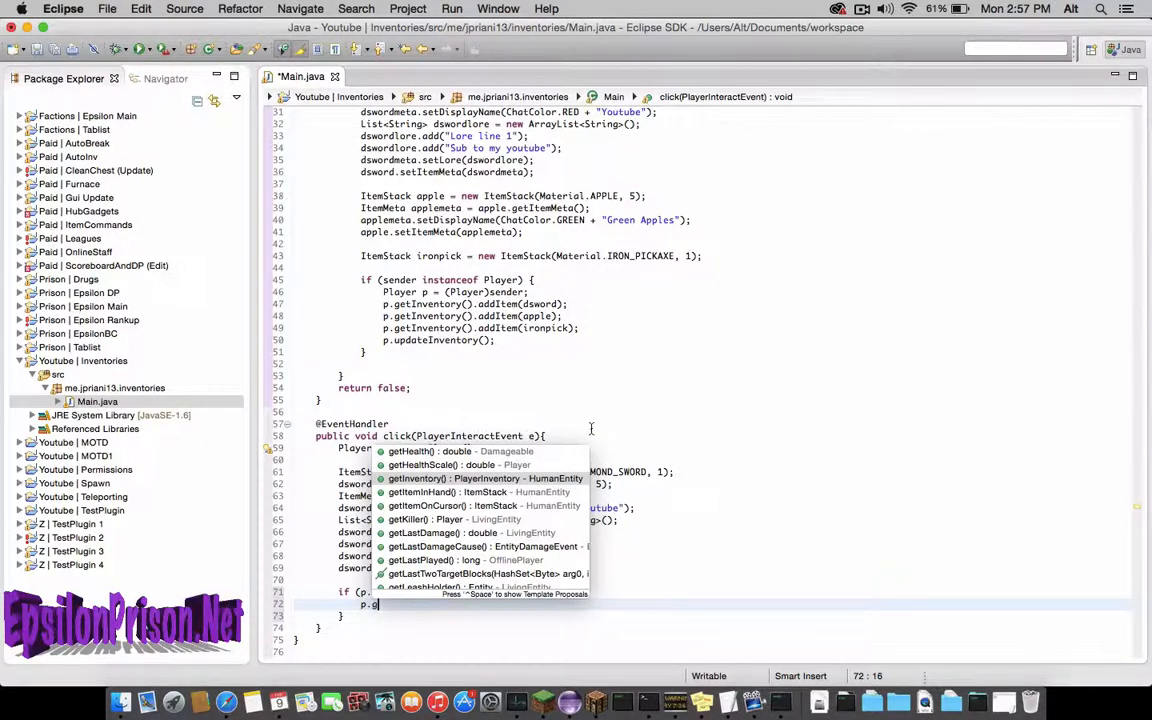
type("etInventory().c")
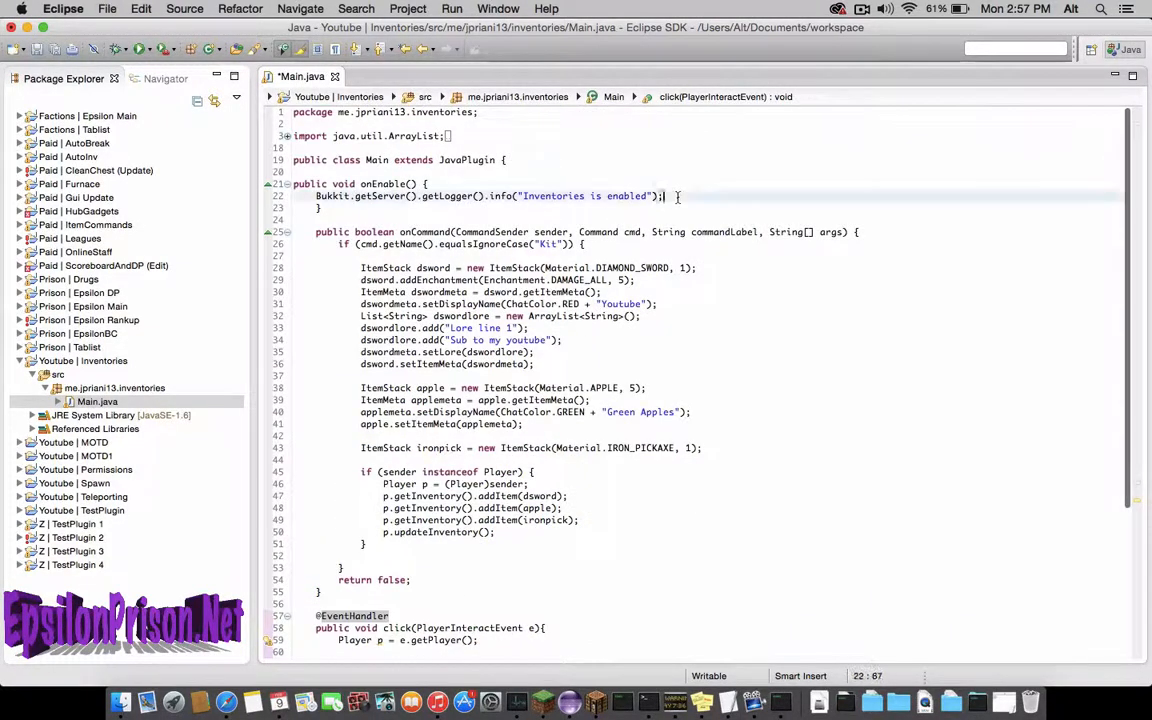
Call Bukkit.getPluginManager().registerEvents(this, this) in onEnable, then reopen Main.java.
type("Bukkit.getServer(")
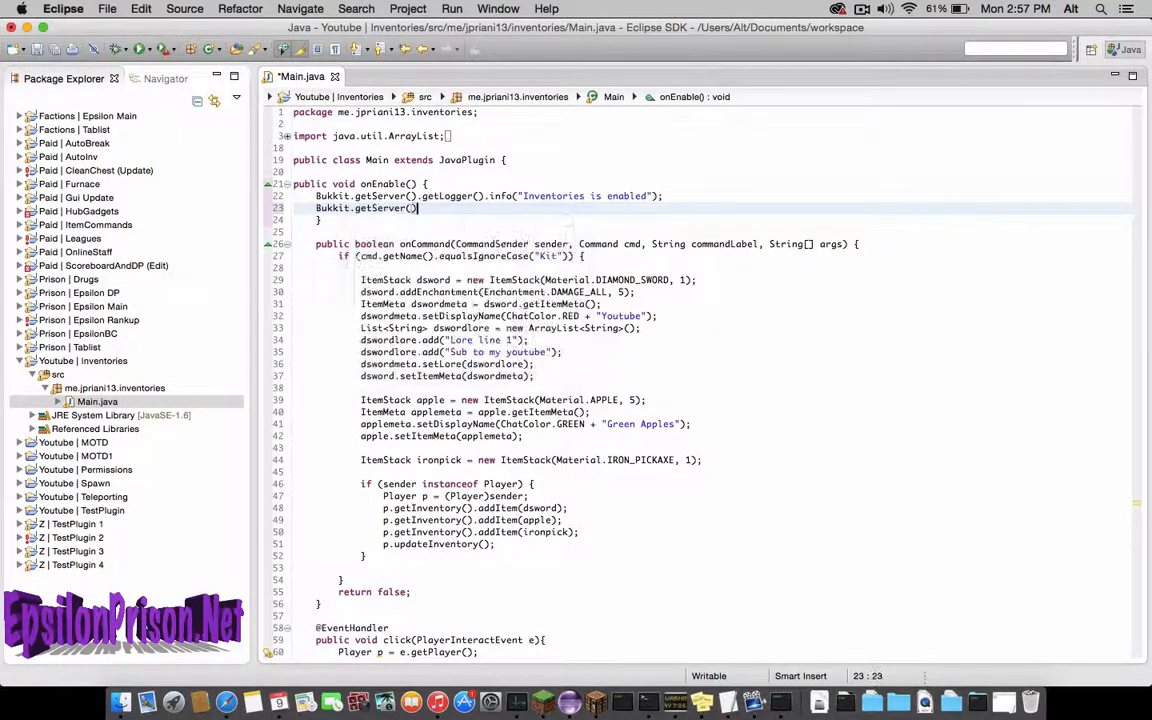
type("getPl")
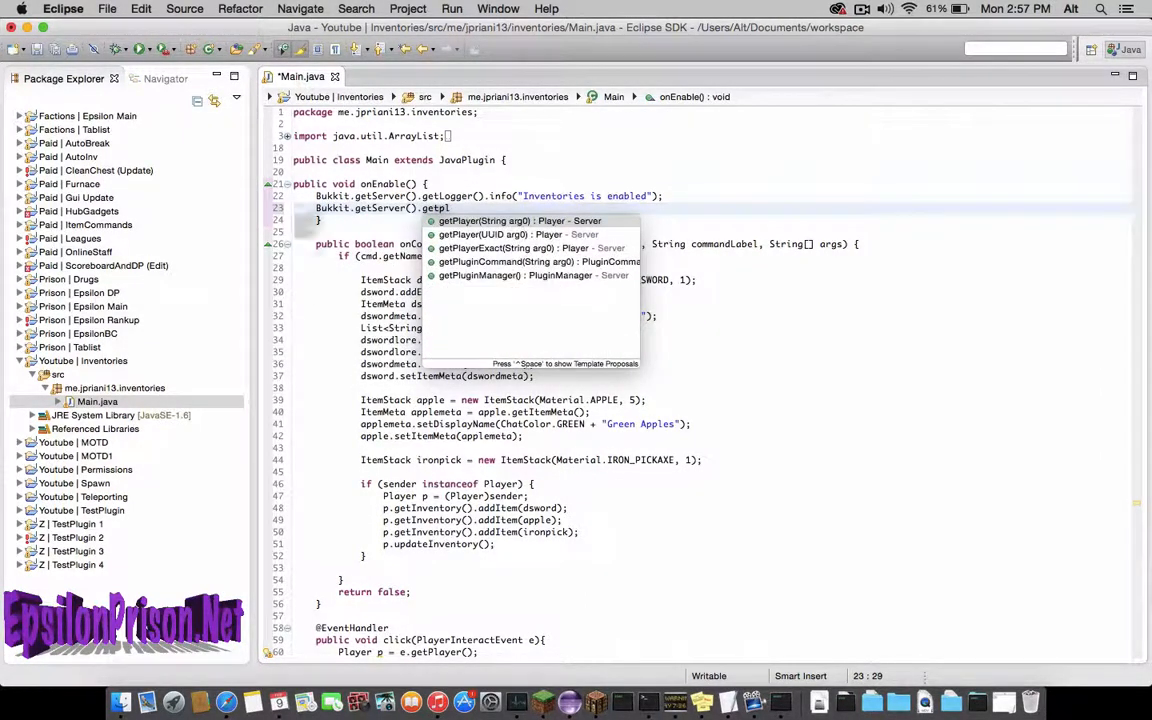
type("PluginManager().red")
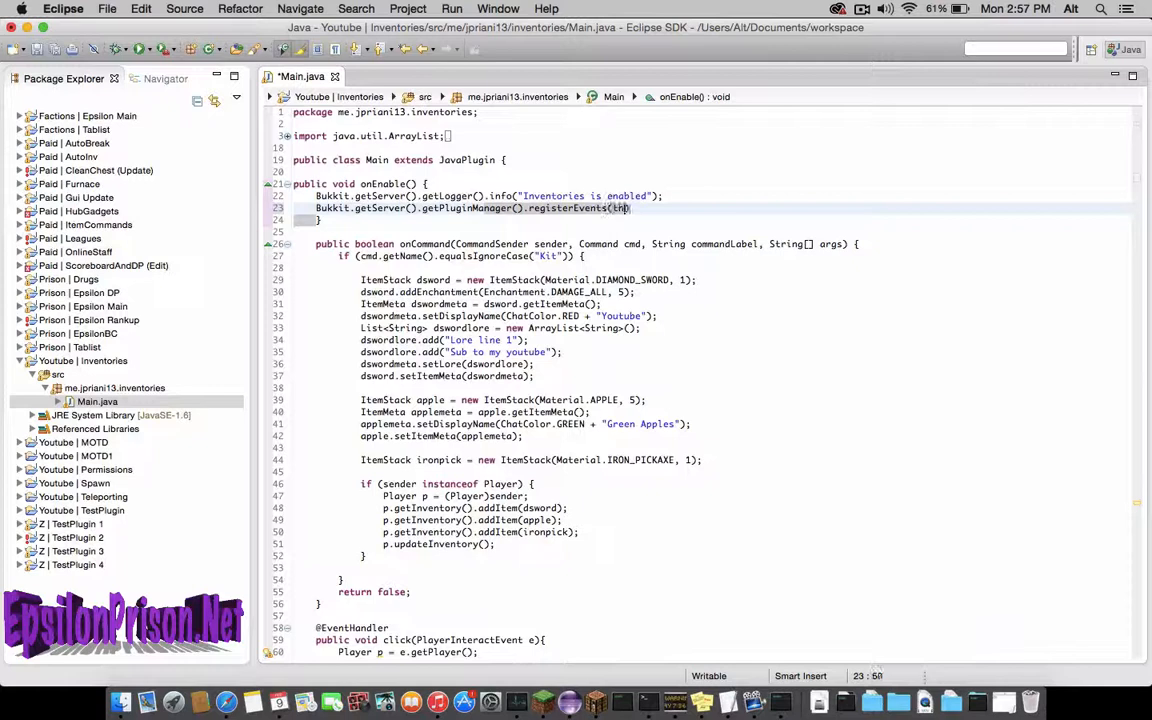
type("is, this)")
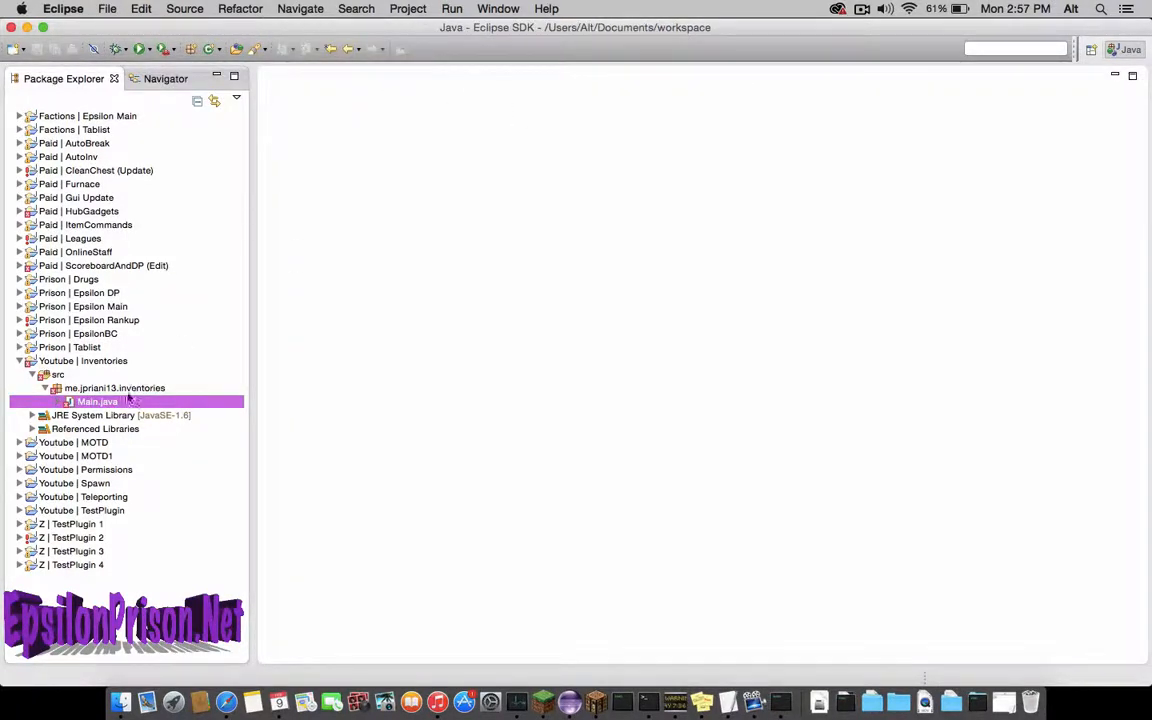
double_click(97, 401)
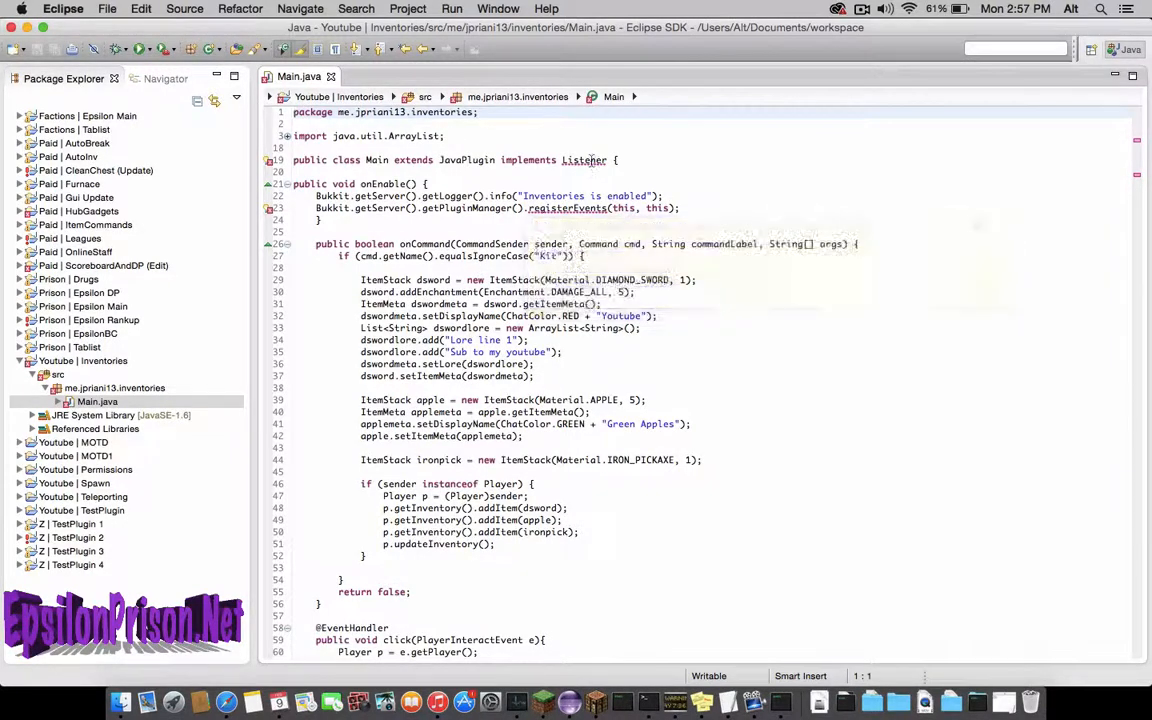
left_click(583, 160)
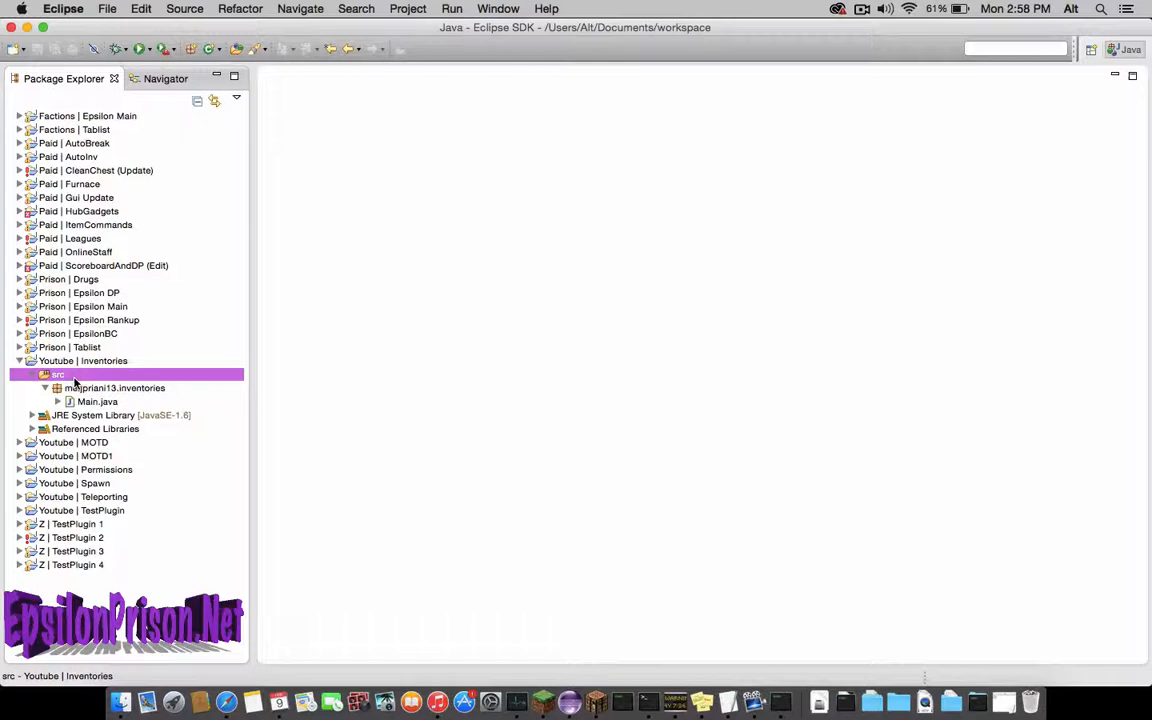
Create a new file named plugin.yml in the src folder.
right_click(57, 374)
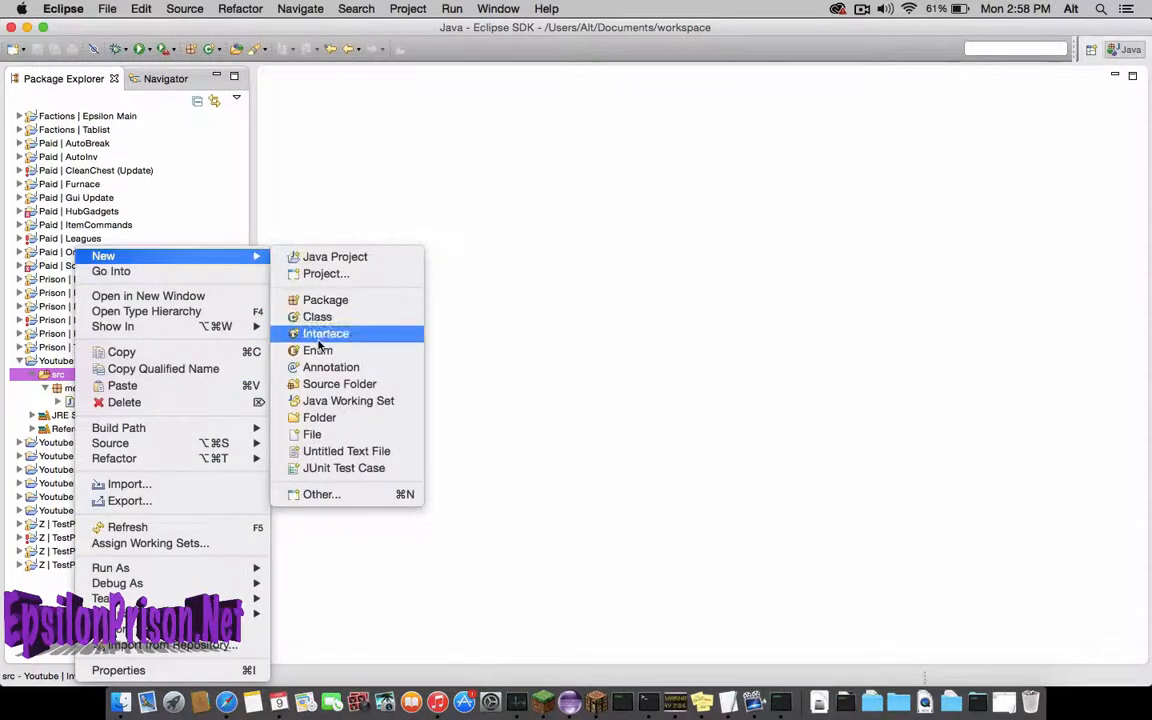
left_click(312, 434)
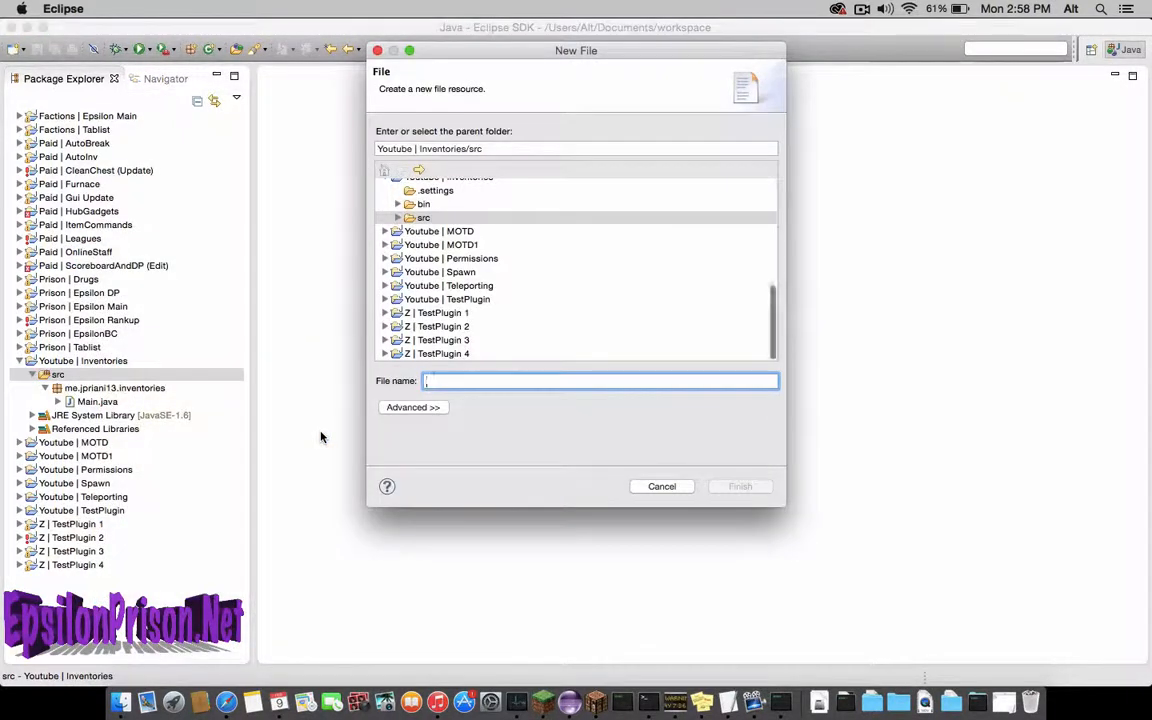
type("plugin.yml")
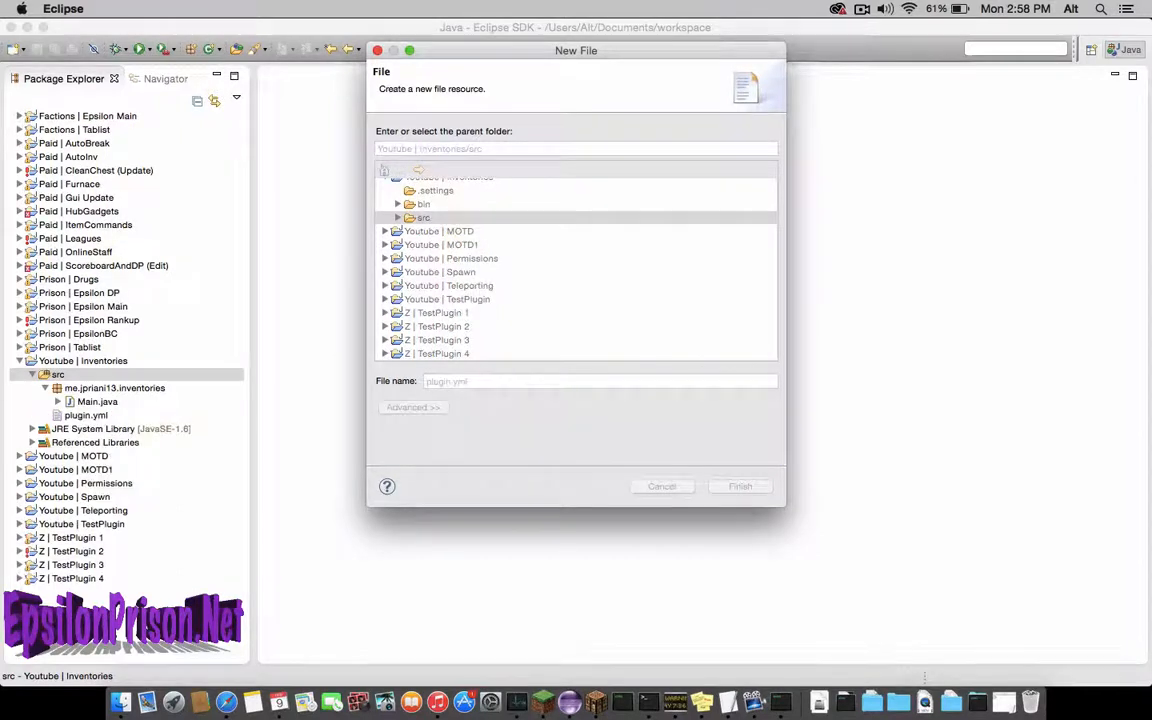
left_click(740, 486)
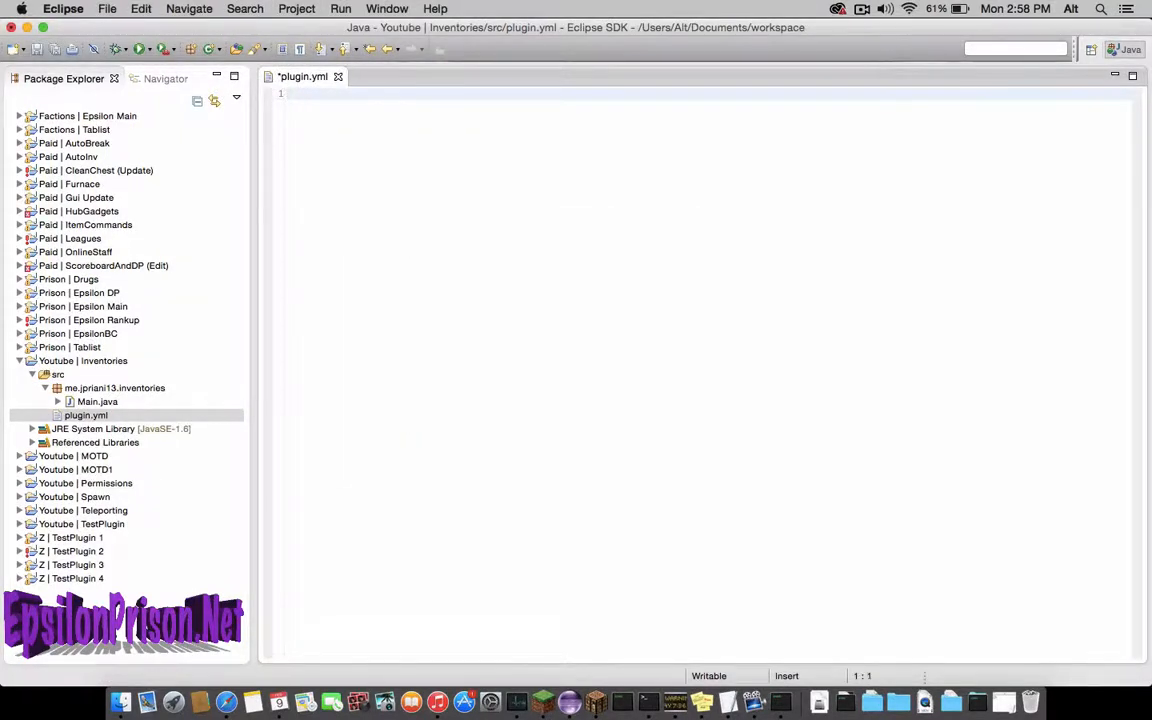
Fill plugin.yml with name, main me.jpriani13.inventories.Main, author jpriani13, kit command, and save.
type("name:")
type("version:")
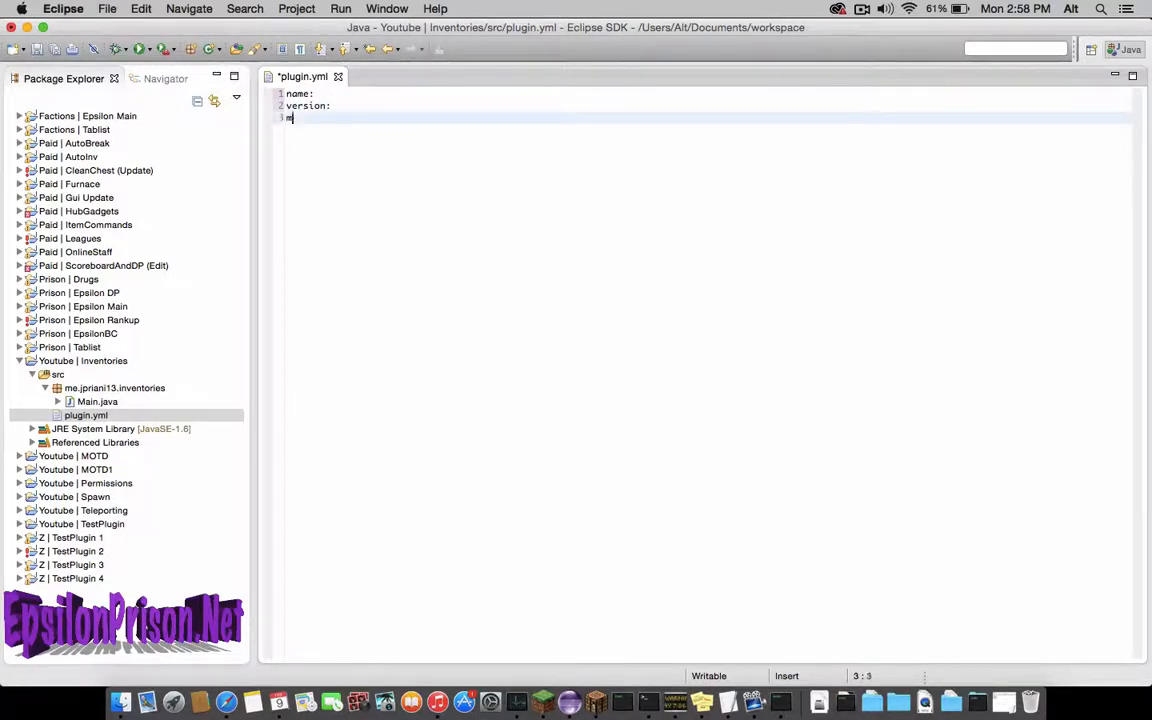
type("main:")
type("command")
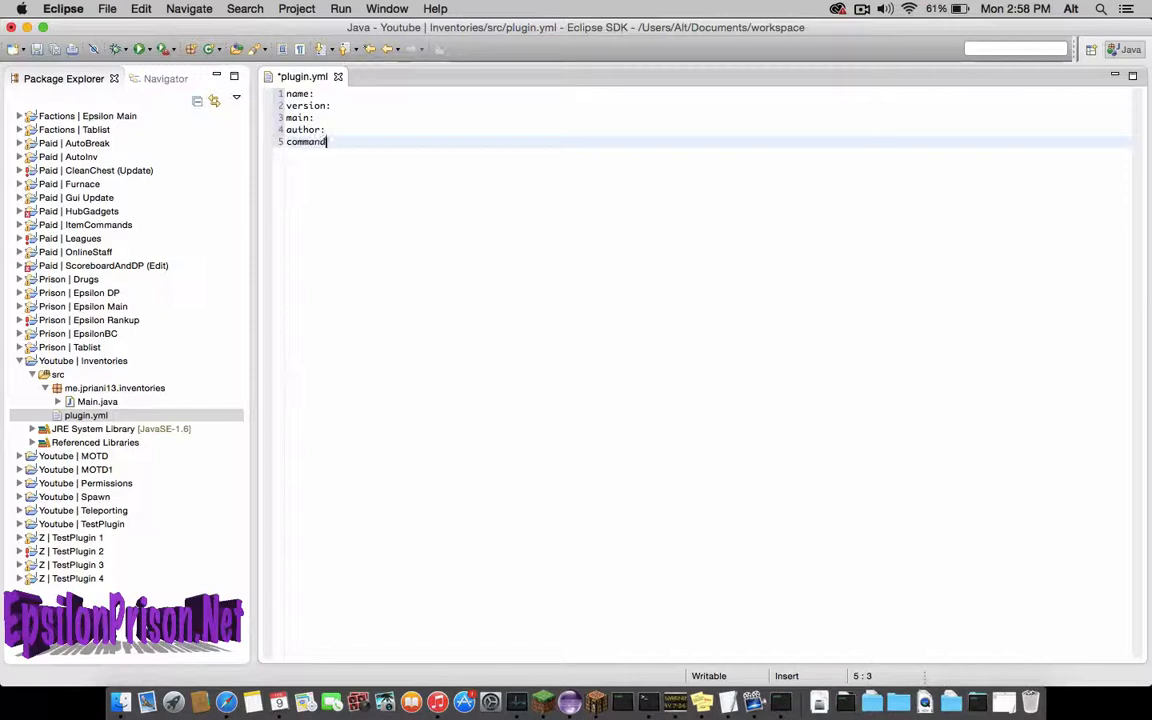
type("s:")
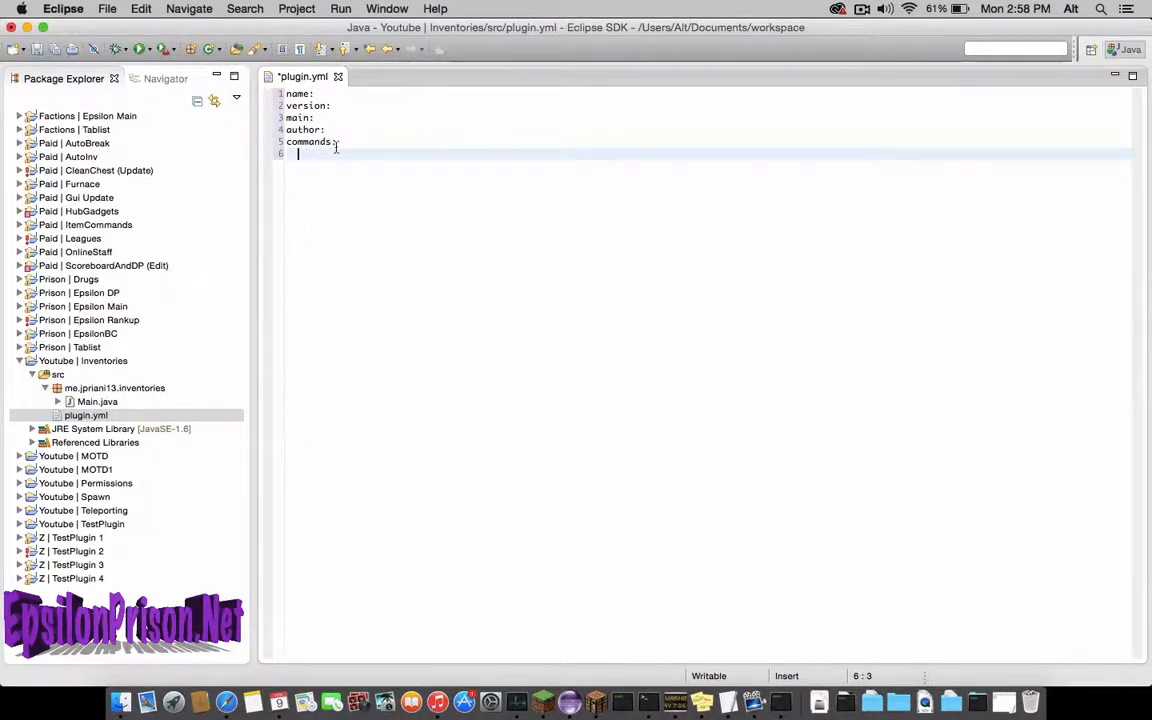
type("kit:")
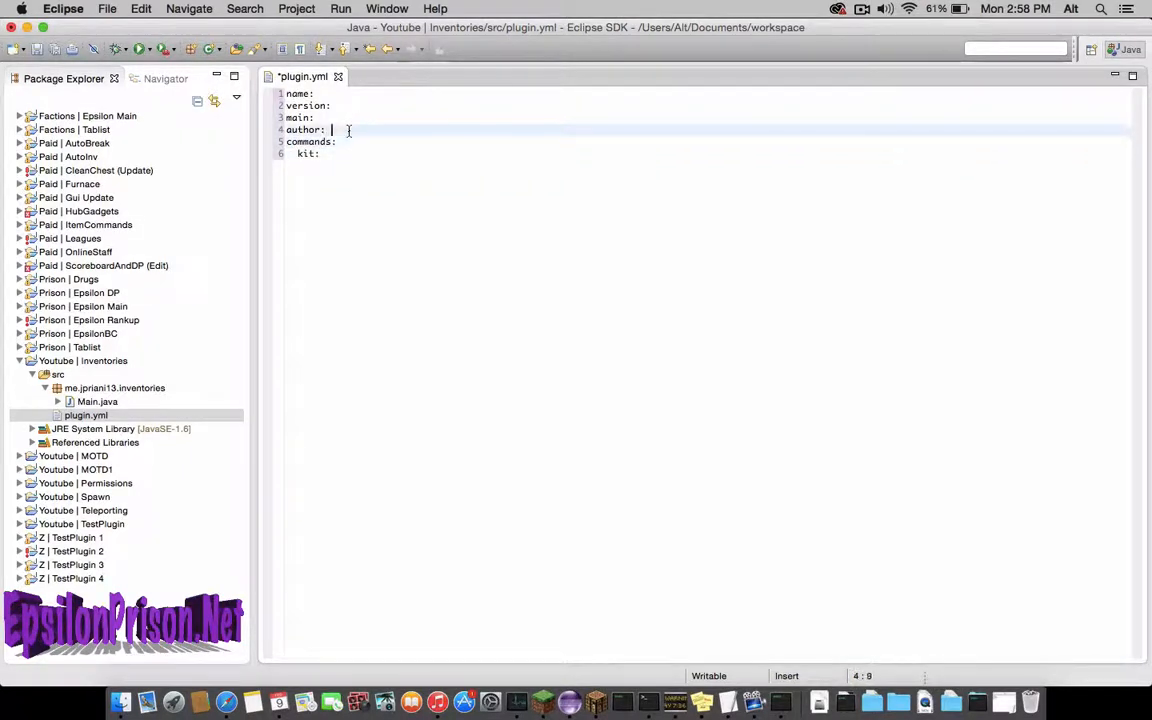
type("jpriani13")
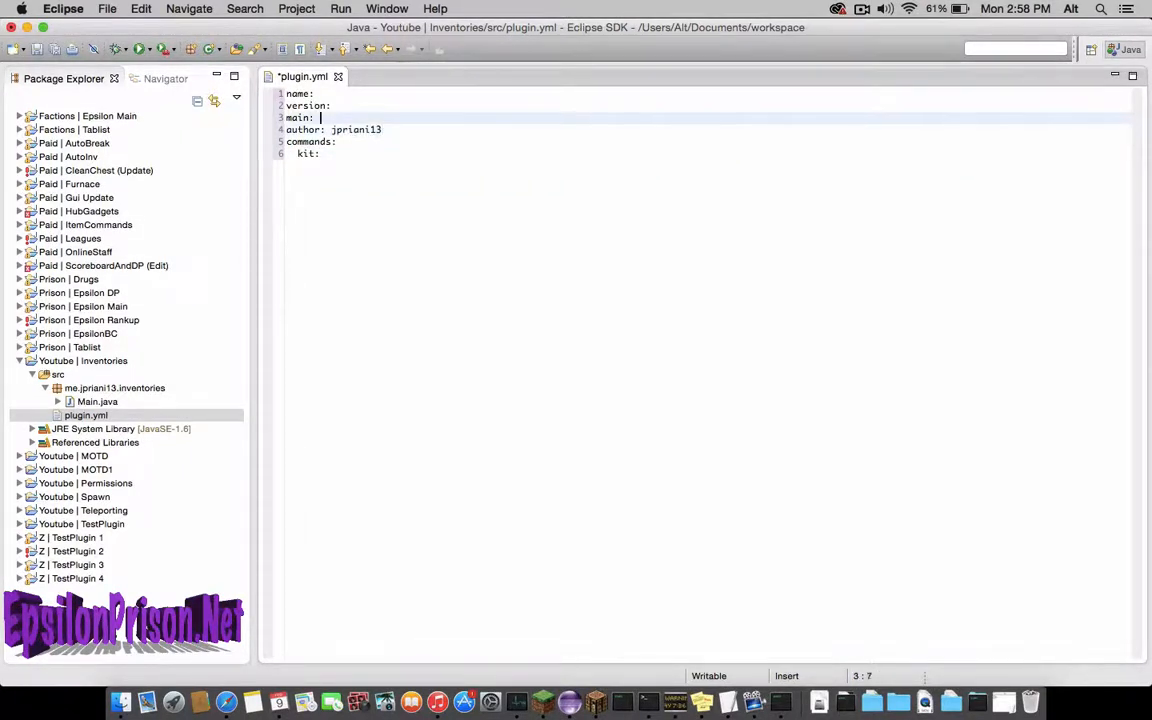
type("me.jpr")
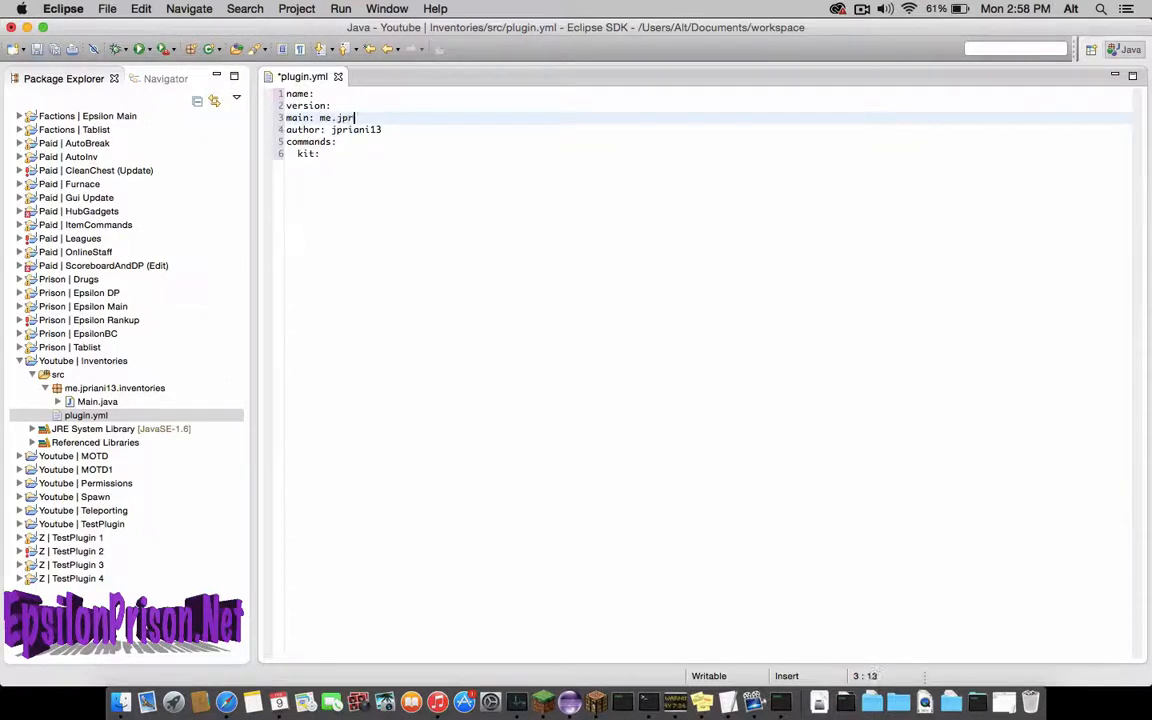
type("riani13.inve")
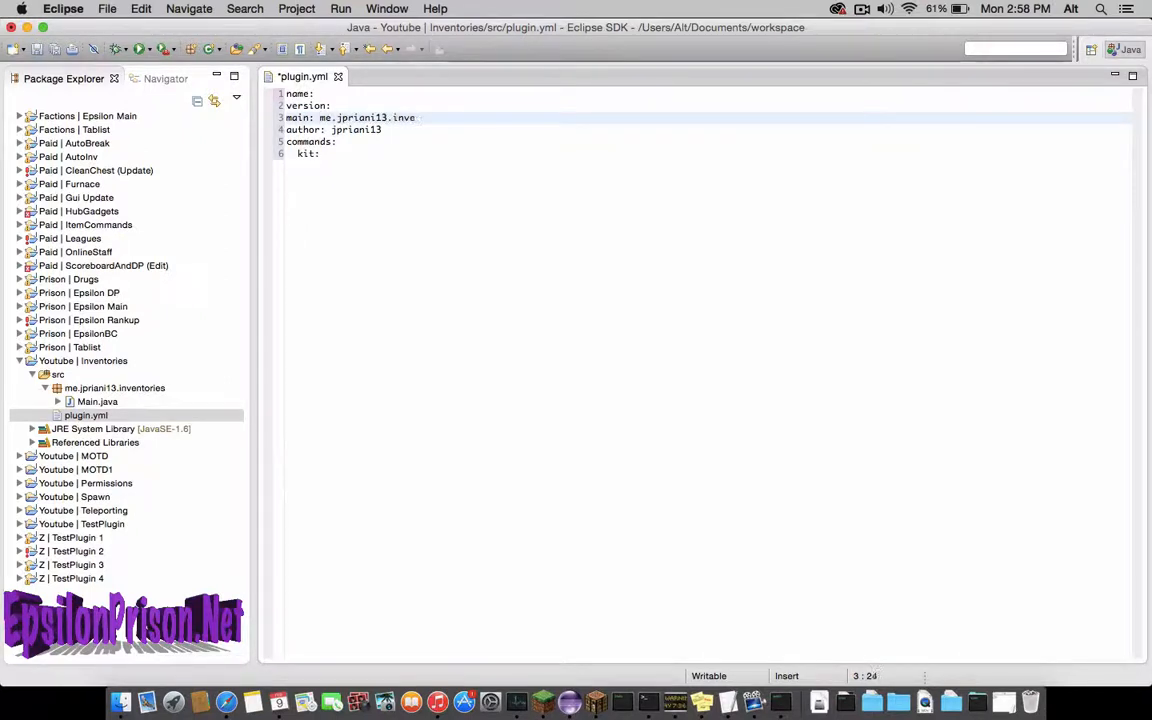
type("ntories.Main")
left_click(712, 105)
type(" 1.0")
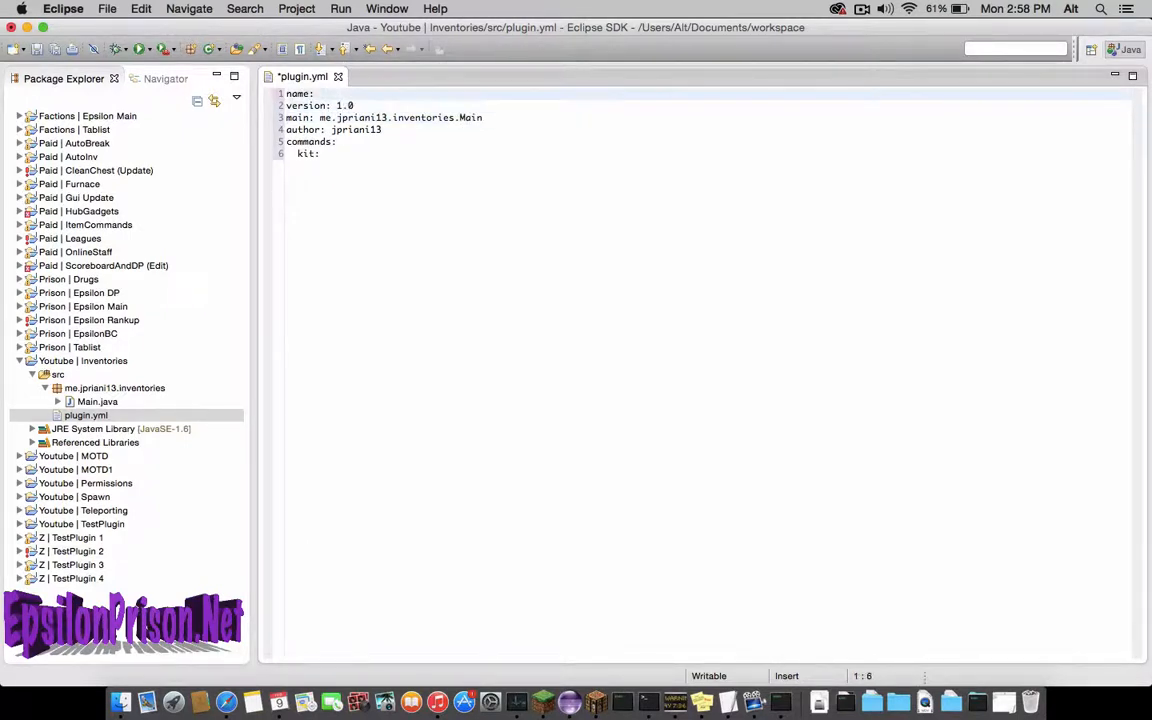
type("Inventory")
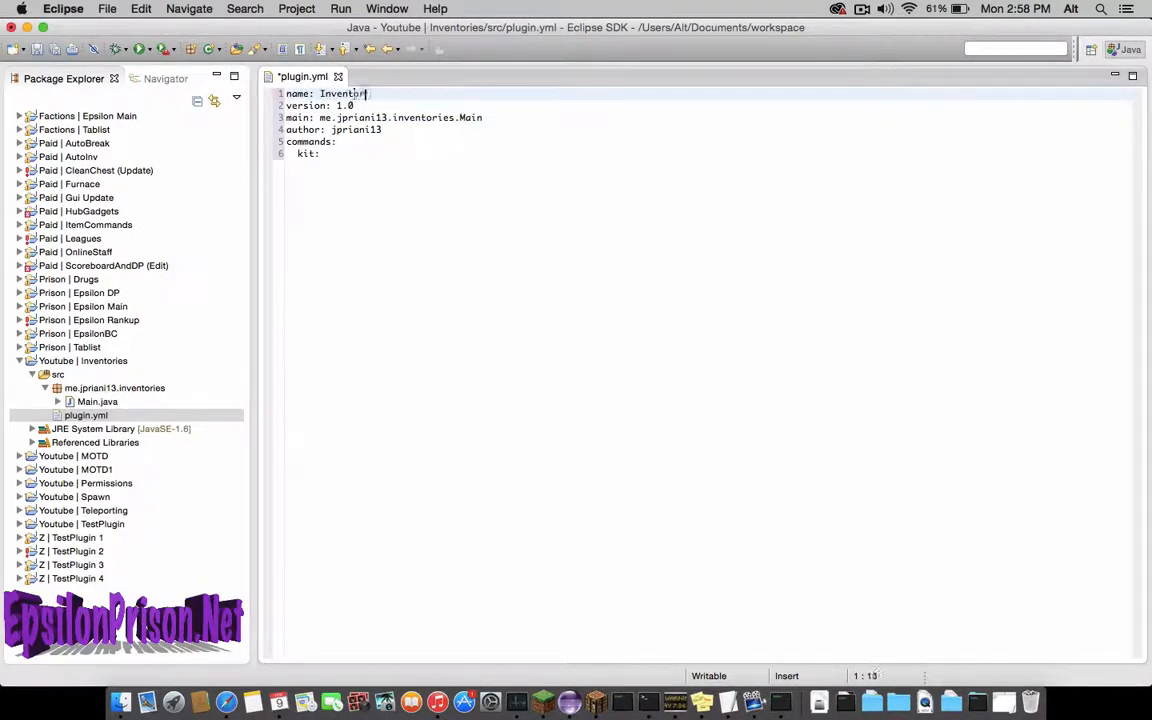
type("ies")
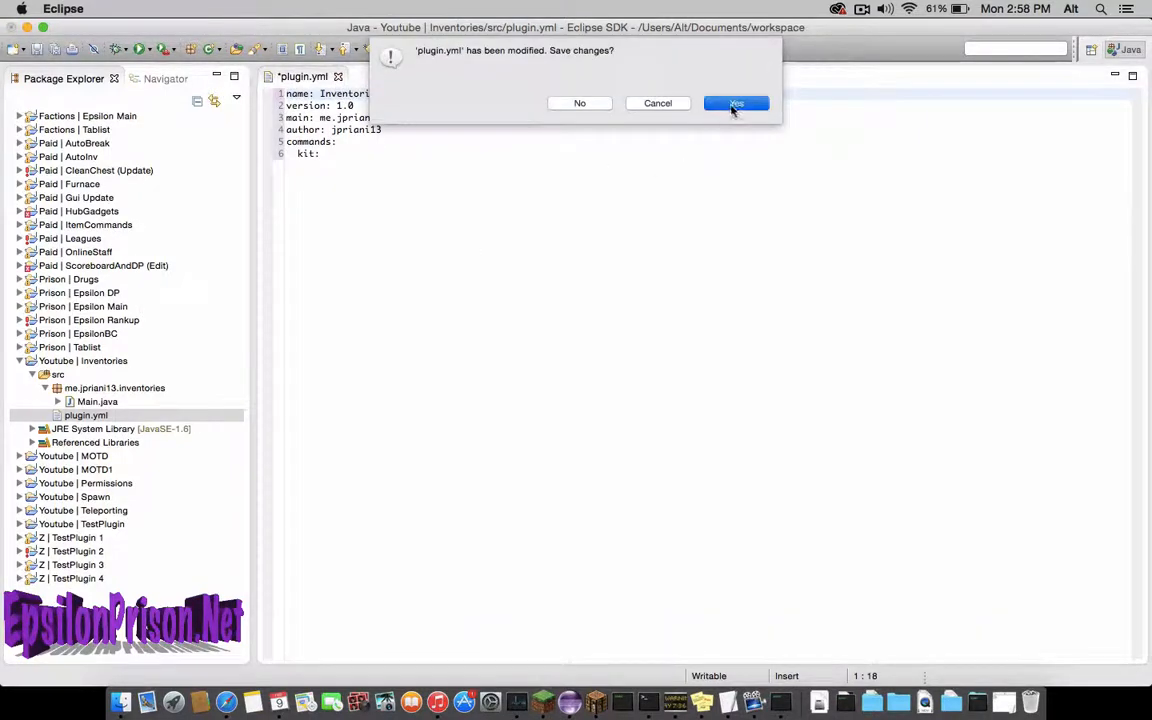
left_click(736, 103)
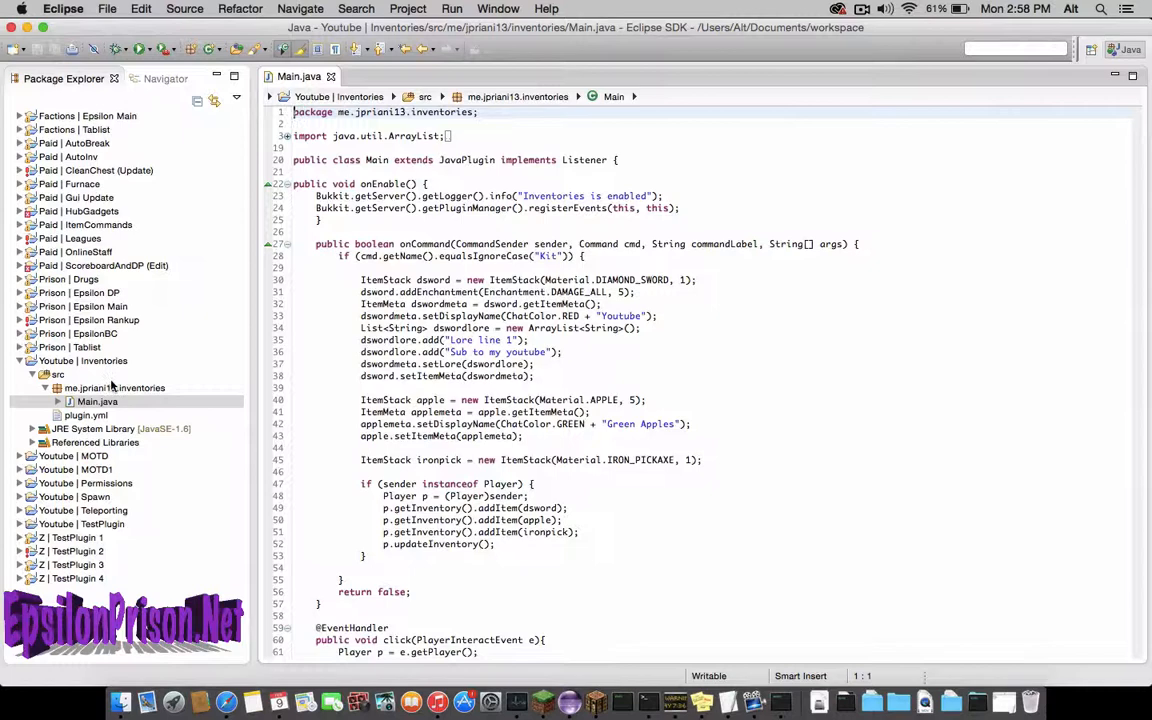
Export the Inventories project as Inventories.jar into the server's plugins folder.
left_click(83, 360)
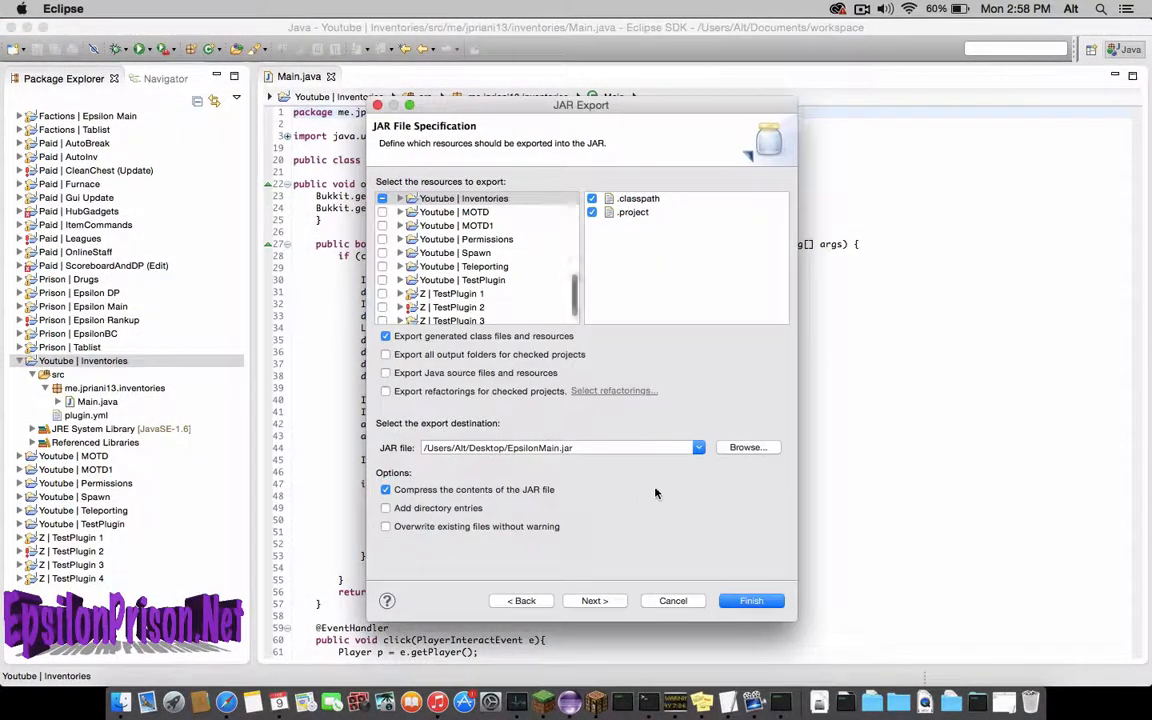
left_click(555, 447)
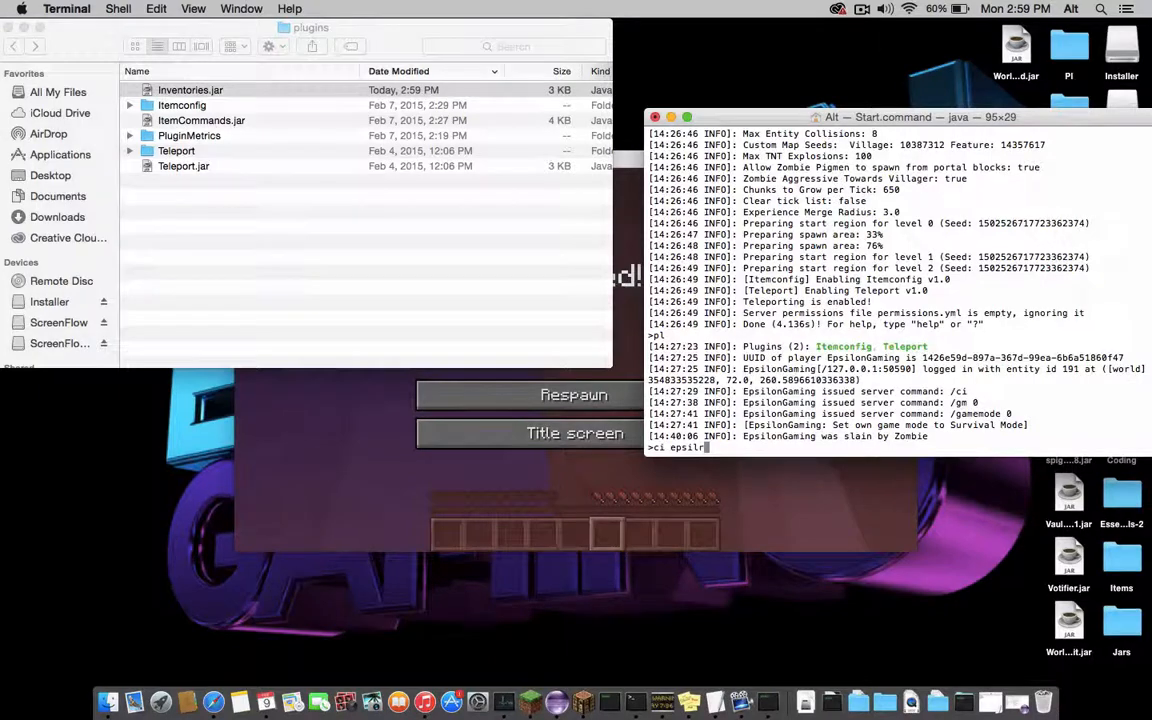
Run the ci clear-inventory command in the server console.
key("enter")
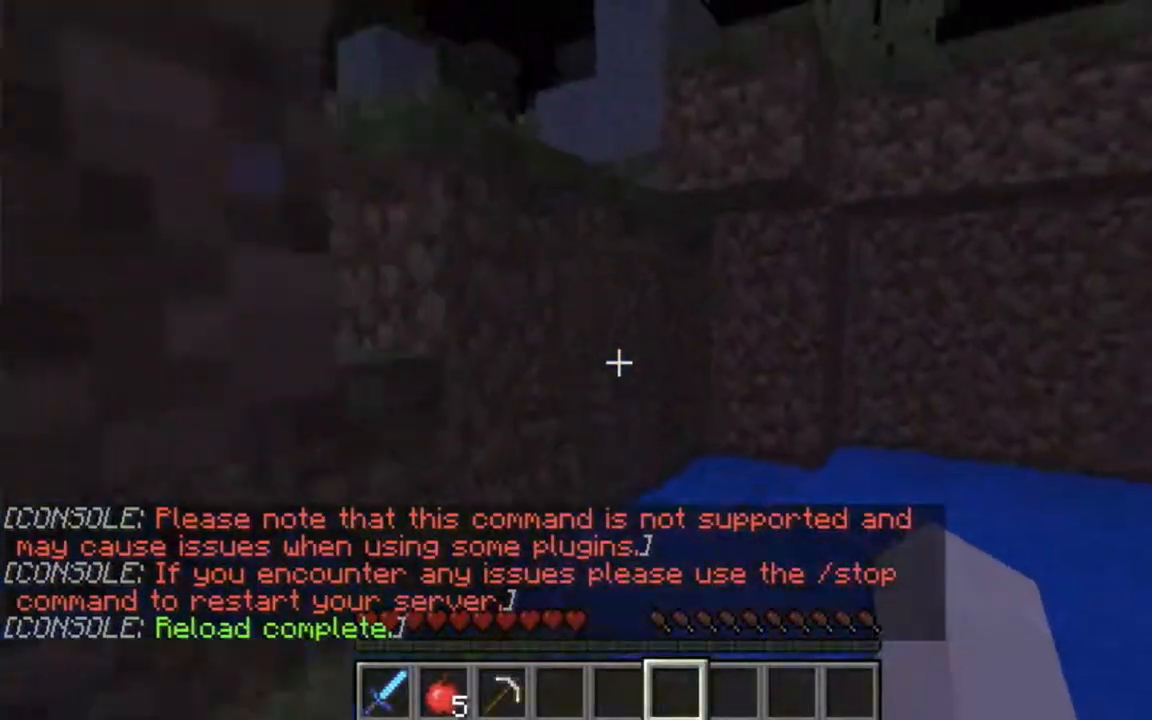
Open the inventory to confirm the sword-click cleared the sword, apples and pickaxe.
key("e")
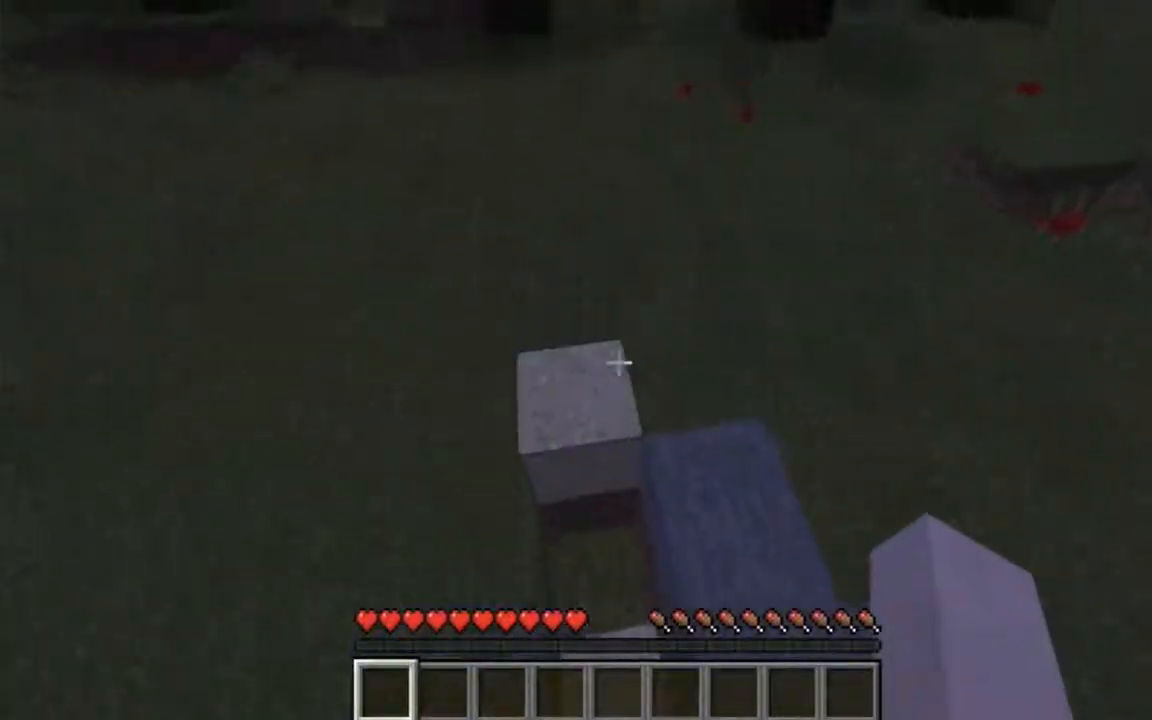
mouse_move(620, 365)
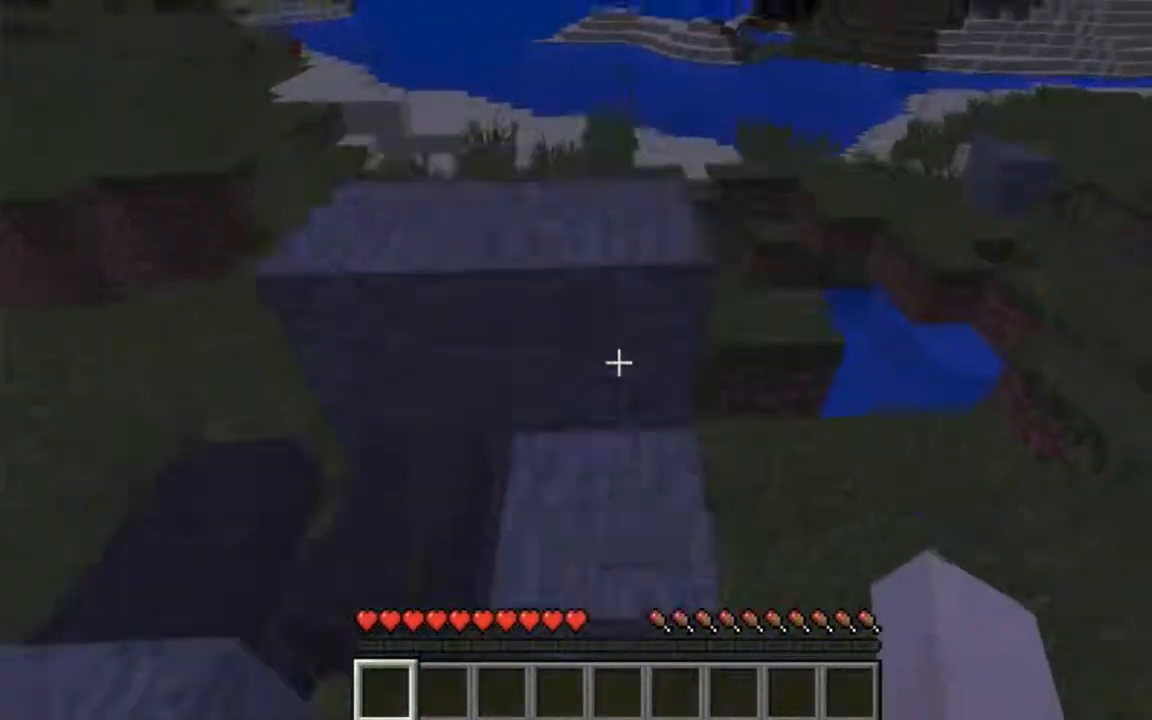